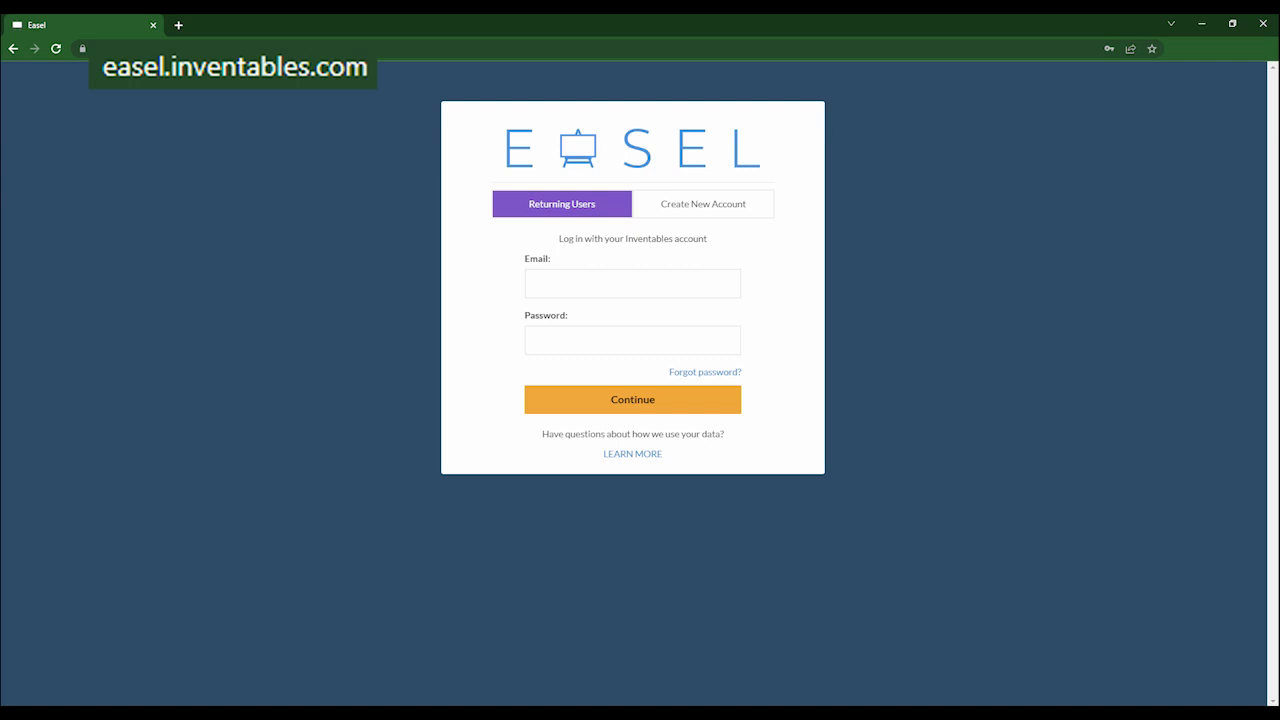
Step: Sign in to Easel and orbit the blank Untitled project's 12 × 8 in plywood preview
{"action": "left_click", "coordinate": [632, 399]}
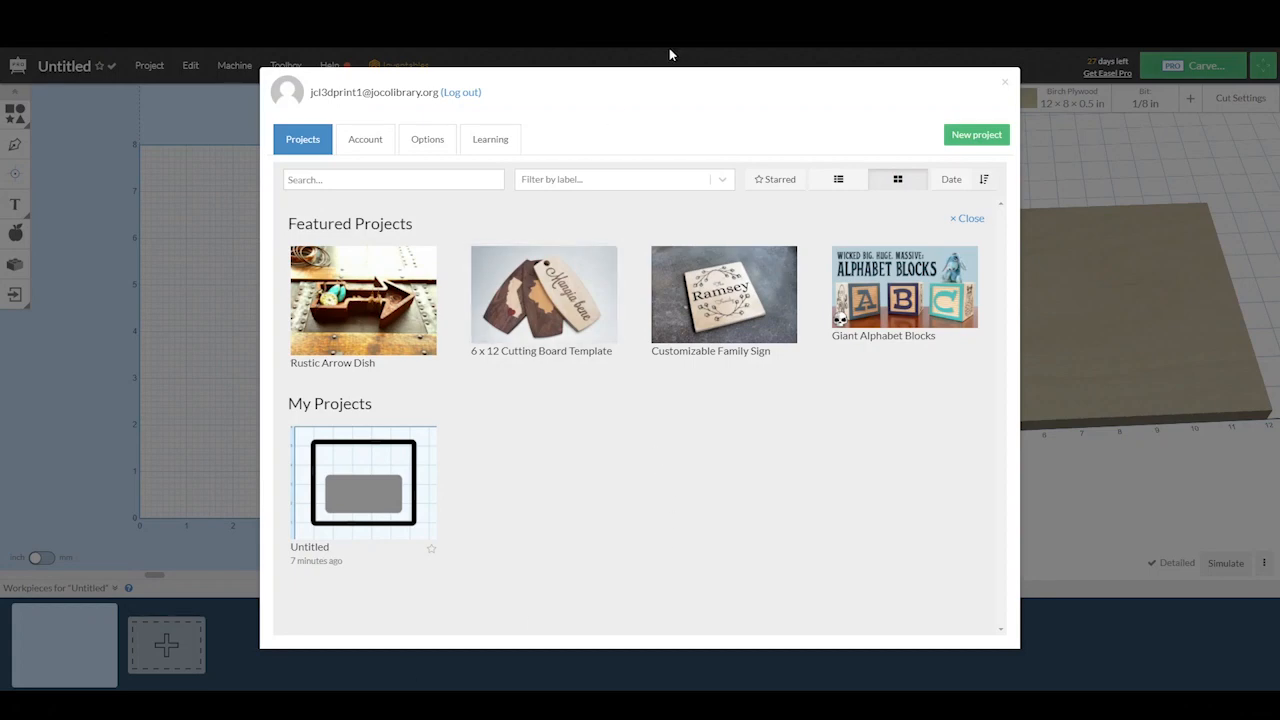
{"action": "mouse_move", "coordinate": [976, 135]}
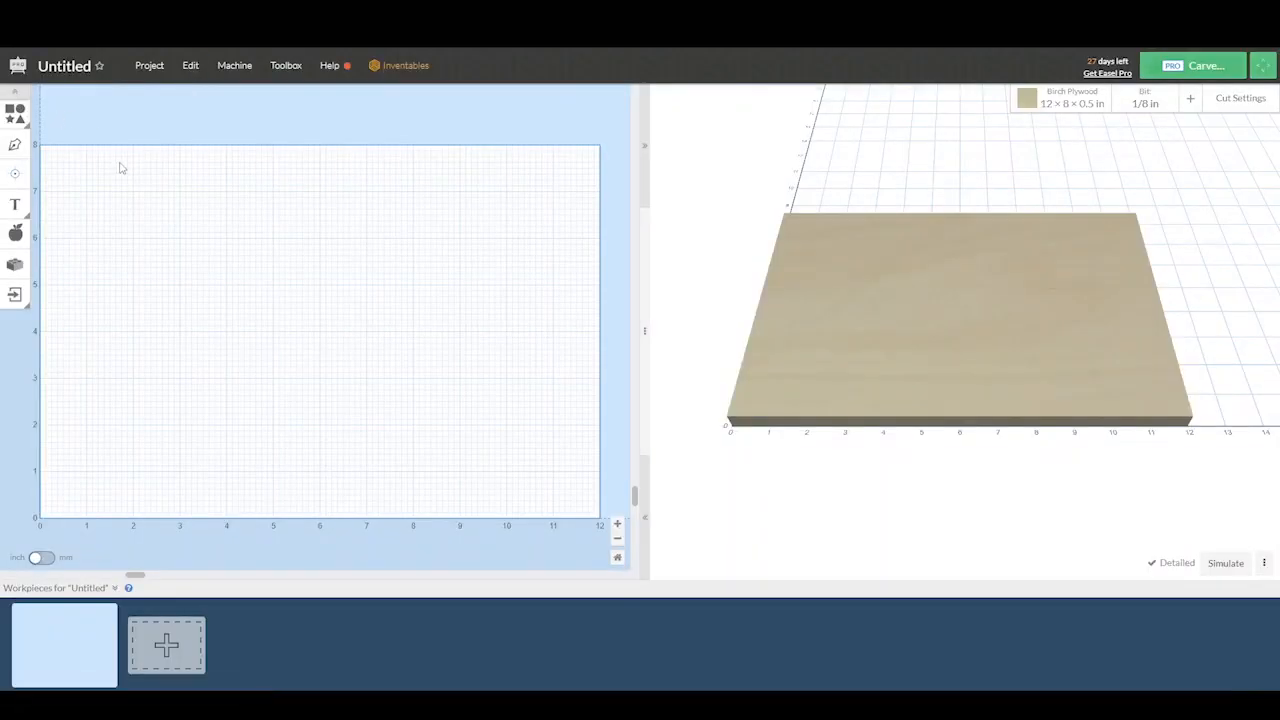
{"action": "mouse_move", "coordinate": [137, 459]}
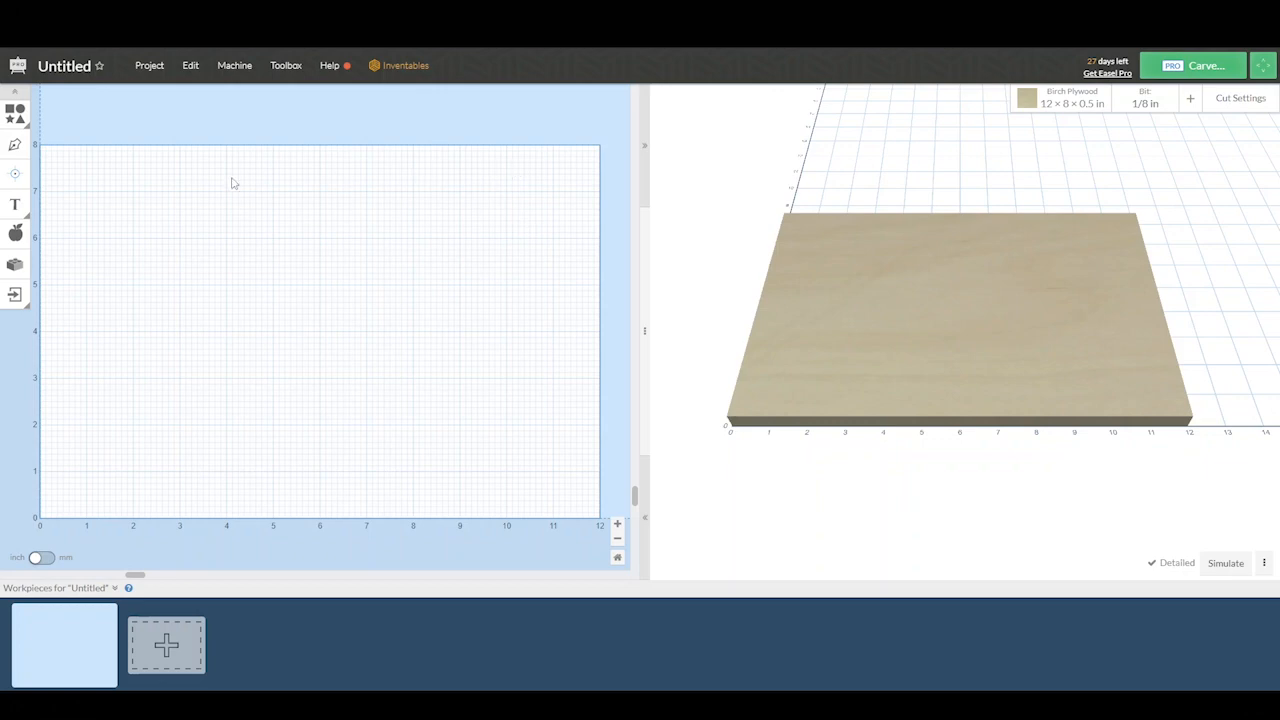
{"action": "mouse_move", "coordinate": [463, 431]}
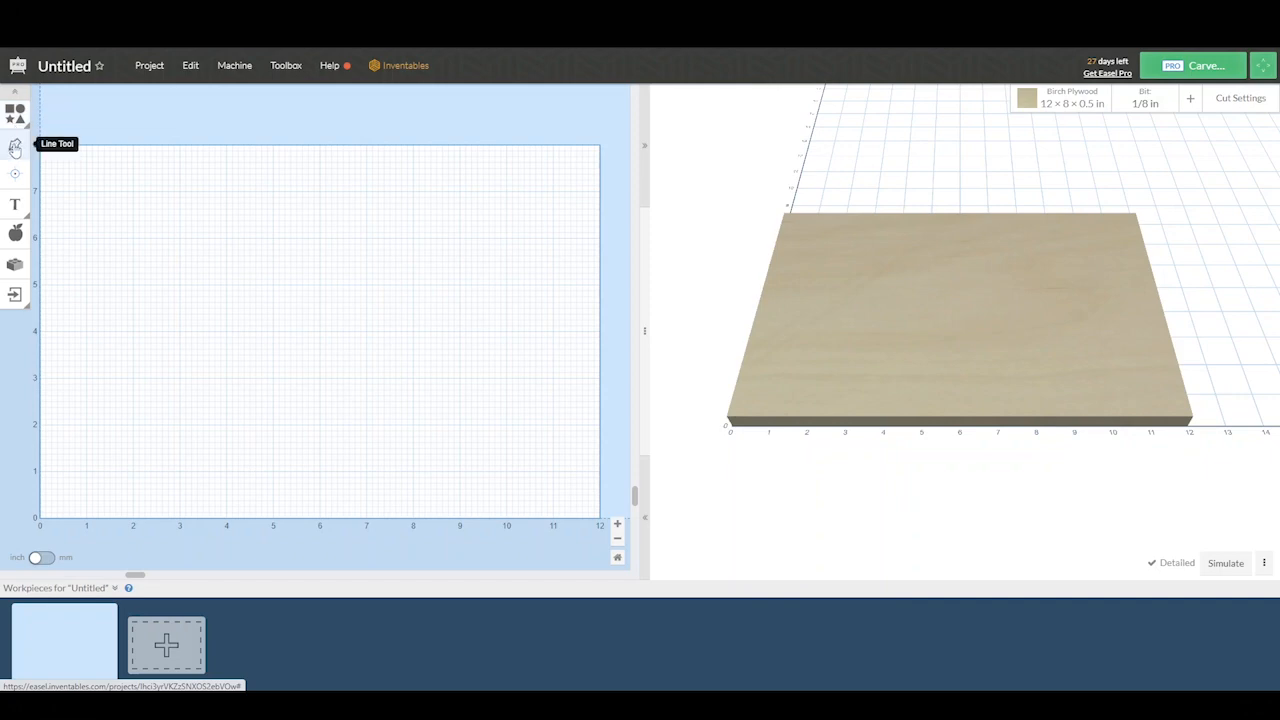
{"action": "mouse_move", "coordinate": [15, 204]}
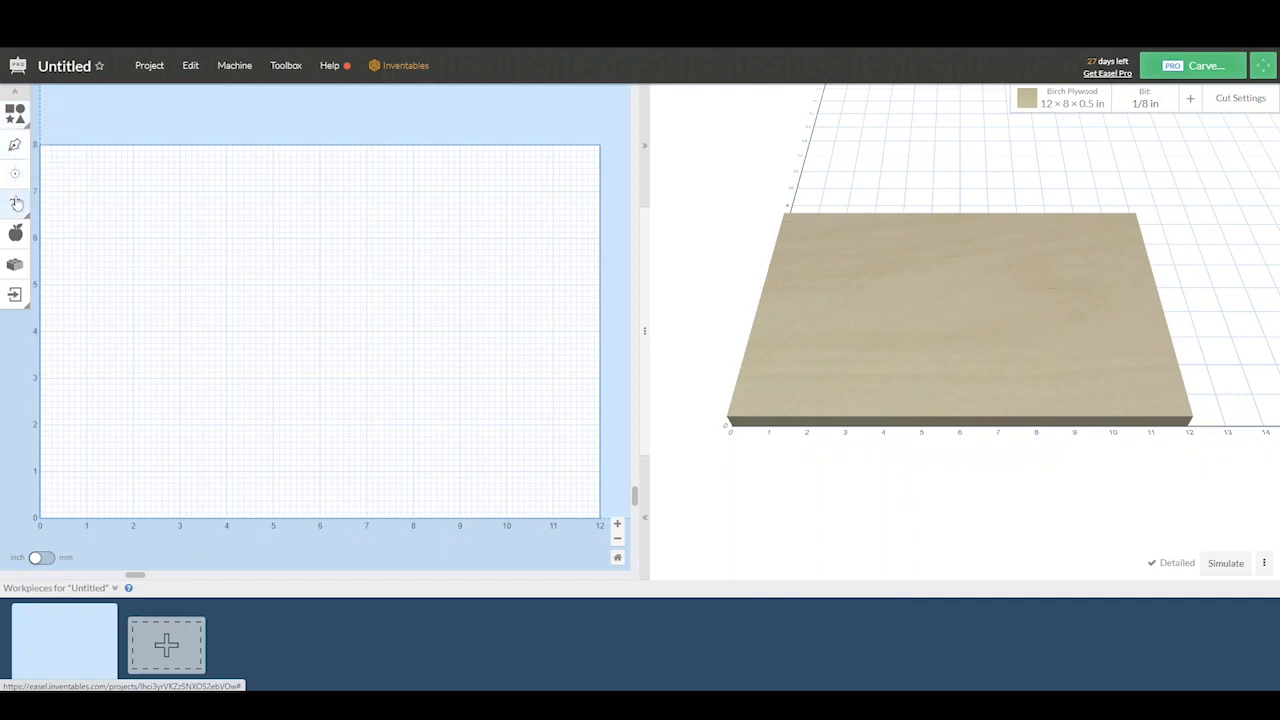
{"action": "mouse_move", "coordinate": [16, 233]}
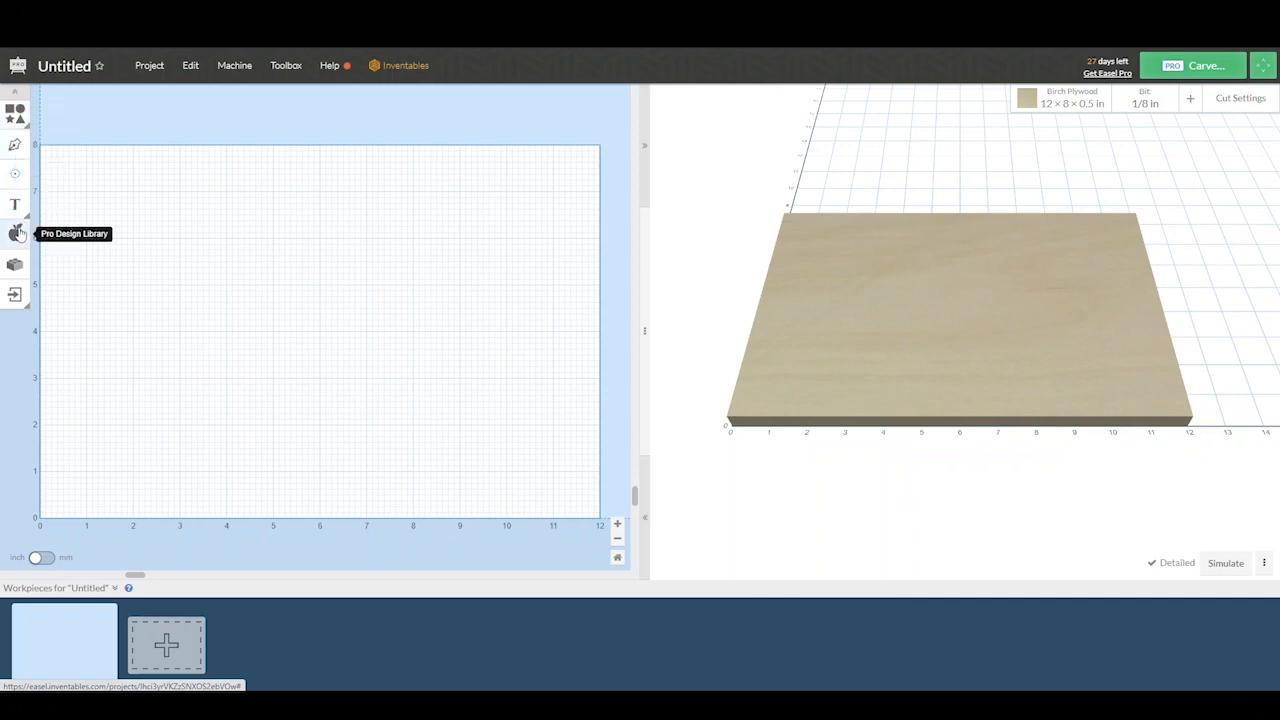
{"action": "mouse_move", "coordinate": [16, 264]}
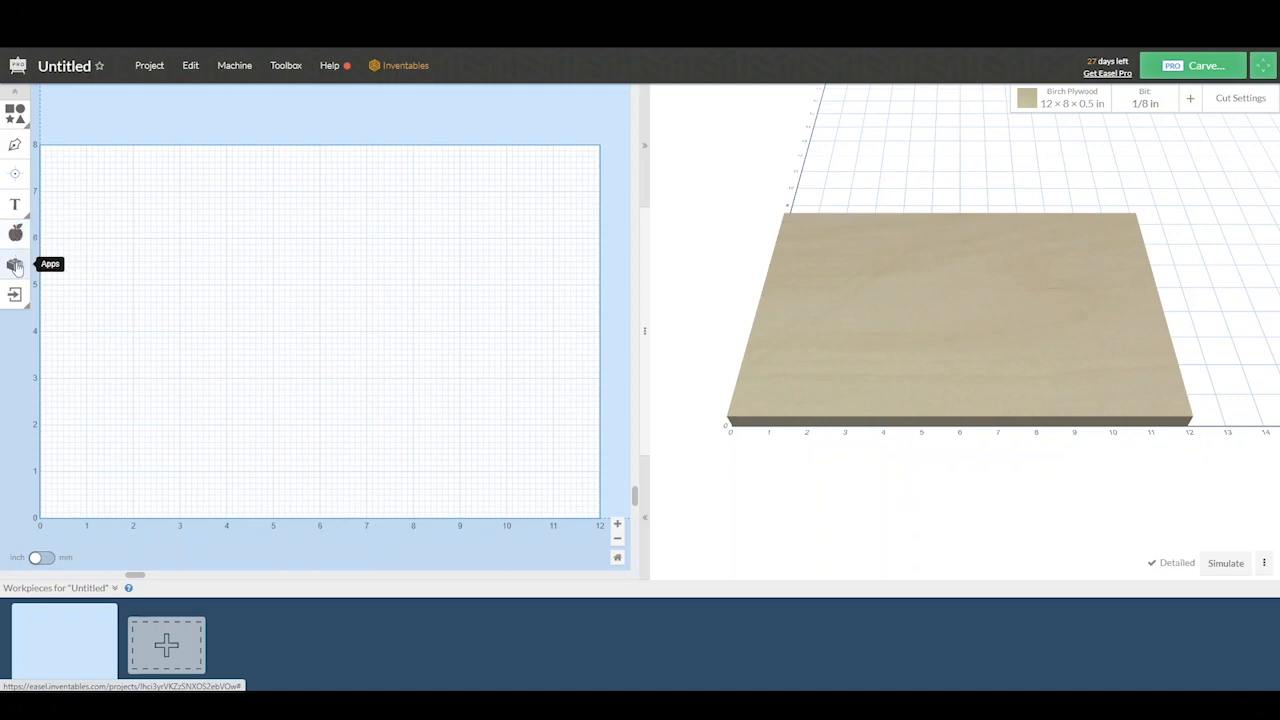
{"action": "mouse_move", "coordinate": [15, 293]}
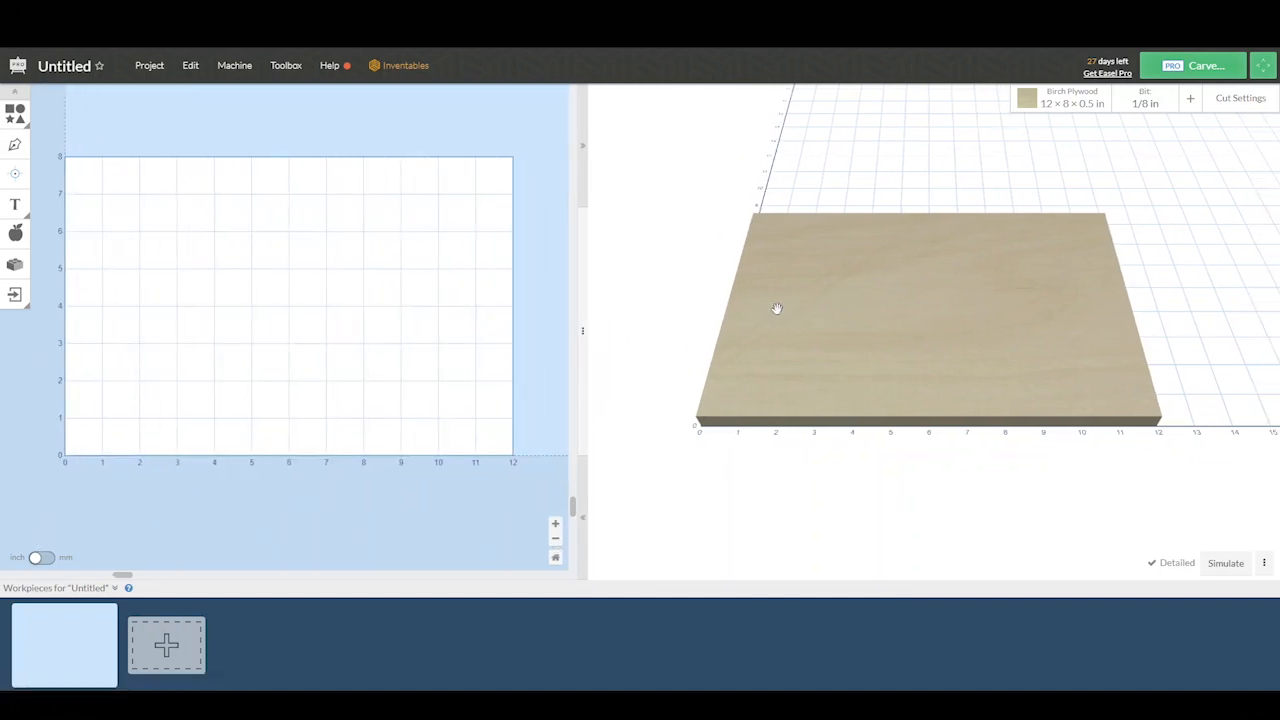
{"action": "left_click_drag", "start_coordinate": [778, 308], "coordinate": [788, 290]}
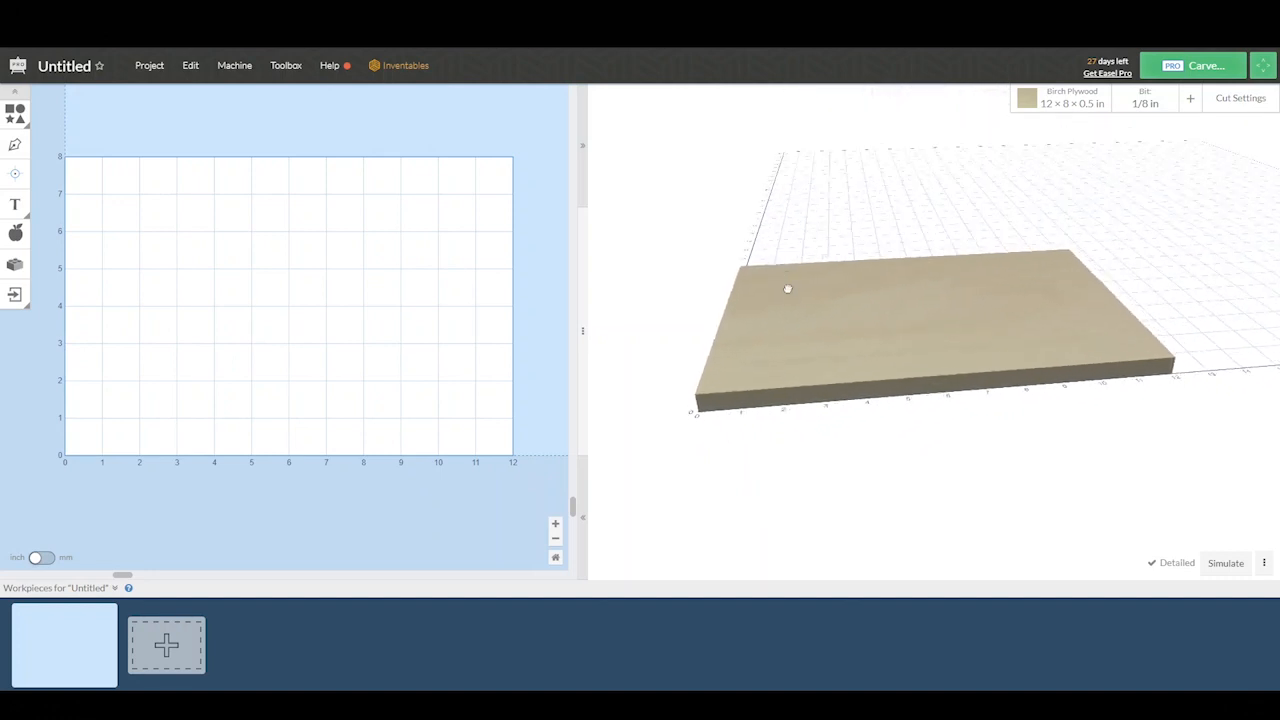
{"action": "left_click_drag", "start_coordinate": [787, 289], "coordinate": [866, 387]}
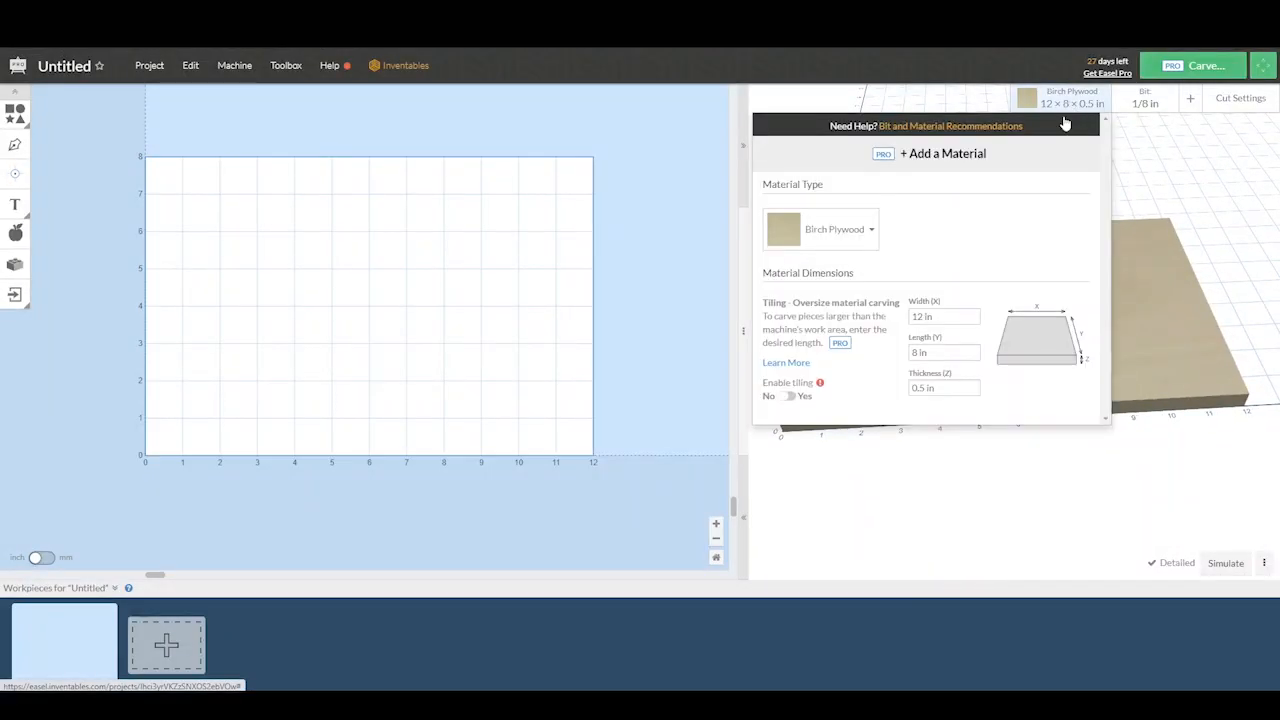
Step: Resize the workpiece to 16 × 6.5 × 0.94 in and pick Walnut as the material
{"action": "left_click", "coordinate": [944, 316]}
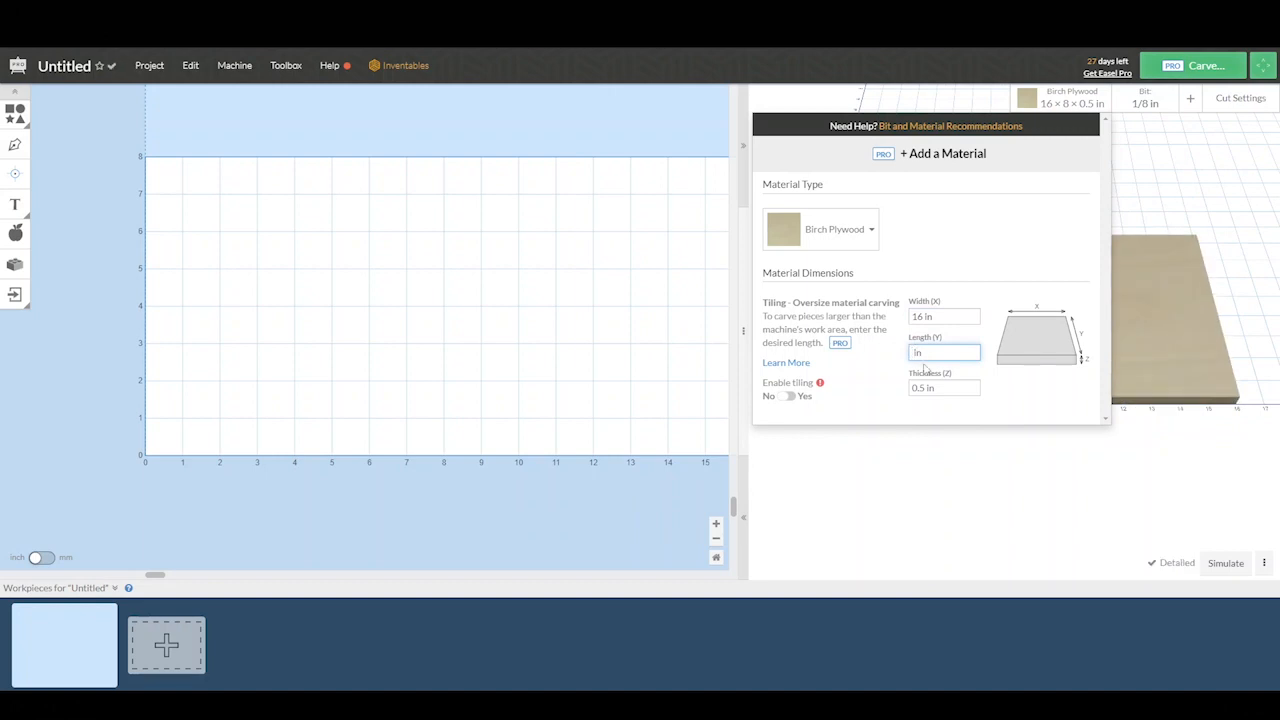
{"action": "type", "text": "6.5"}
{"action": "left_click", "coordinate": [944, 387]}
{"action": "type", "text": "0.93"}
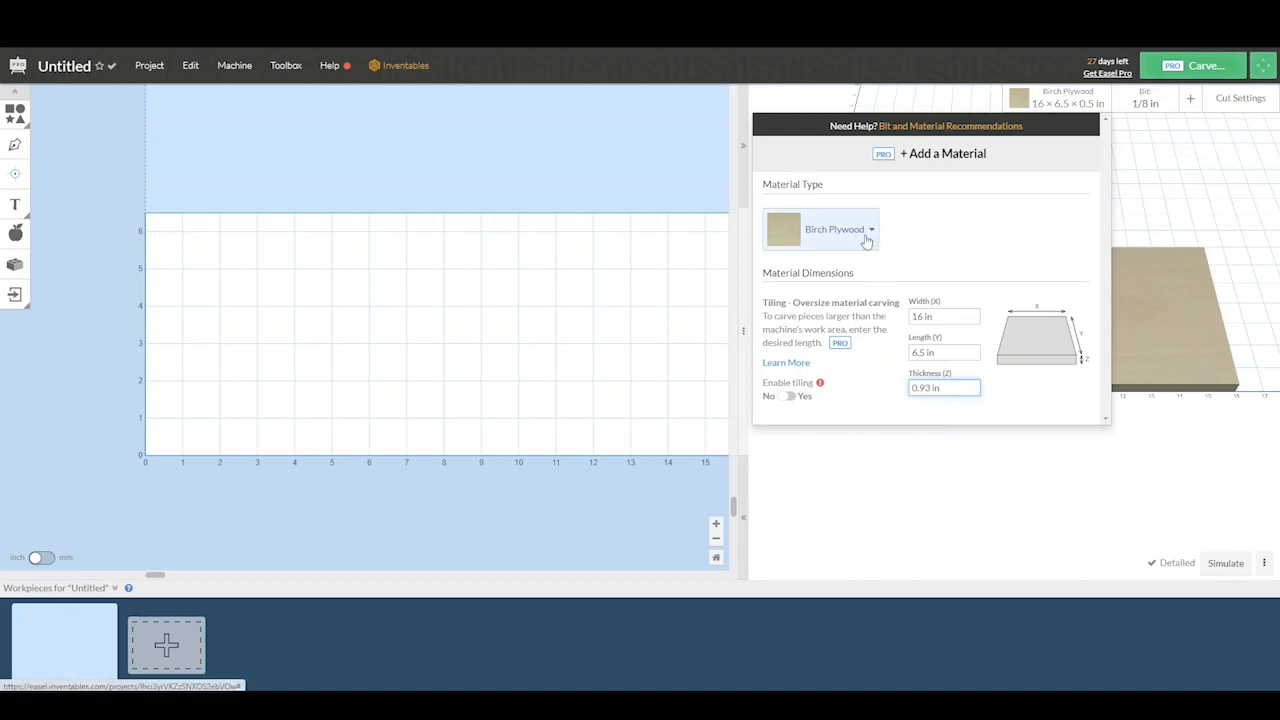
{"action": "left_click", "coordinate": [838, 229]}
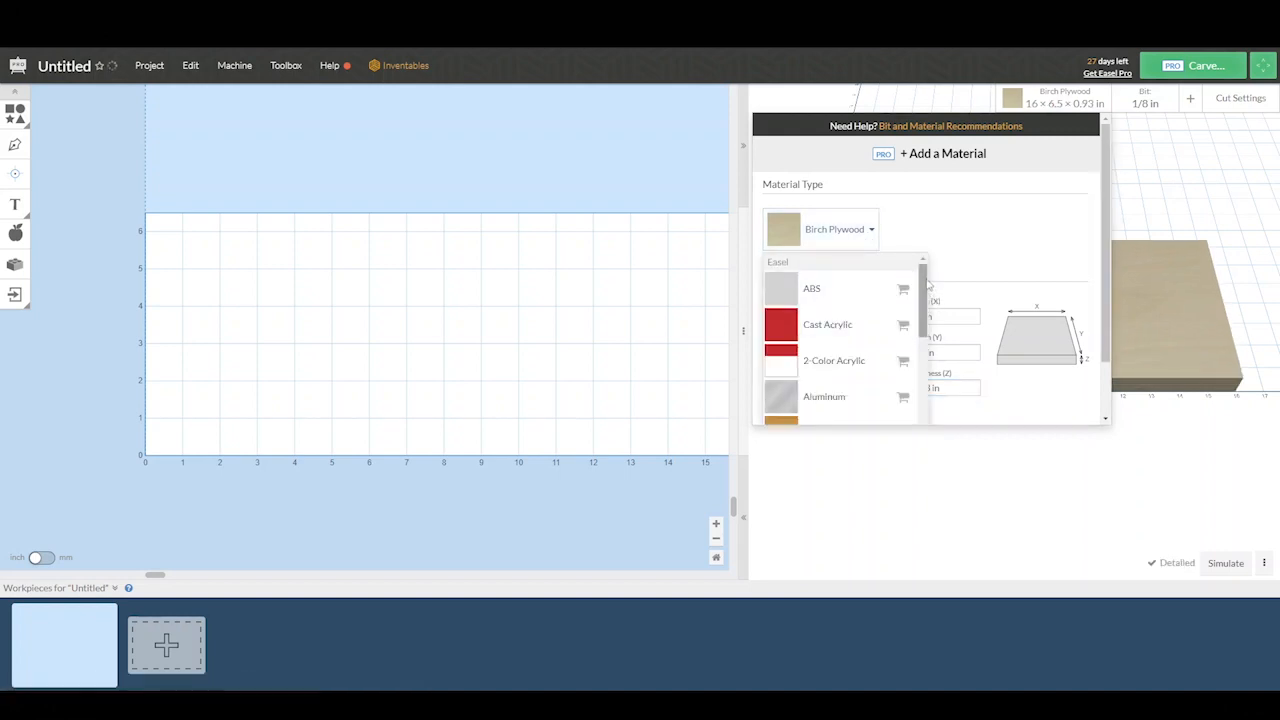
{"action": "scroll", "scroll_direction": "down", "scroll_amount": 3}
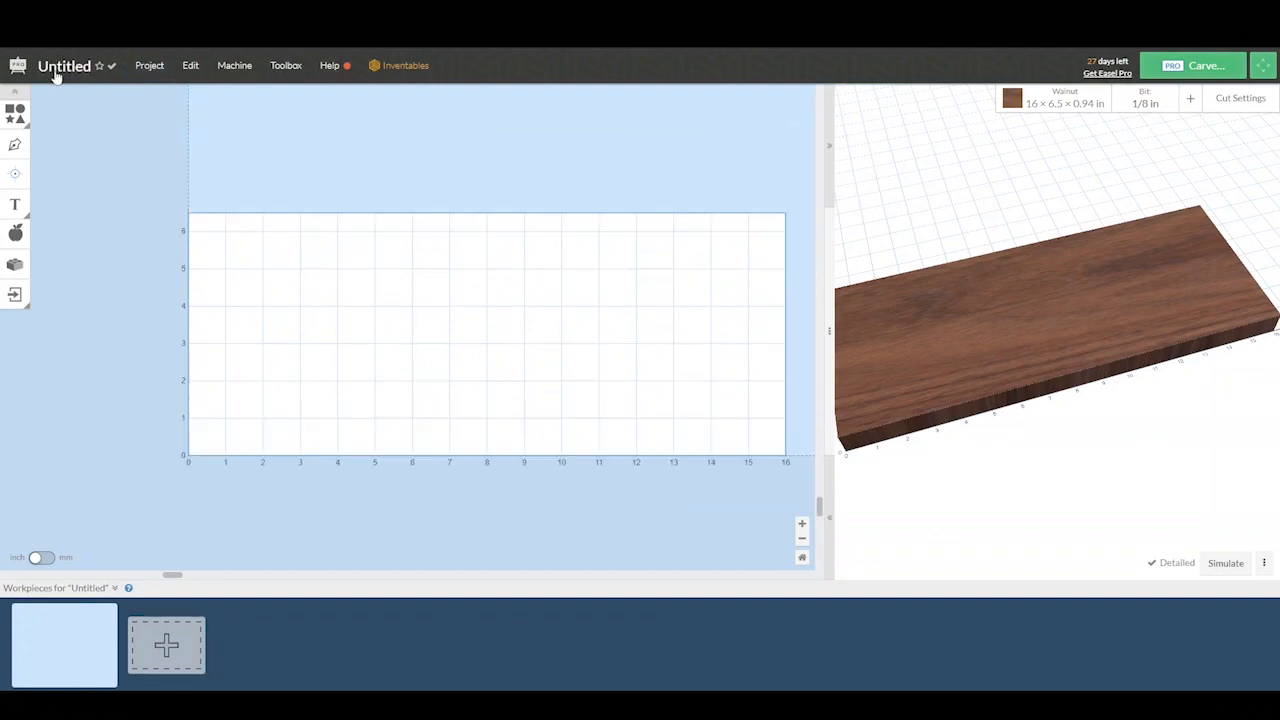
Step: Change the project name from Untitled to Tray in Project Properties
{"action": "left_click", "coordinate": [64, 66]}
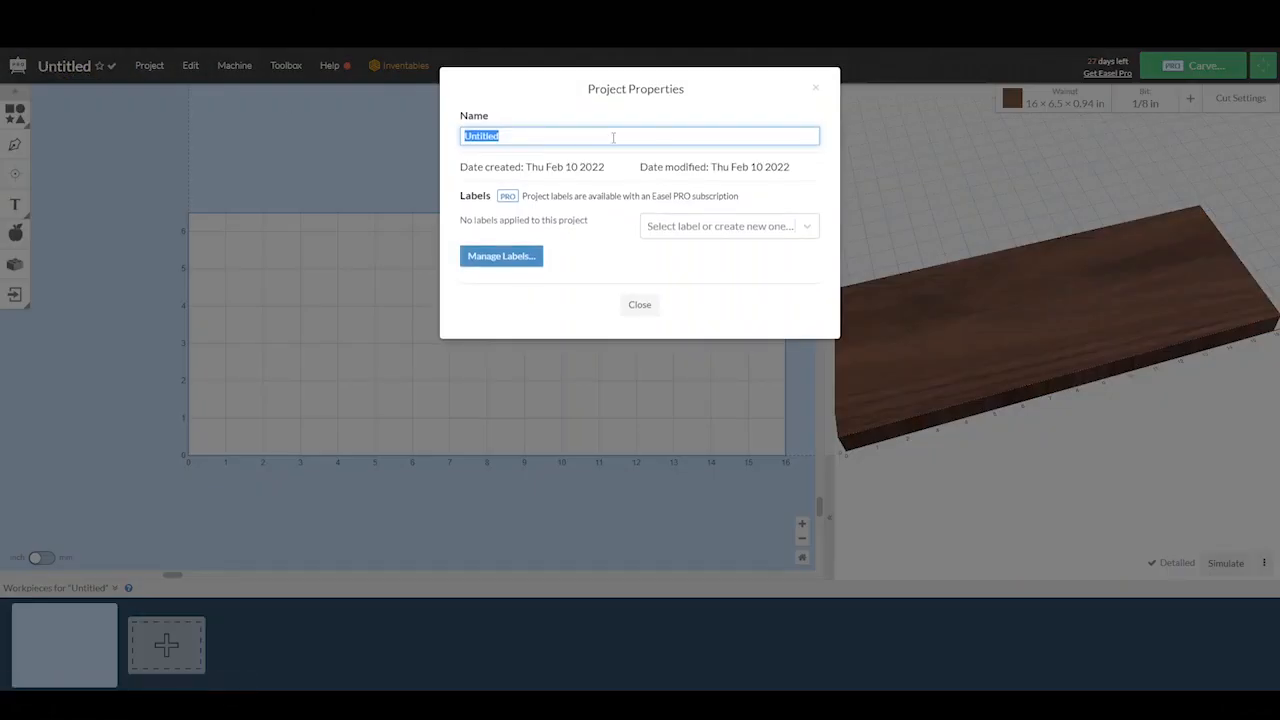
{"action": "type", "text": "Tray"}
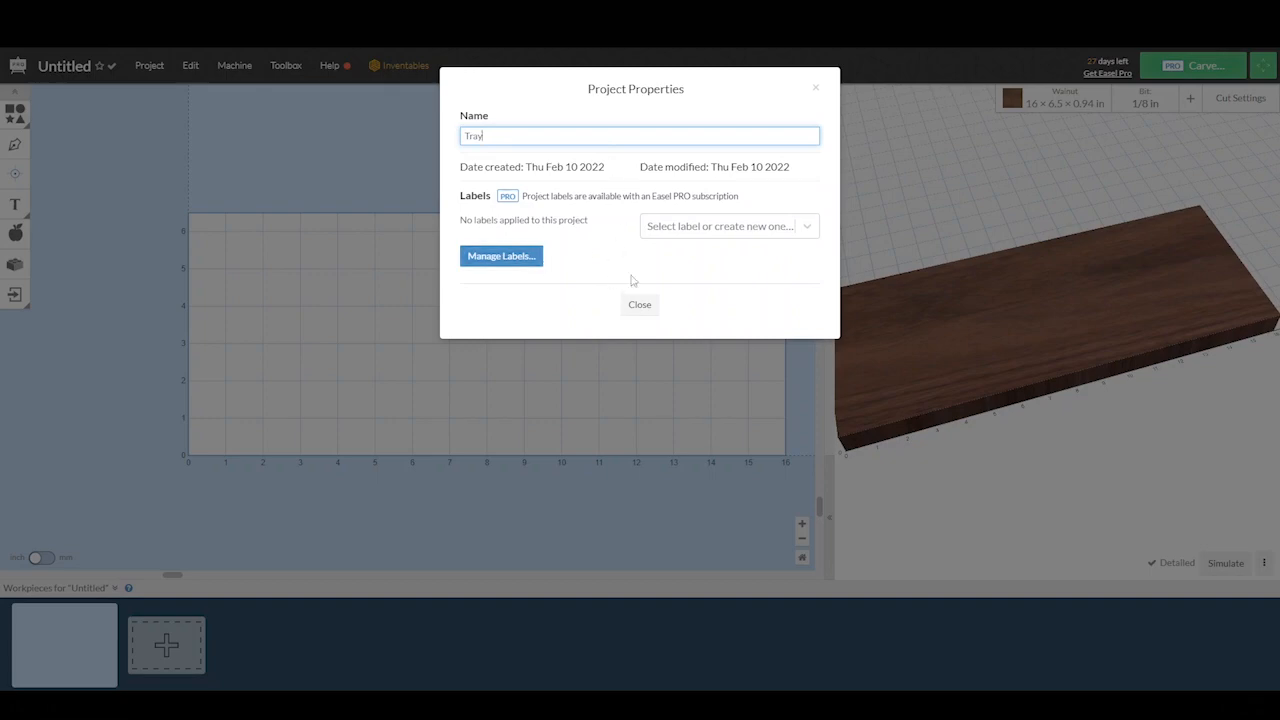
{"action": "left_click", "coordinate": [639, 304]}
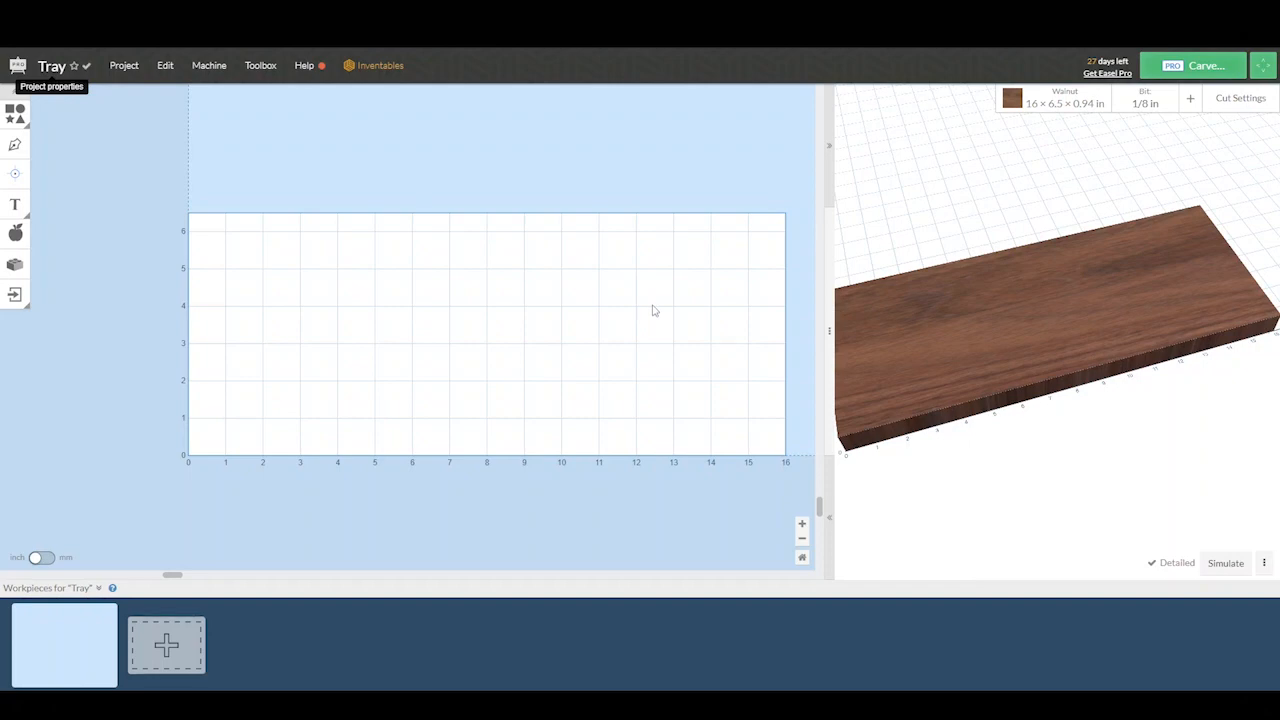
{"action": "mouse_move", "coordinate": [15, 113]}
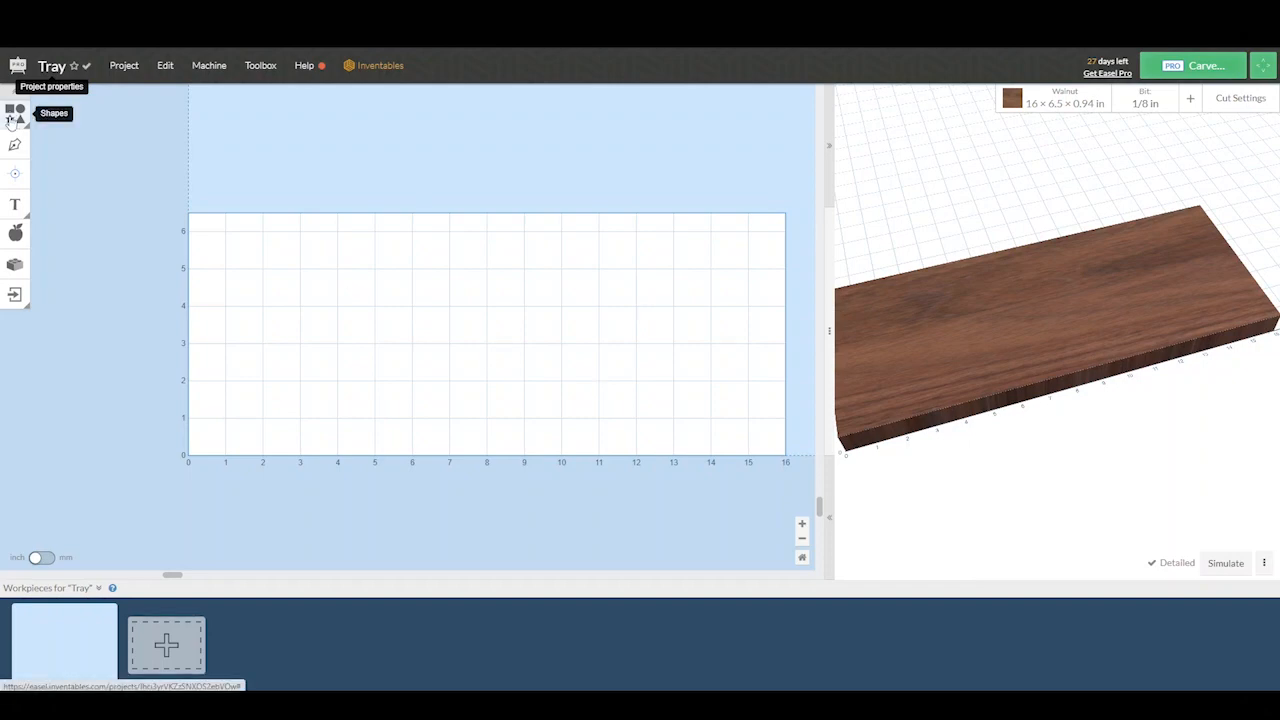
Step: Insert a 2 in square and drag it to the left side of the walnut board
{"action": "left_click", "coordinate": [15, 113]}
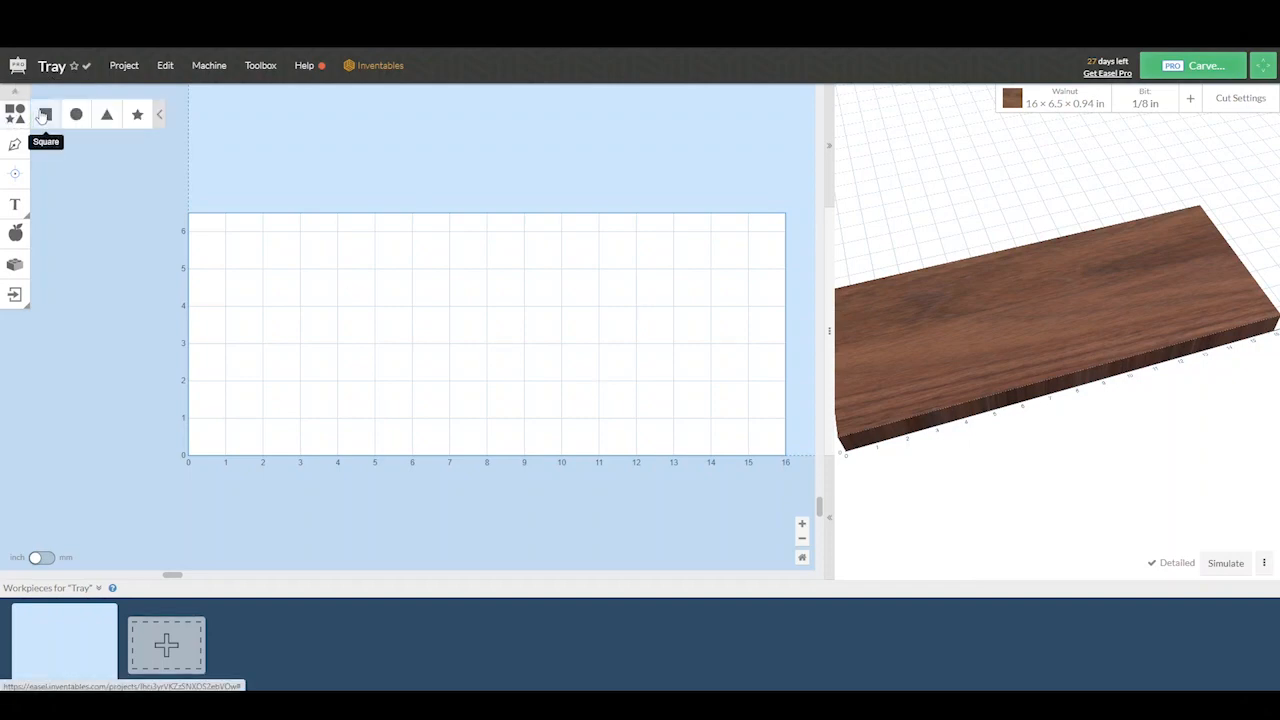
{"action": "left_click", "coordinate": [44, 114]}
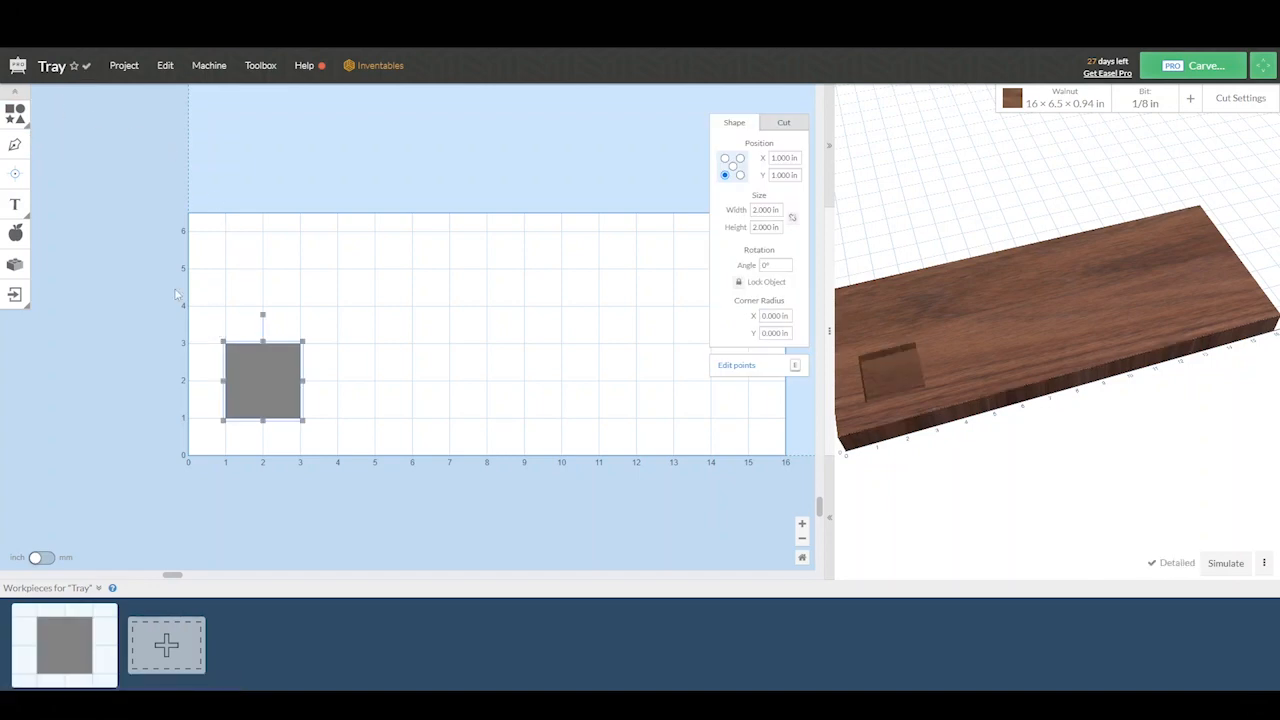
{"action": "left_click_drag", "start_coordinate": [262, 378], "coordinate": [408, 370]}
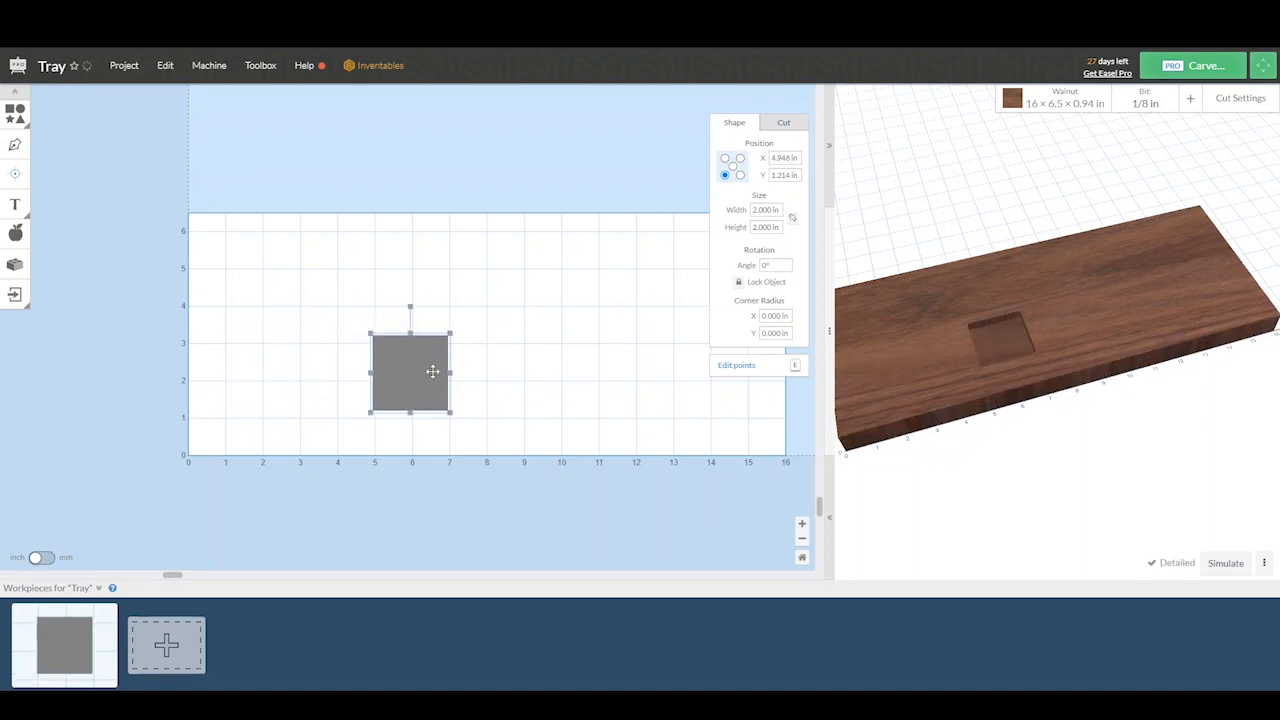
{"action": "left_click_drag", "start_coordinate": [410, 370], "coordinate": [418, 440]}
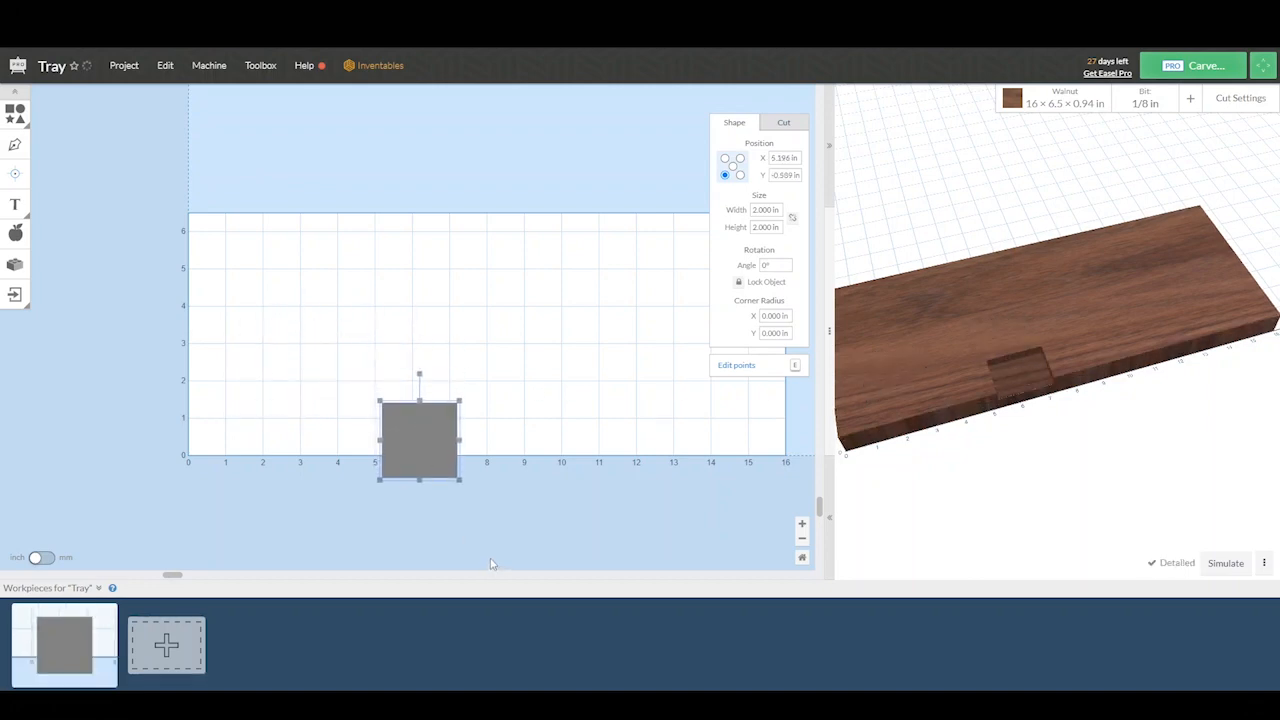
{"action": "left_click_drag", "start_coordinate": [419, 437], "coordinate": [317, 318]}
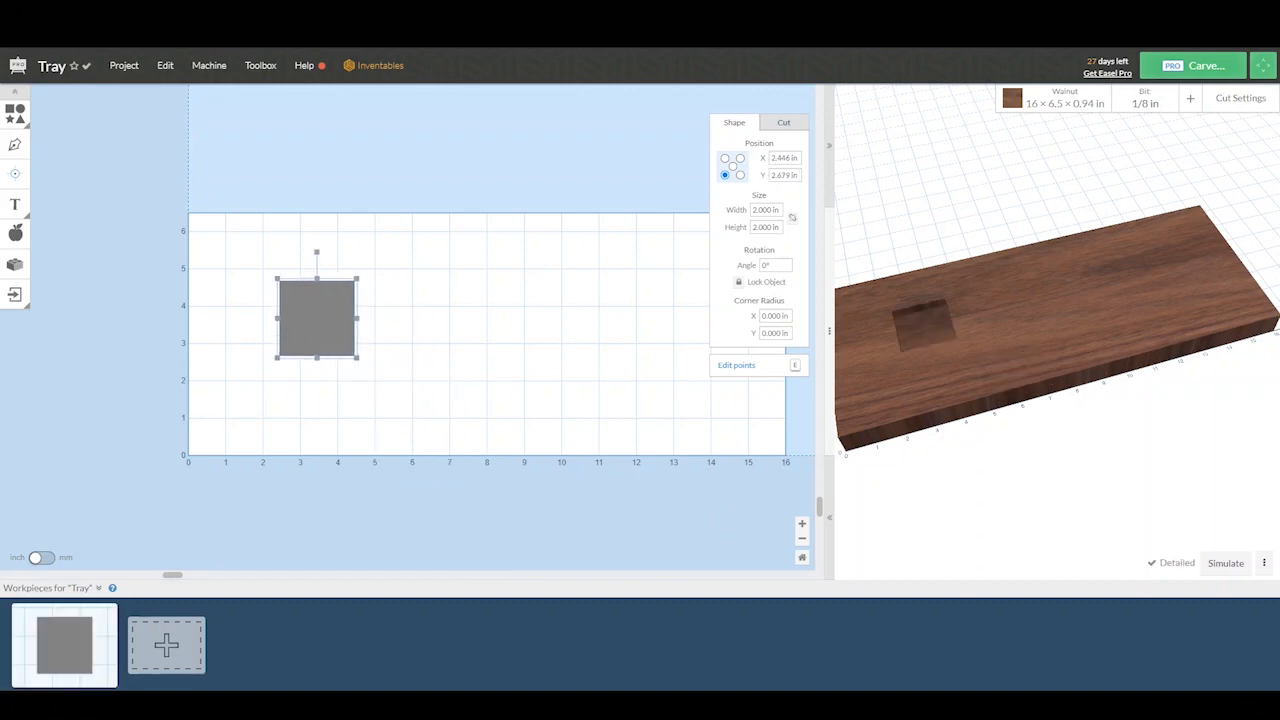
{"action": "left_click_drag", "start_coordinate": [317, 318], "coordinate": [301, 325]}
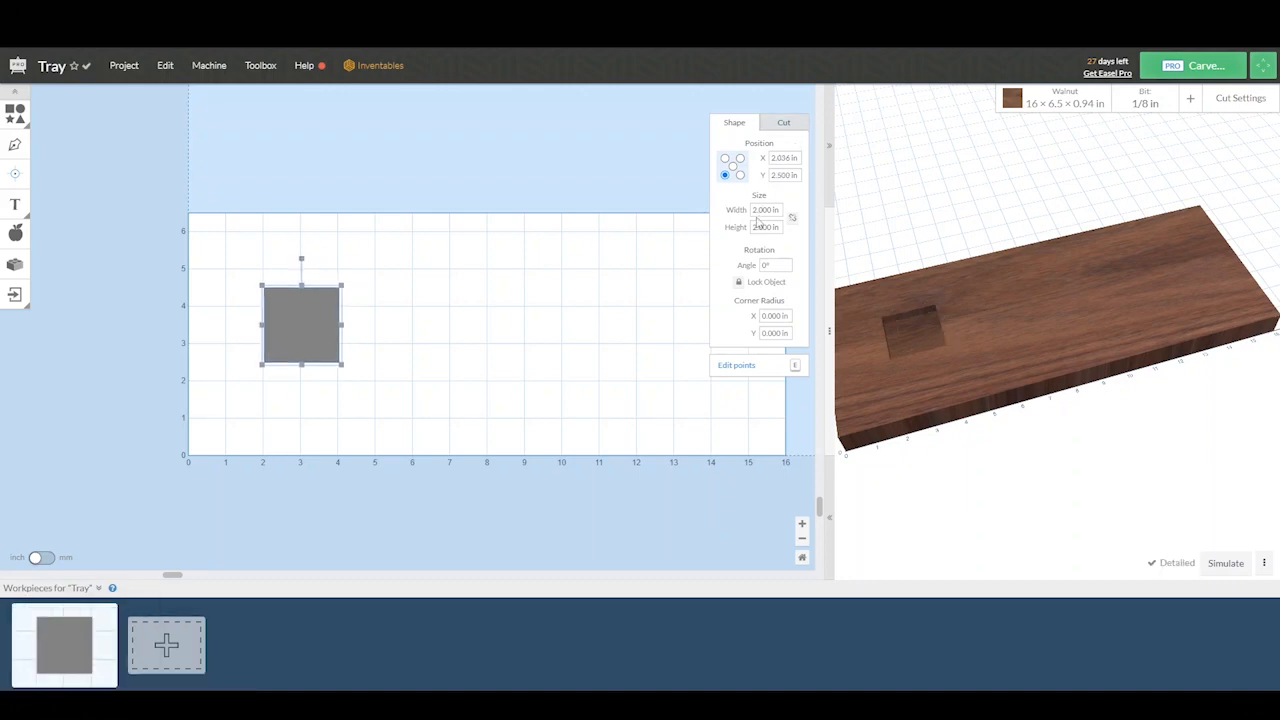
Step: Position the square at X 1, Y 1 and set its size to 4 in
{"action": "left_click", "coordinate": [784, 158]}
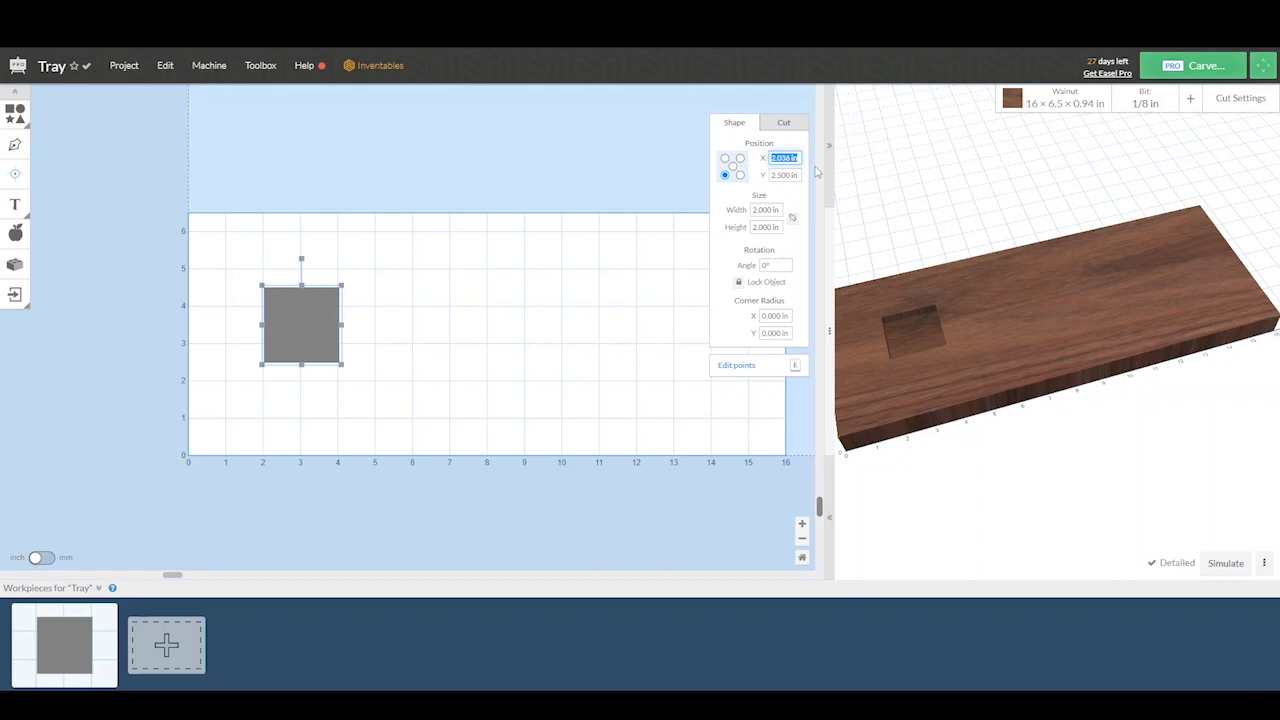
{"action": "type", "text": "1.000"}
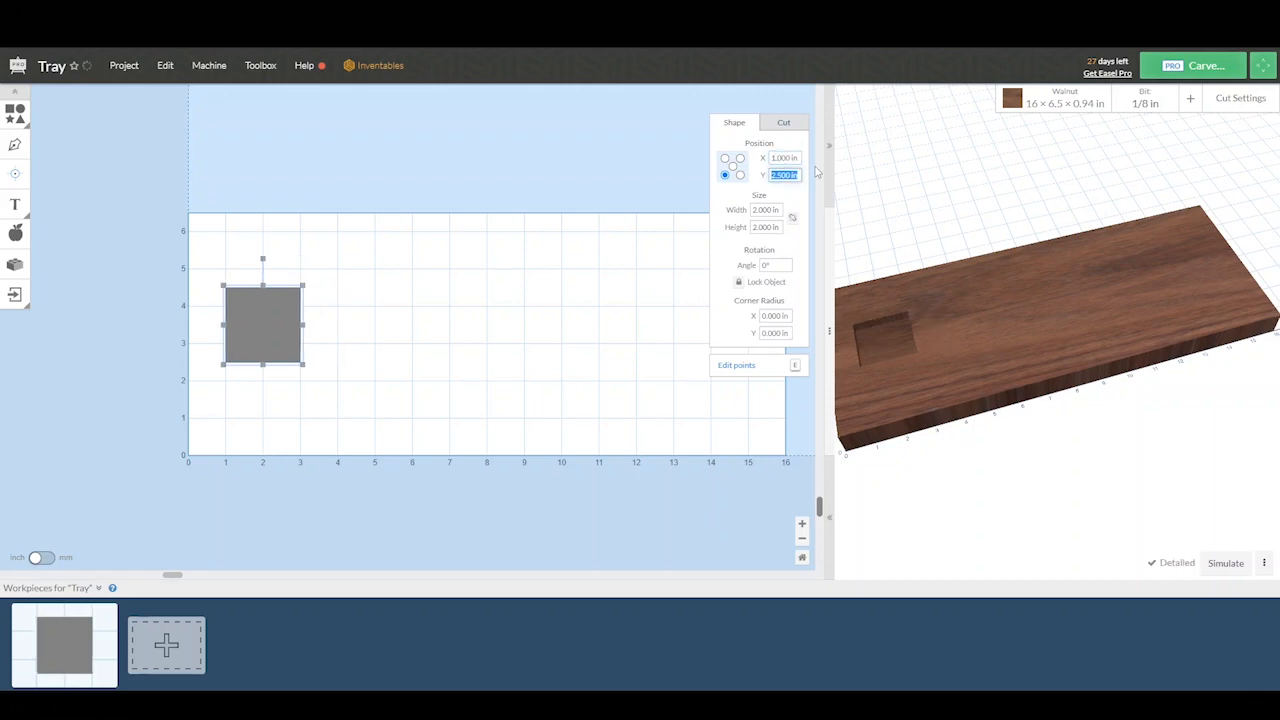
{"action": "type", "text": "1.000"}
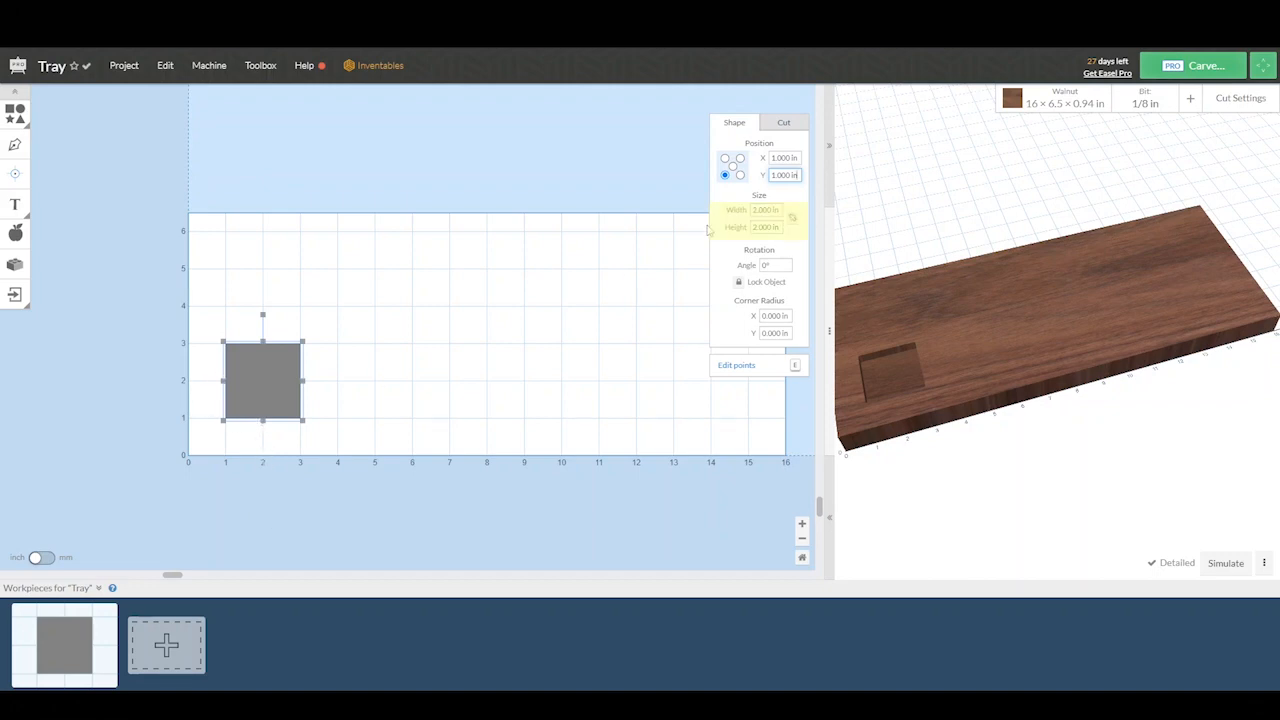
{"action": "left_click", "coordinate": [767, 210]}
{"action": "type", "text": "5.000"}
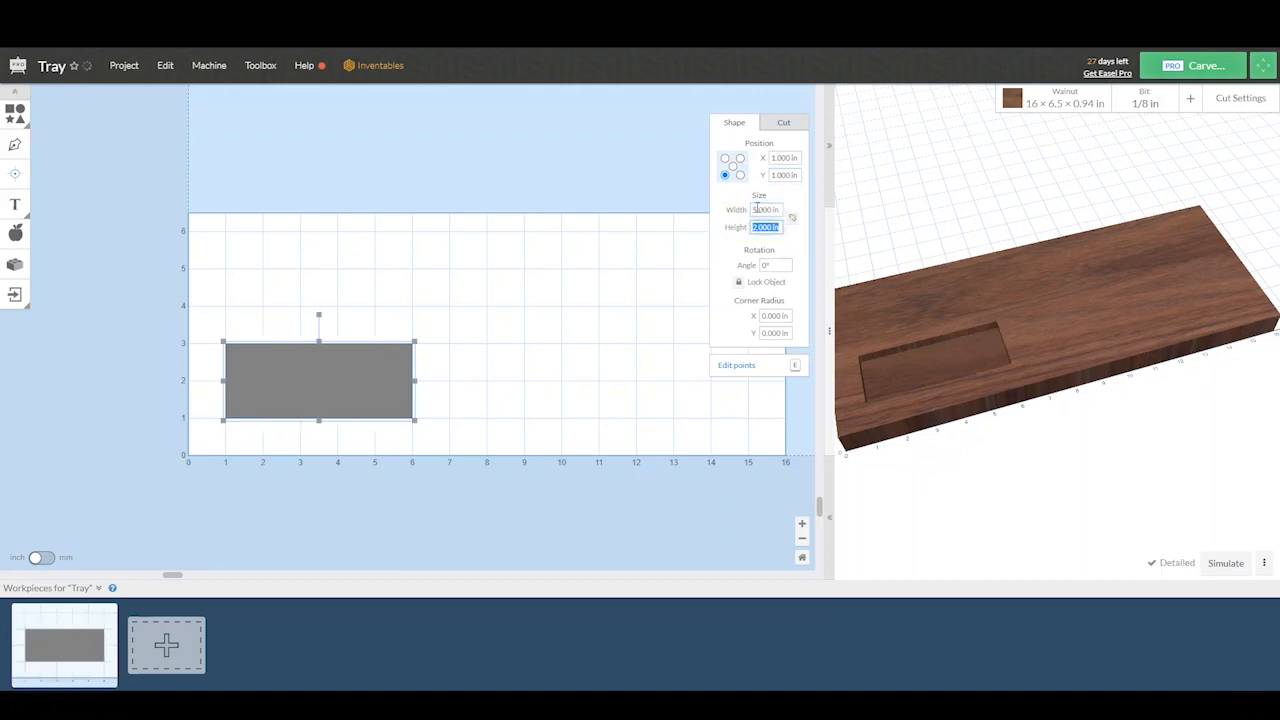
{"action": "type", "text": "4"}
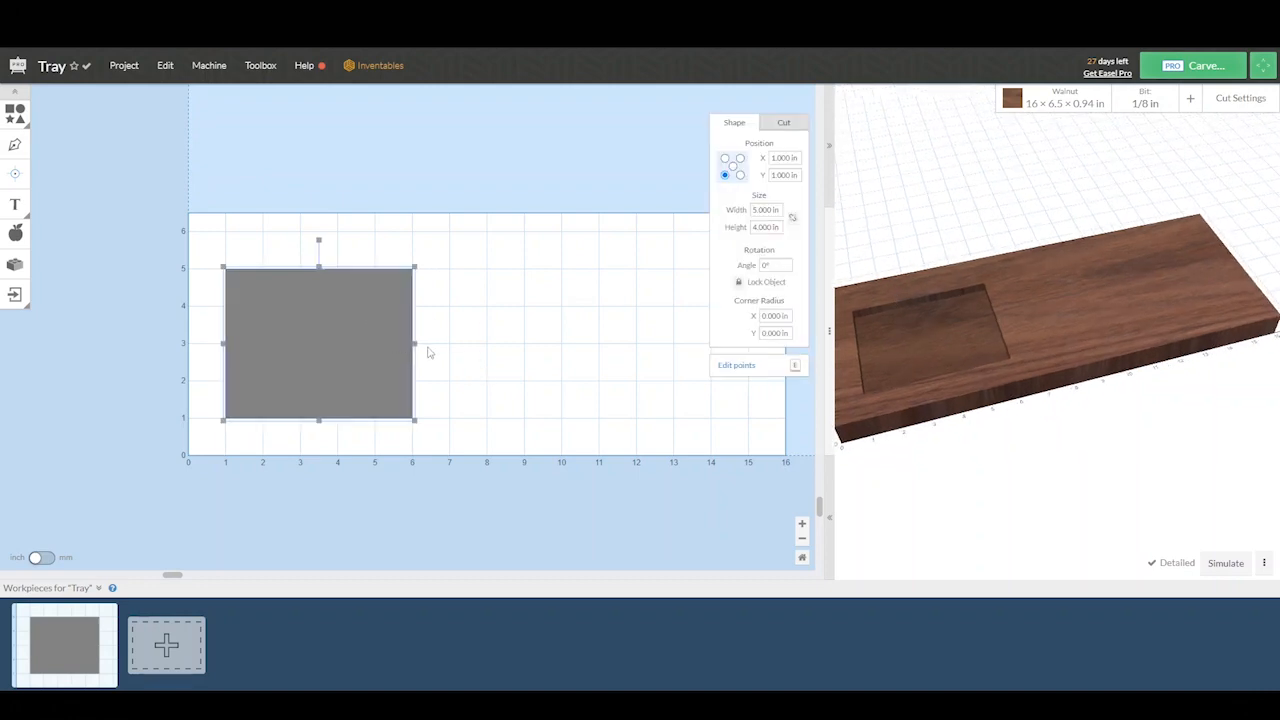
Step: Widen the rectangle to 5.5 in while it stays 4 in tall
{"action": "left_click_drag", "start_coordinate": [413, 342], "coordinate": [390, 342]}
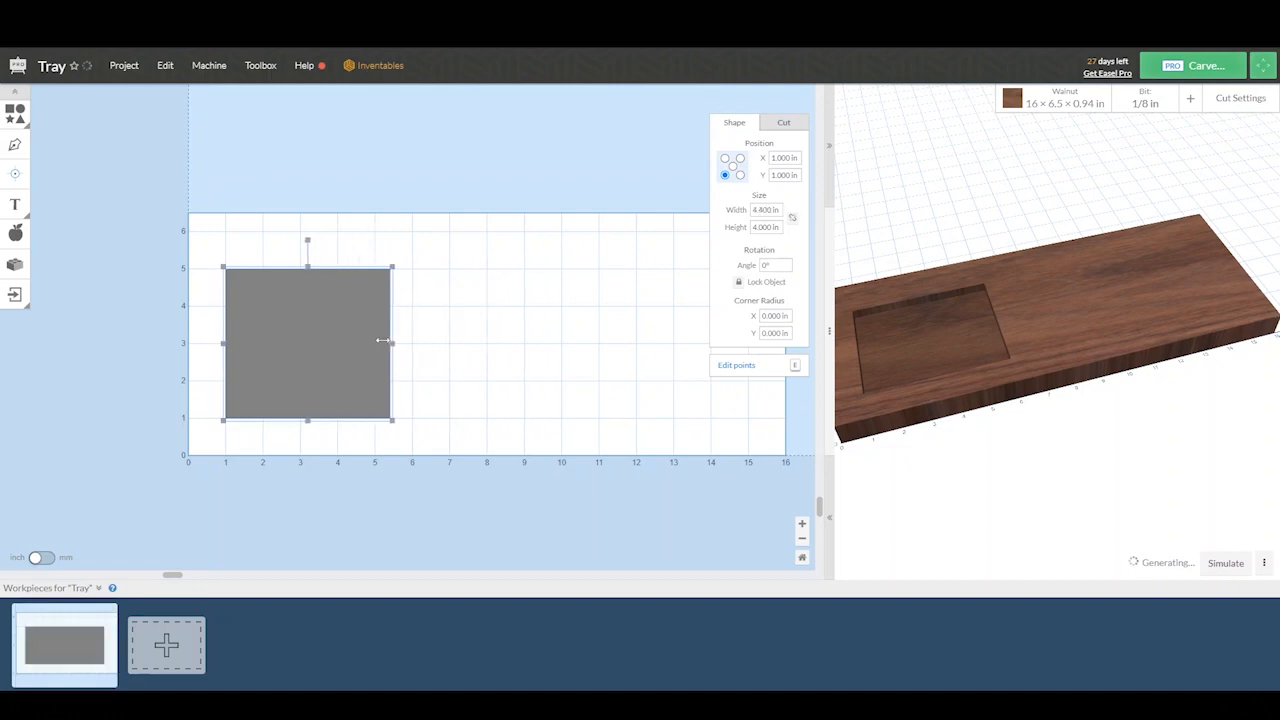
{"action": "left_click_drag", "start_coordinate": [390, 343], "coordinate": [478, 343]}
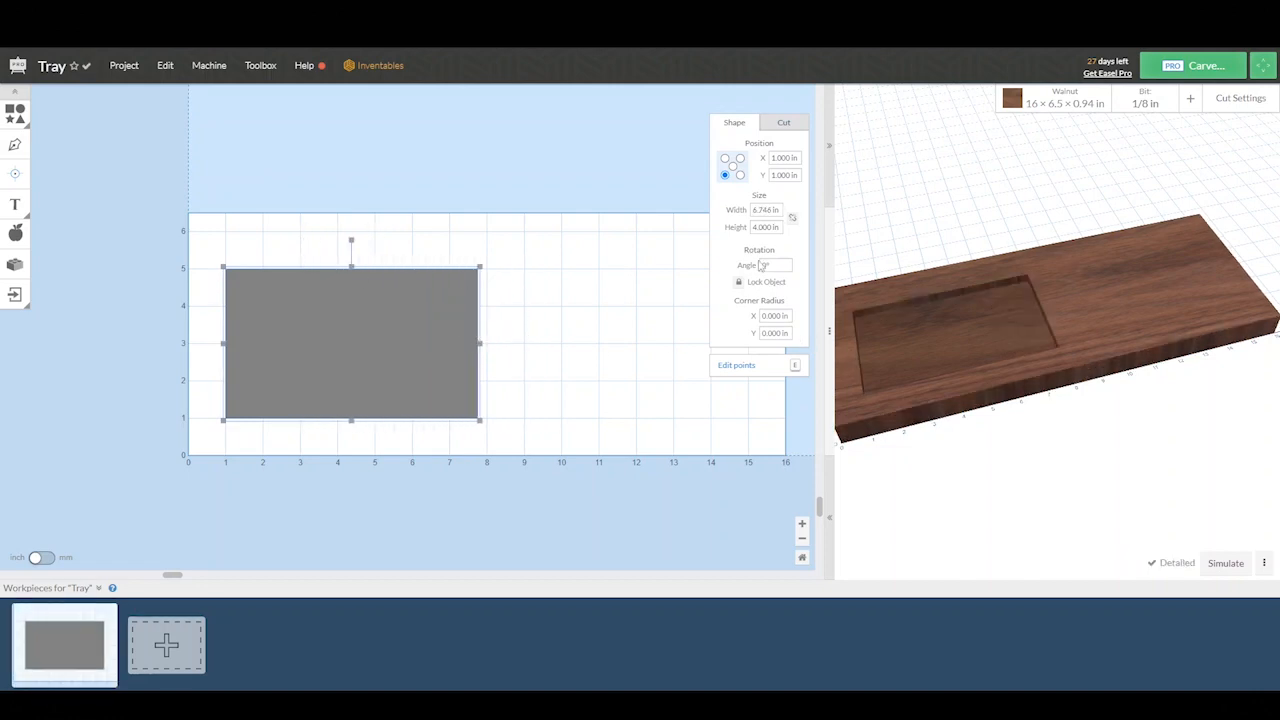
{"action": "left_click", "coordinate": [766, 210]}
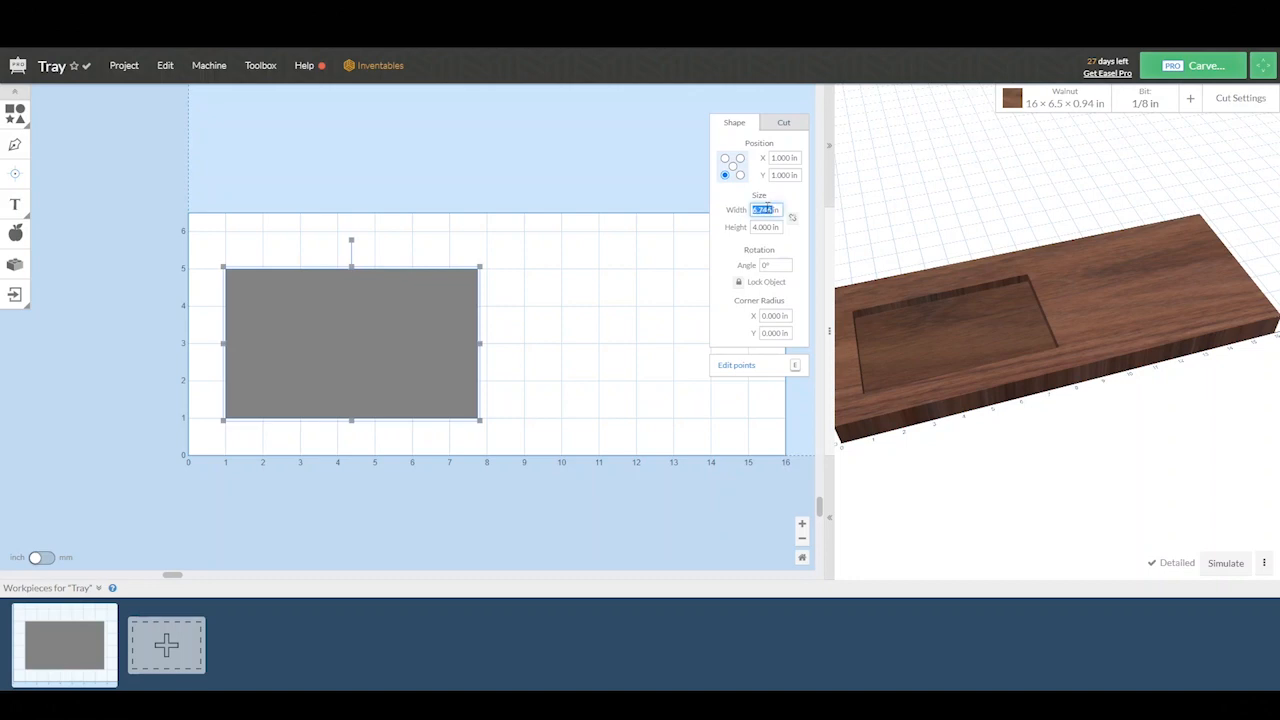
{"action": "type", "text": "5.500"}
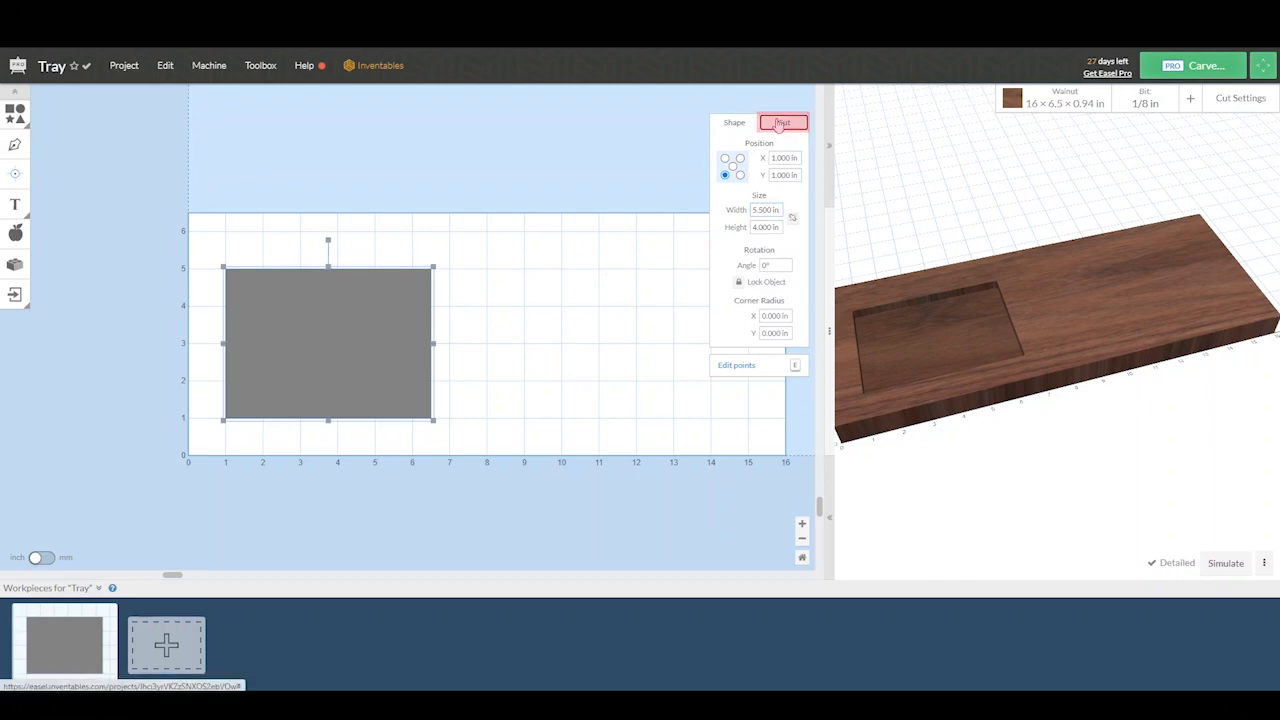
Step: Switch the rectangle's cut path to Cut outside shape path
{"action": "left_click", "coordinate": [783, 122]}
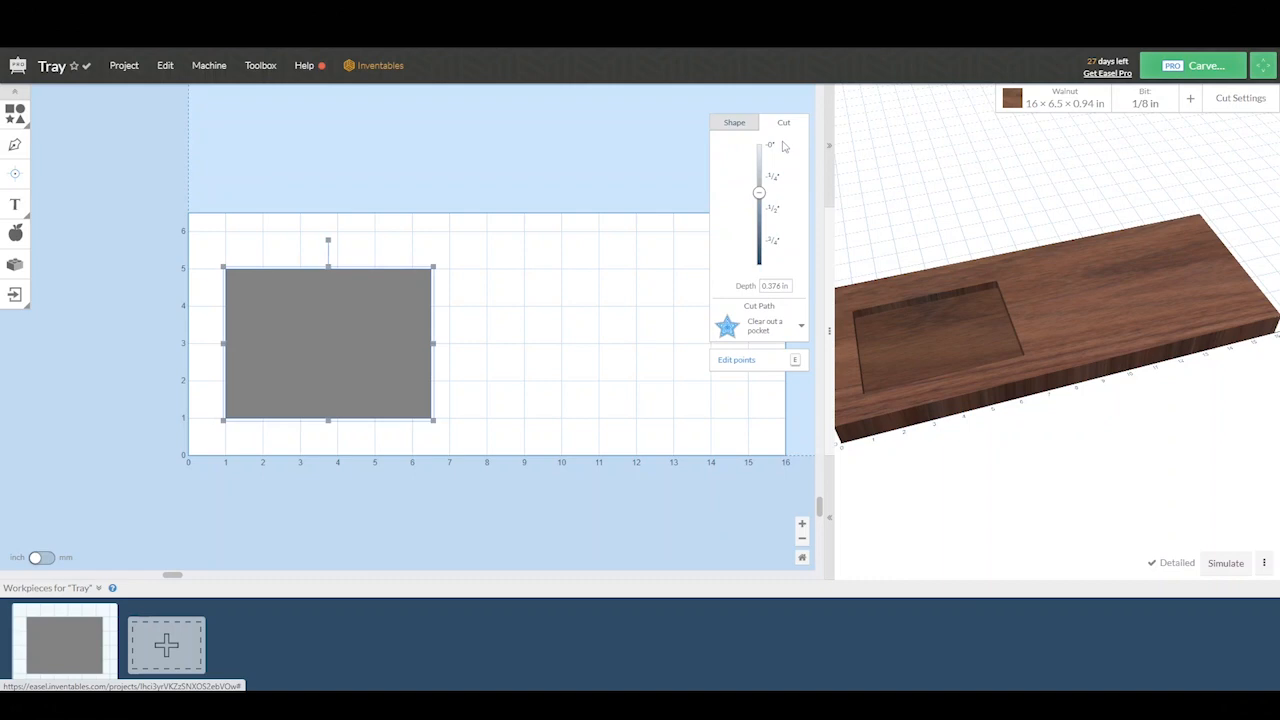
{"action": "left_click", "coordinate": [760, 325]}
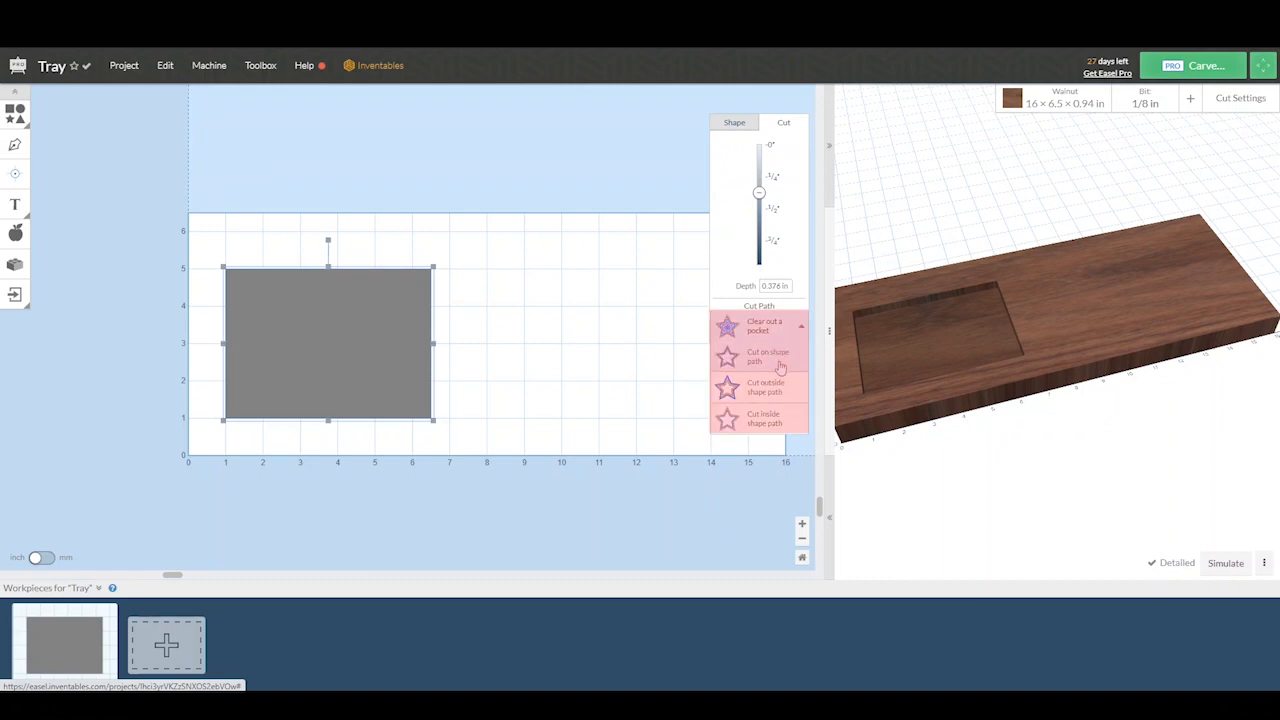
{"action": "left_click", "coordinate": [765, 325]}
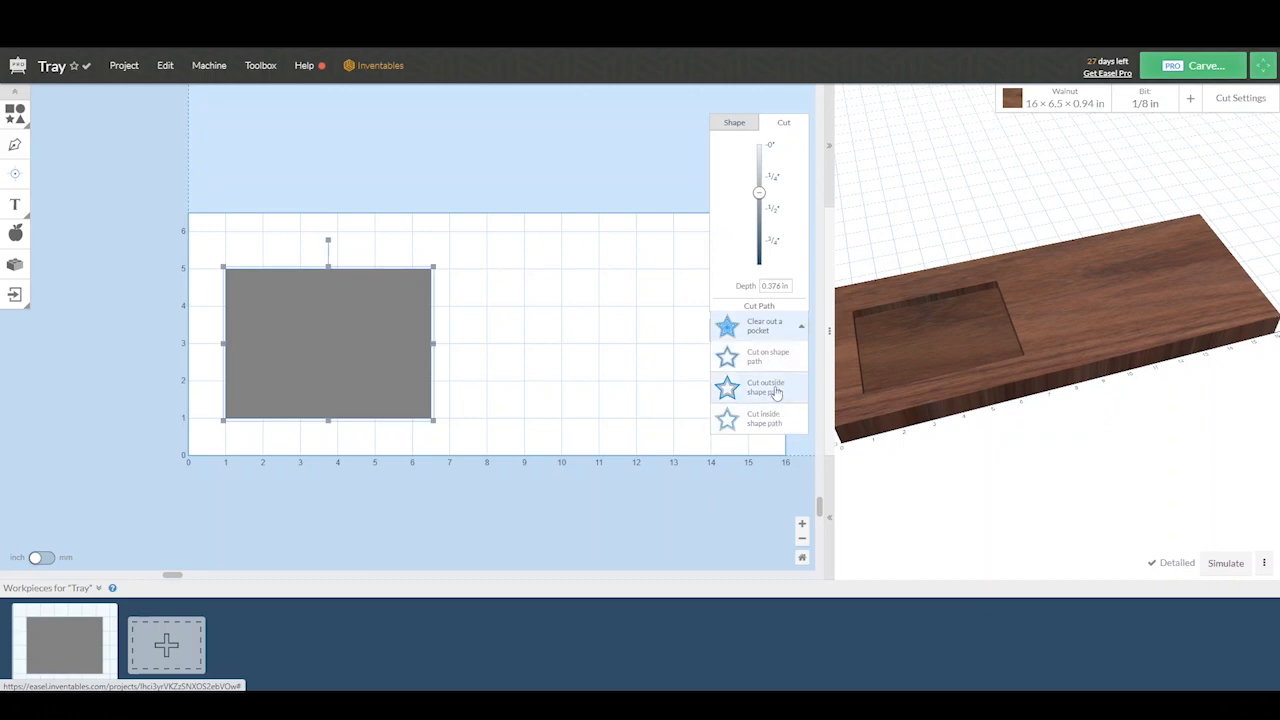
{"action": "left_click", "coordinate": [765, 387]}
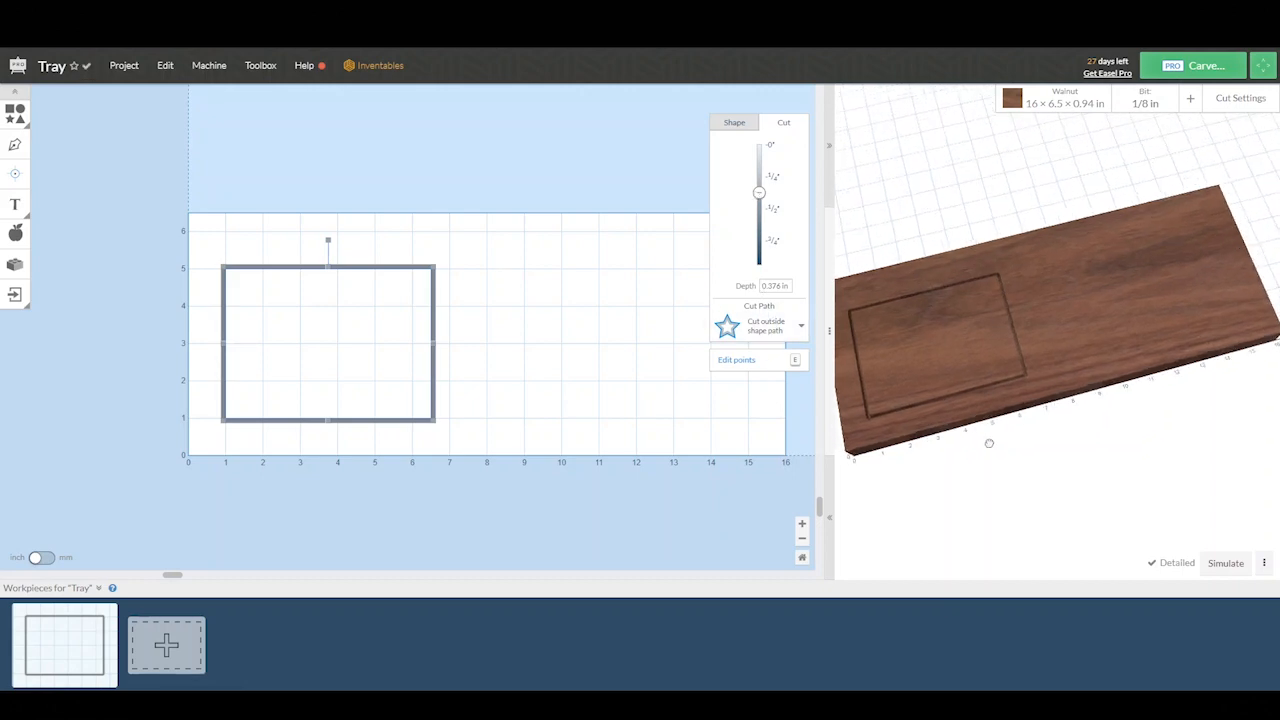
Step: Drag the outline's cut depth down to the full 0.94 in, keeping tabs enabled
{"action": "left_click_drag", "start_coordinate": [758, 192], "coordinate": [758, 225]}
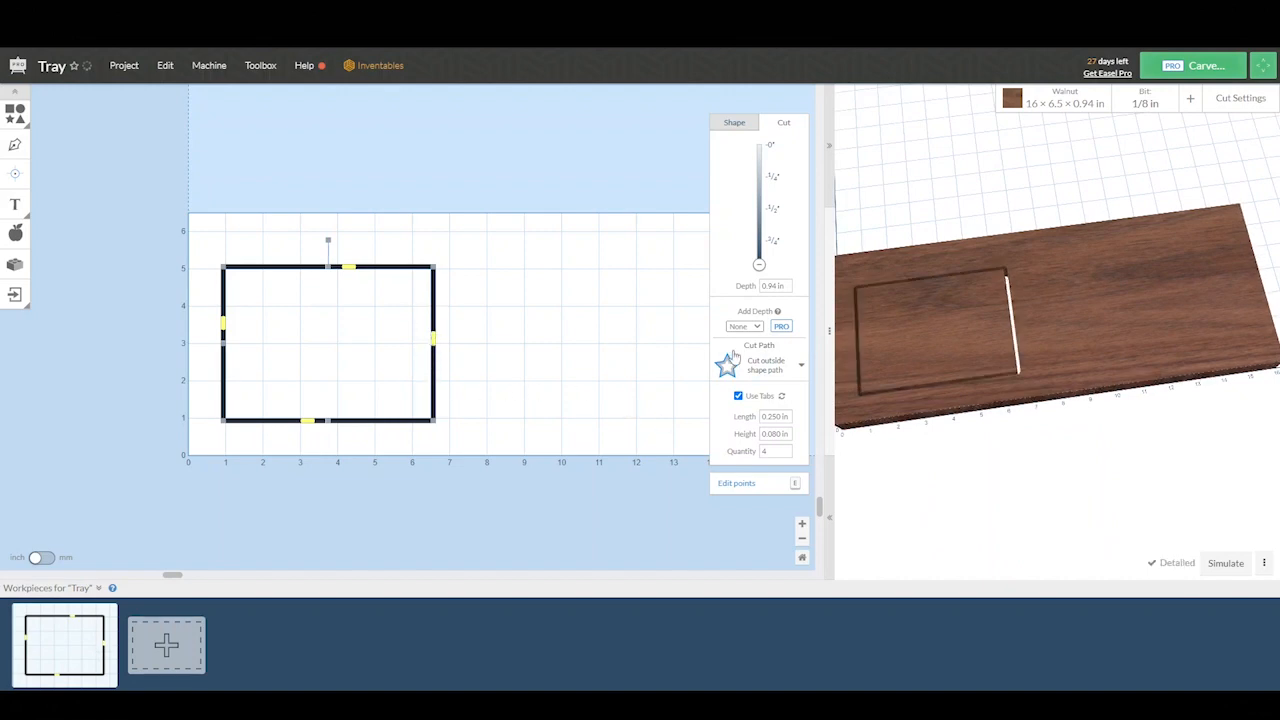
{"action": "mouse_move", "coordinate": [650, 398]}
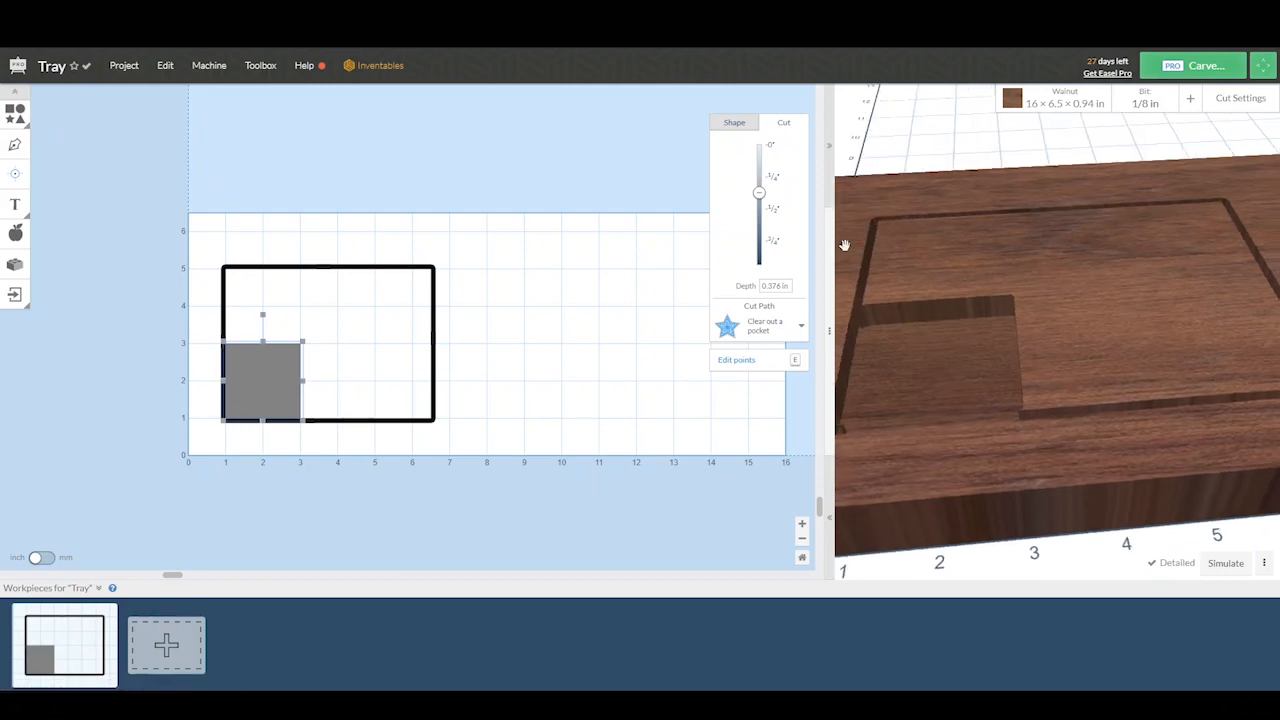
Step: Place the new square at X/Y 1.5 and set its width to 4.5 in
{"action": "left_click", "coordinate": [734, 122]}
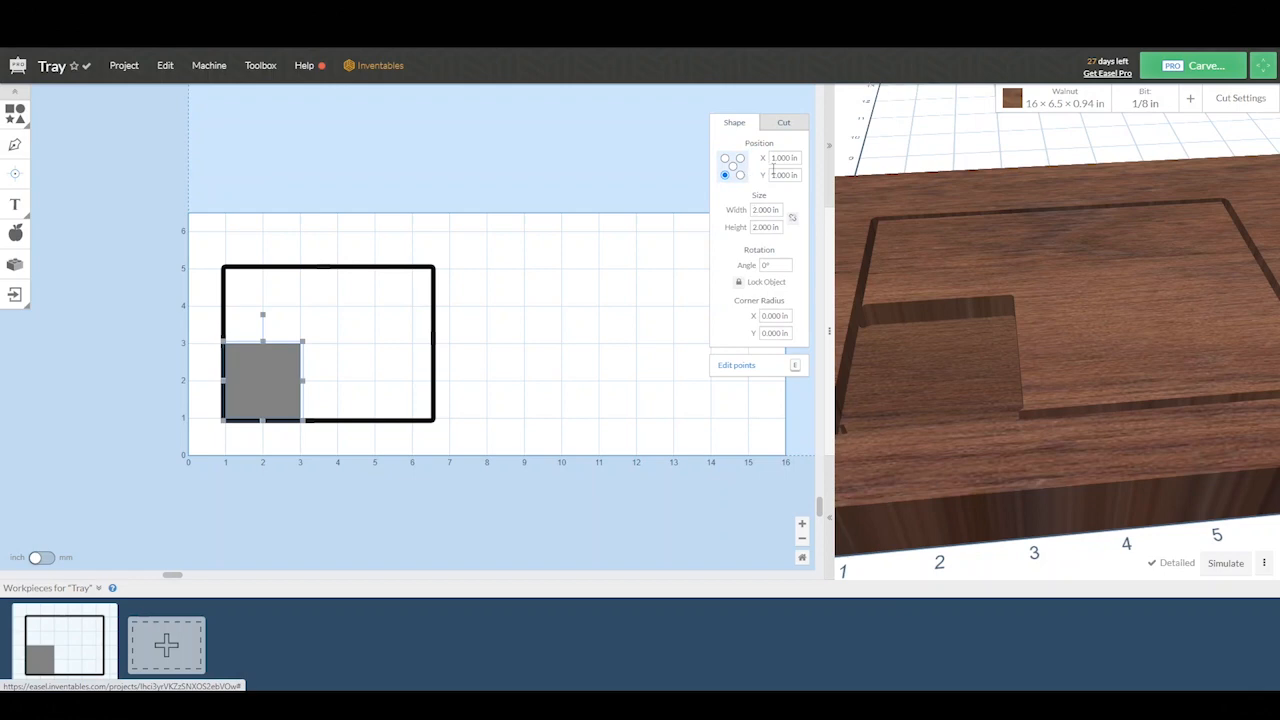
{"action": "left_click", "coordinate": [782, 158]}
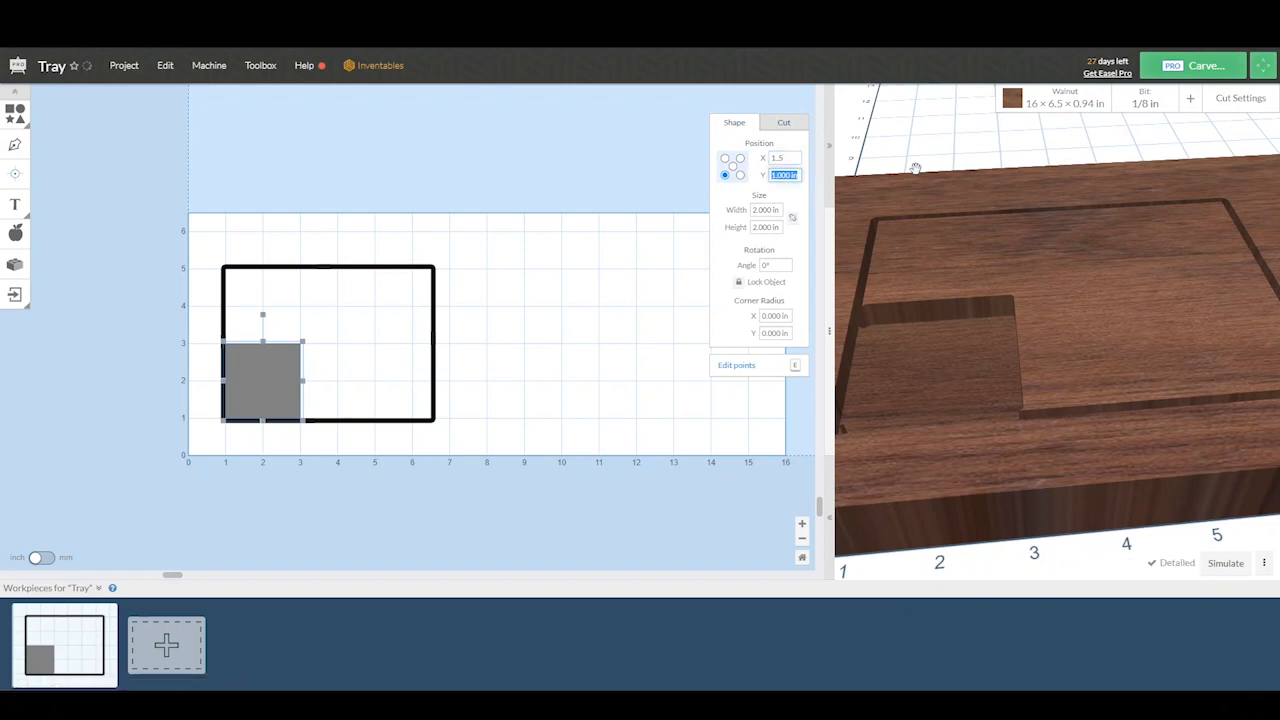
{"action": "type", "text": "1.5"}
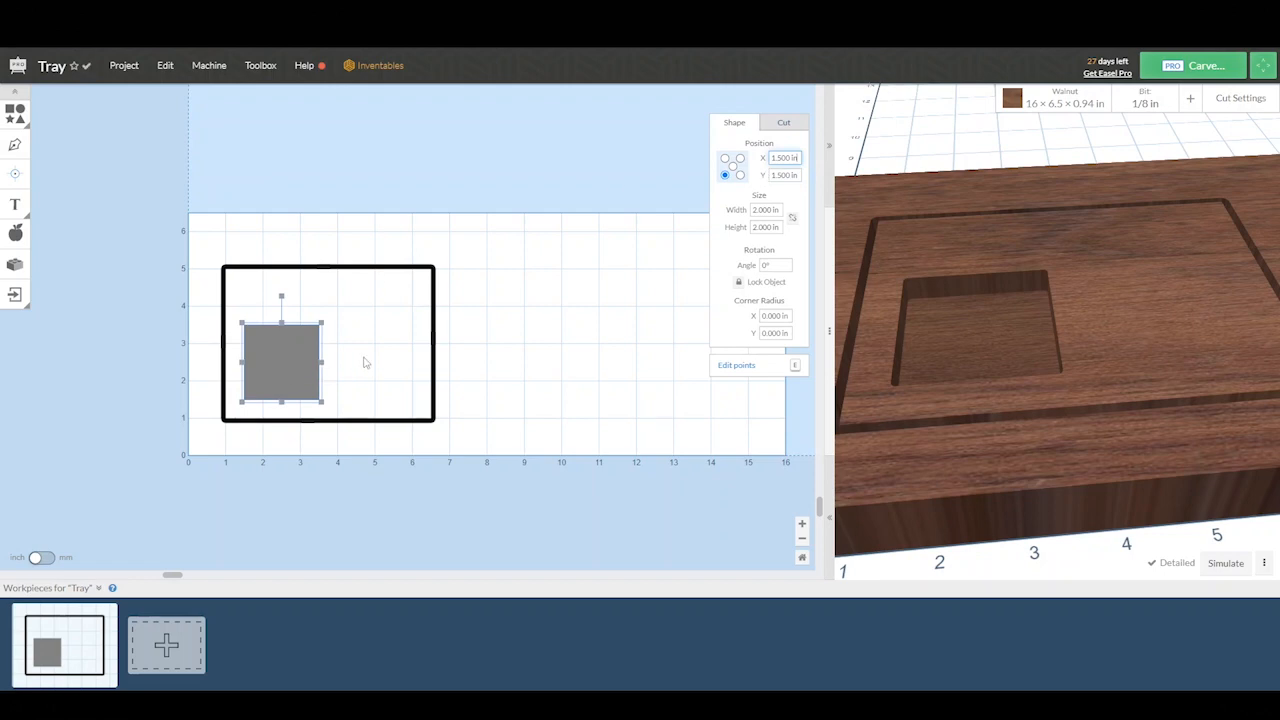
{"action": "left_click_drag", "start_coordinate": [321, 360], "coordinate": [367, 357]}
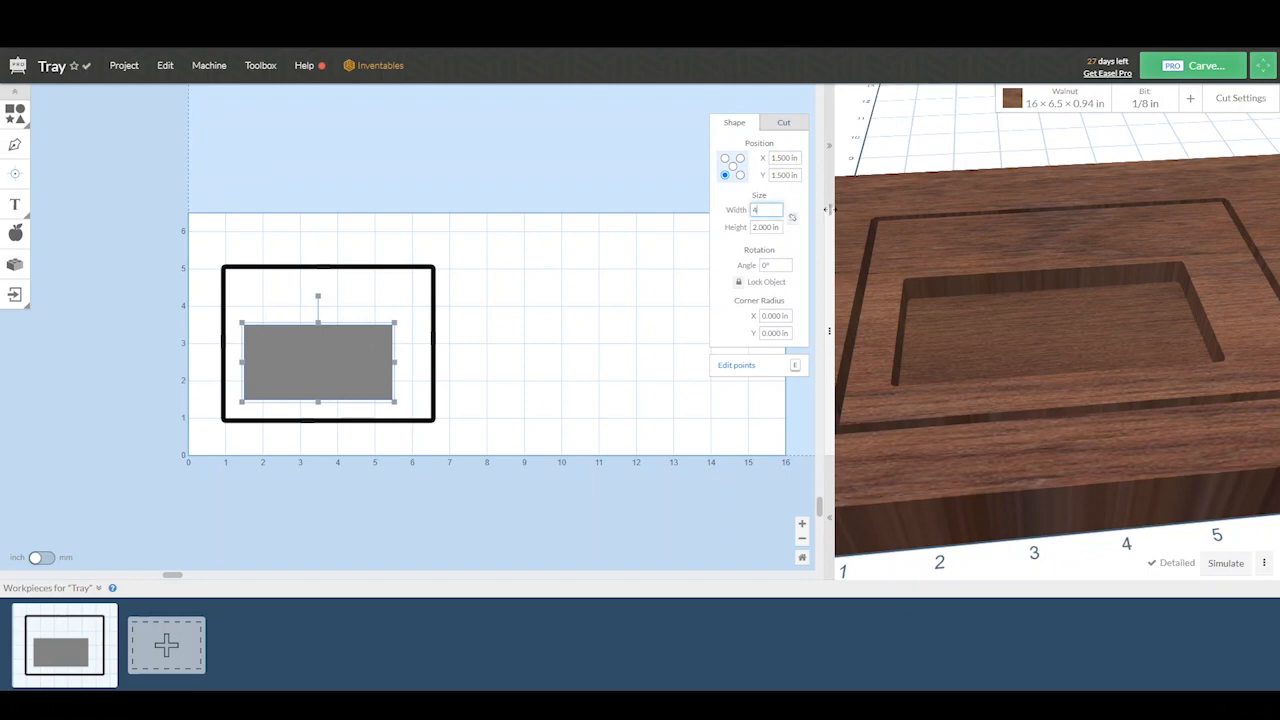
{"action": "type", "text": "4.500 in"}
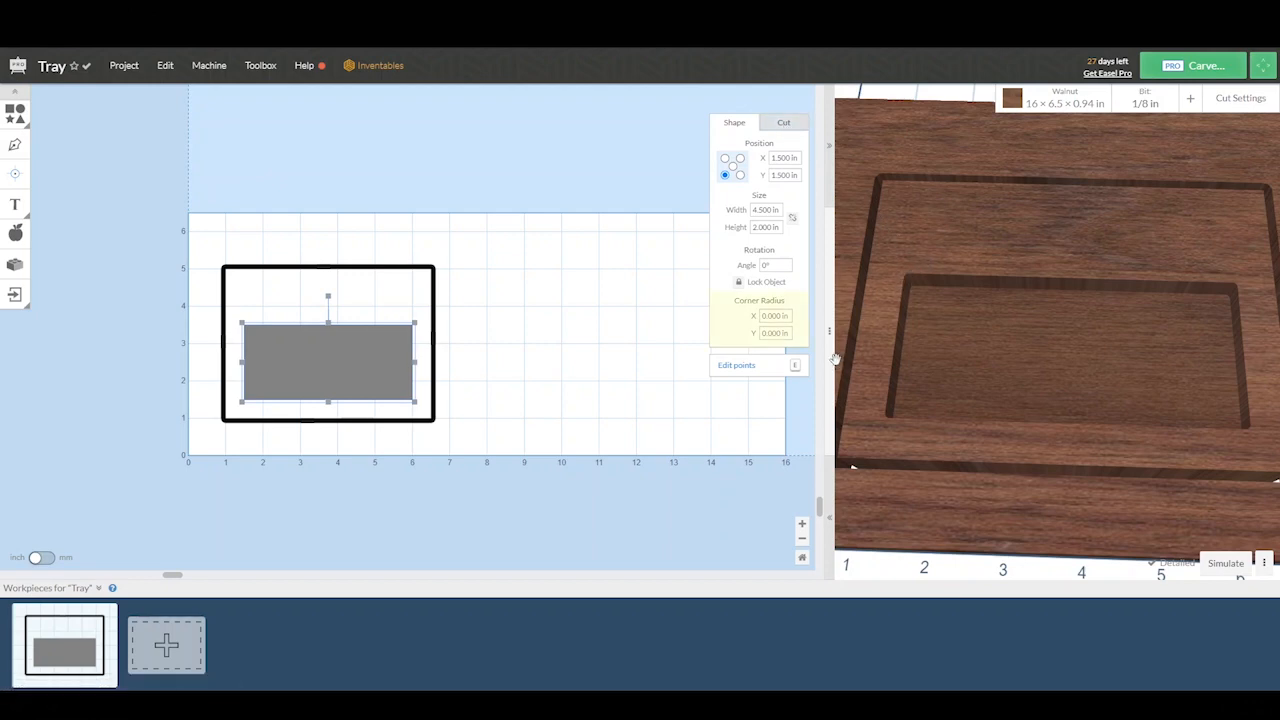
Step: Give the pocket 0.25 in corner radii and a cut depth near 0.5 in
{"action": "left_click", "coordinate": [775, 315]}
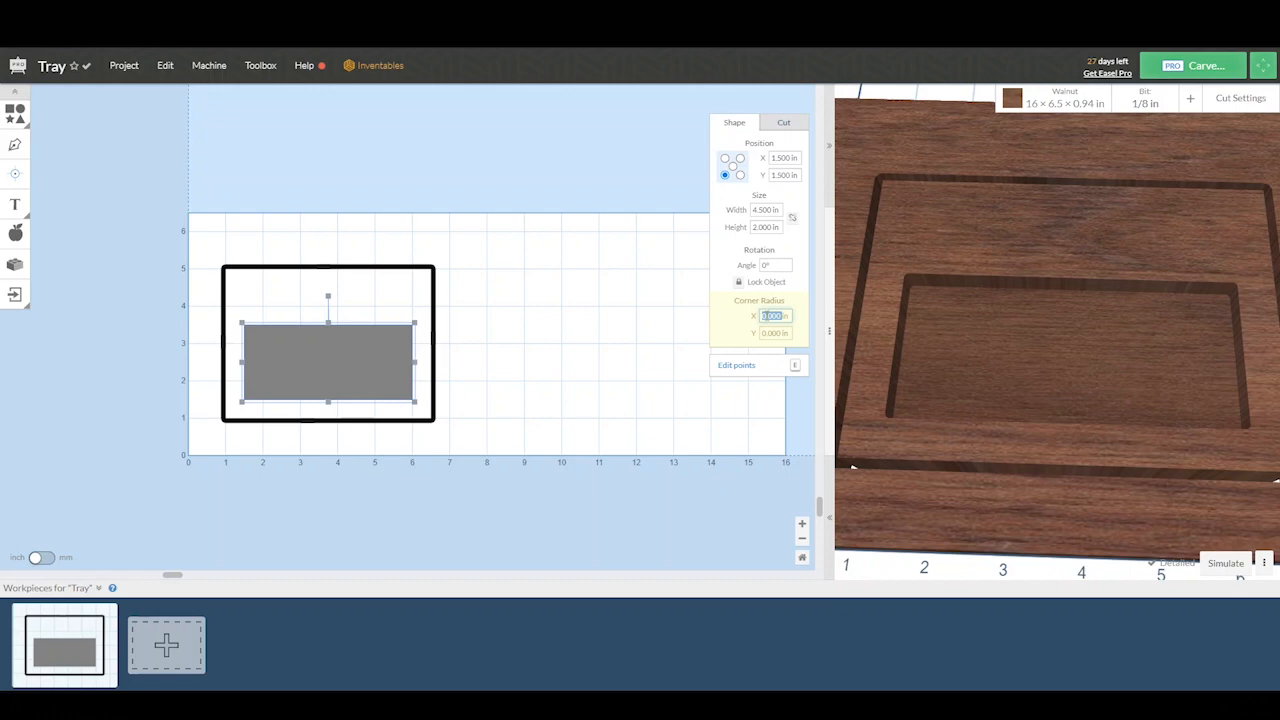
{"action": "type", "text": "0.250"}
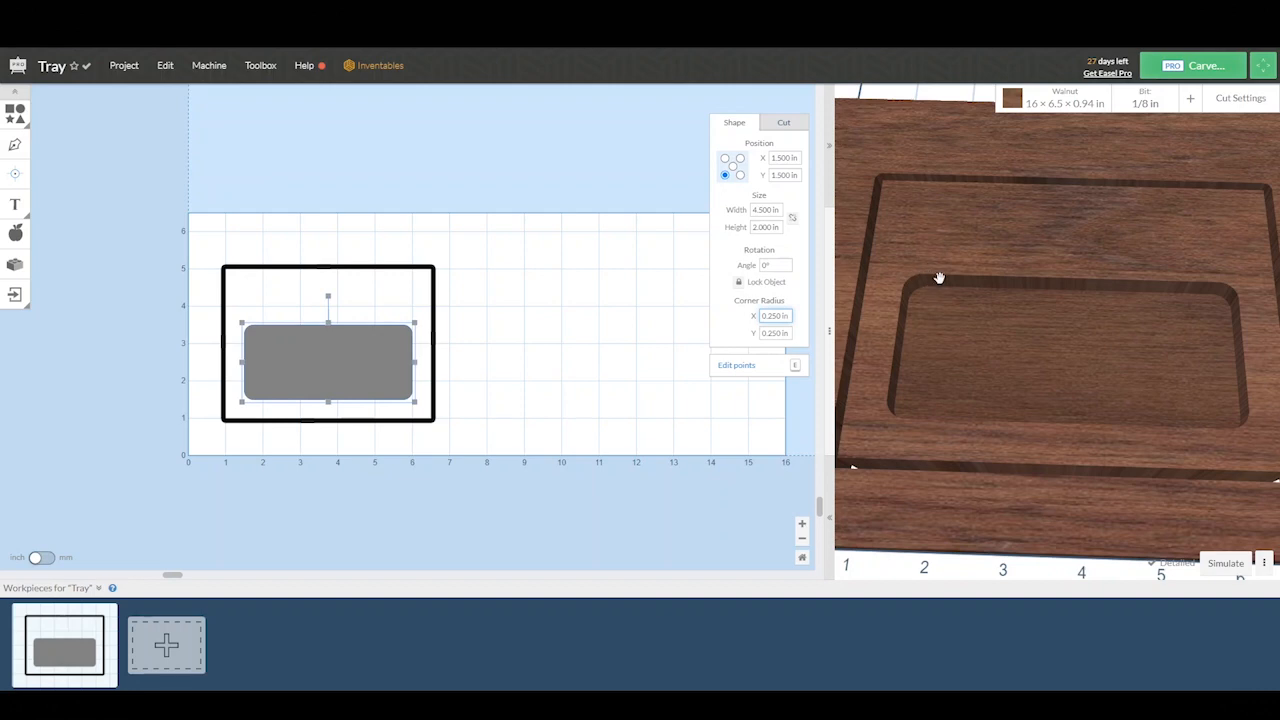
{"action": "left_click", "coordinate": [784, 122]}
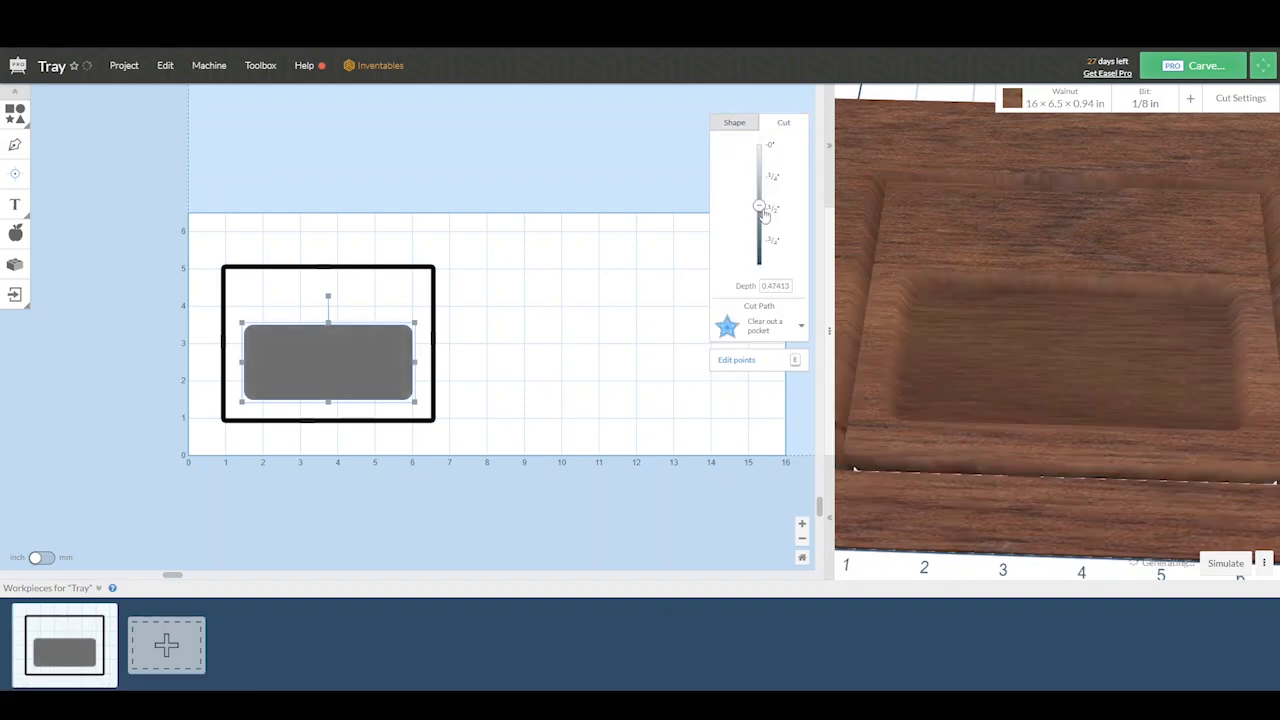
{"action": "left_click_drag", "start_coordinate": [759, 205], "coordinate": [759, 210]}
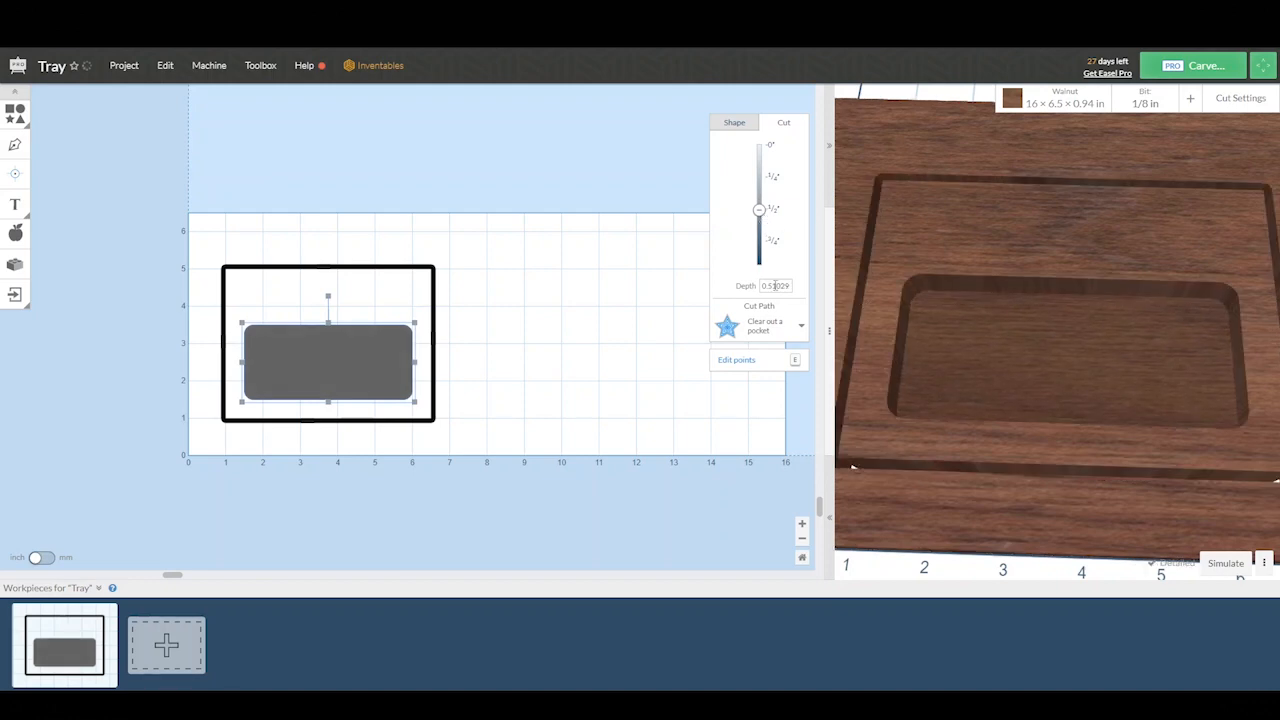
{"action": "type", "text": "0."}
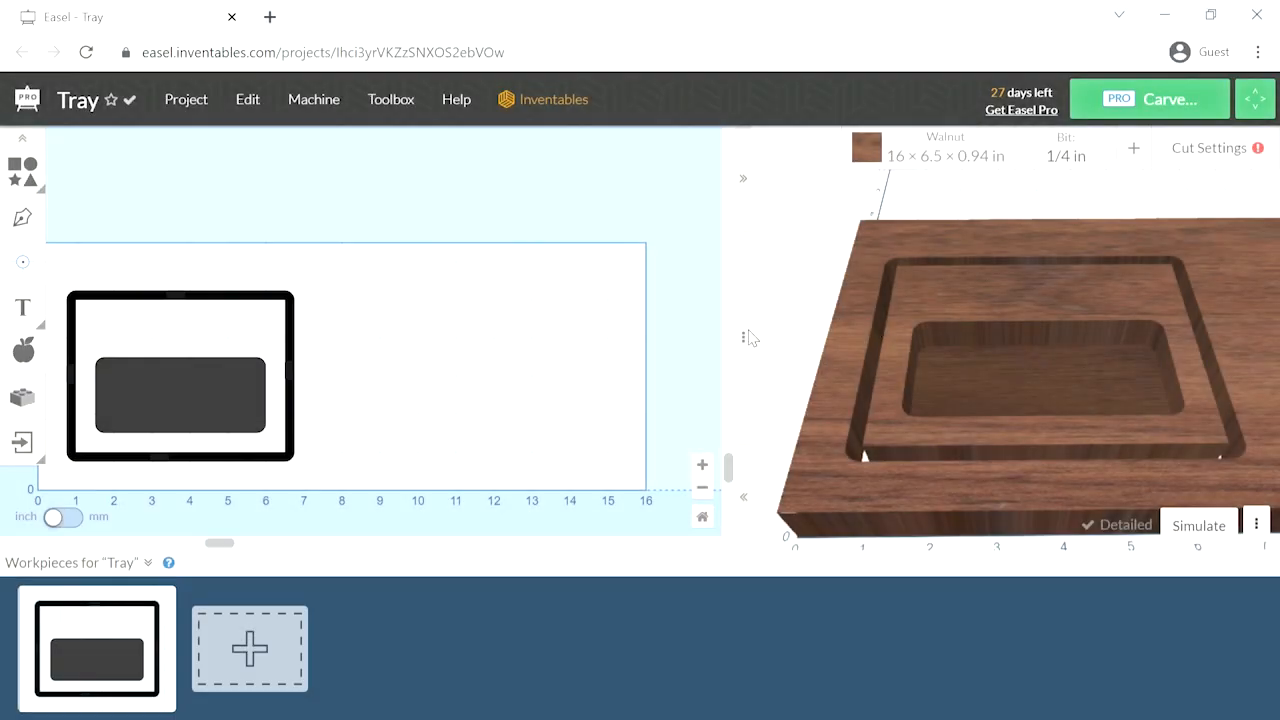
{"action": "mouse_move", "coordinate": [100, 174]}
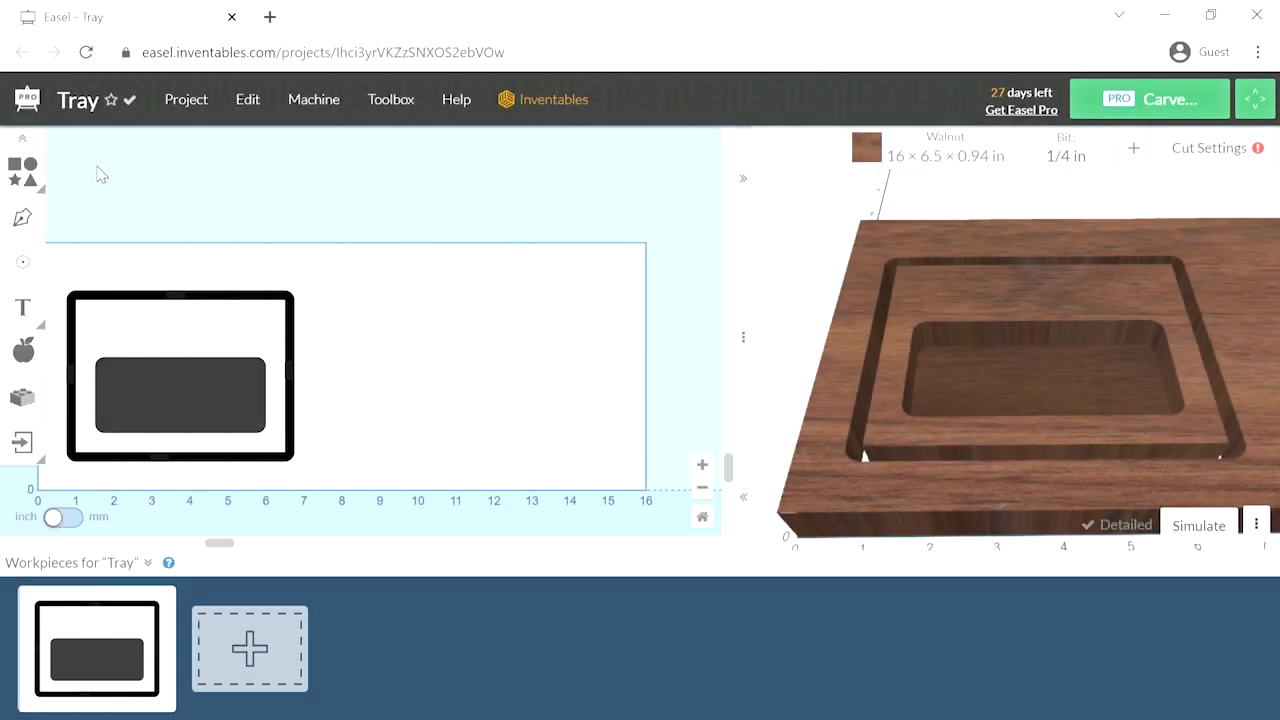
Step: Insert the rabbit icon and drag it above the pocket on the tray
{"action": "left_click", "coordinate": [22, 442]}
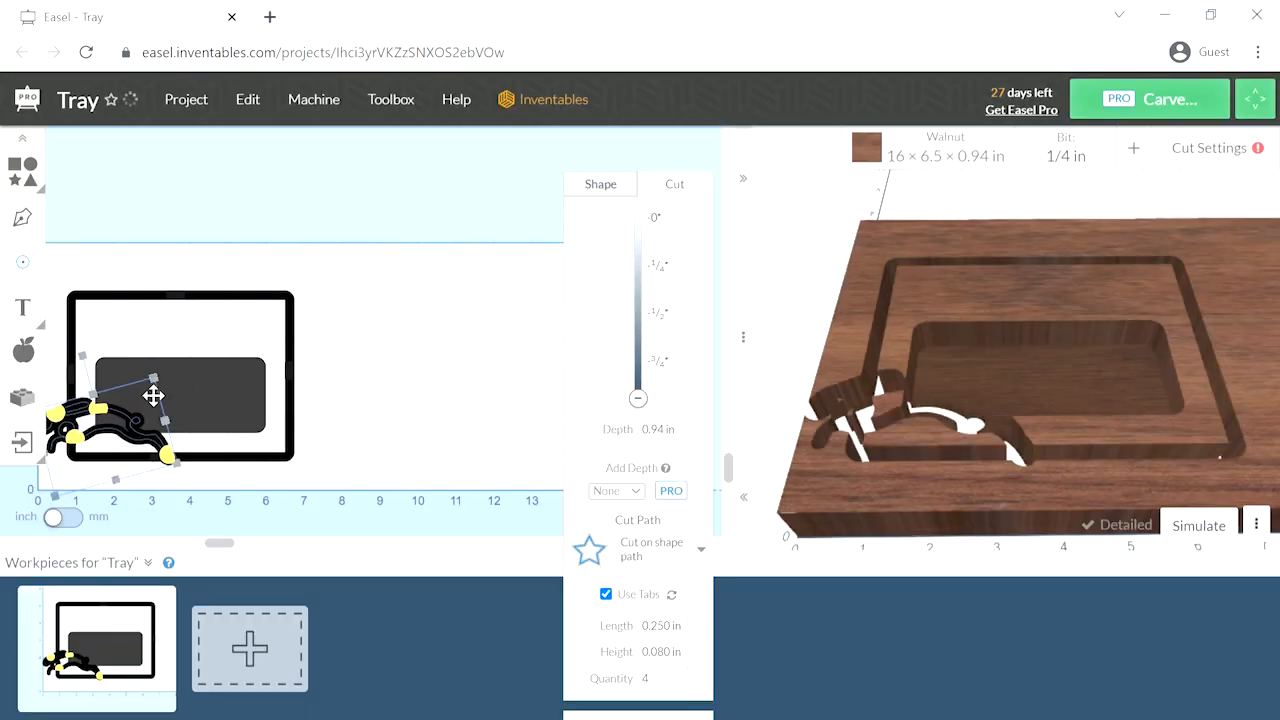
{"action": "left_click_drag", "start_coordinate": [154, 395], "coordinate": [187, 360]}
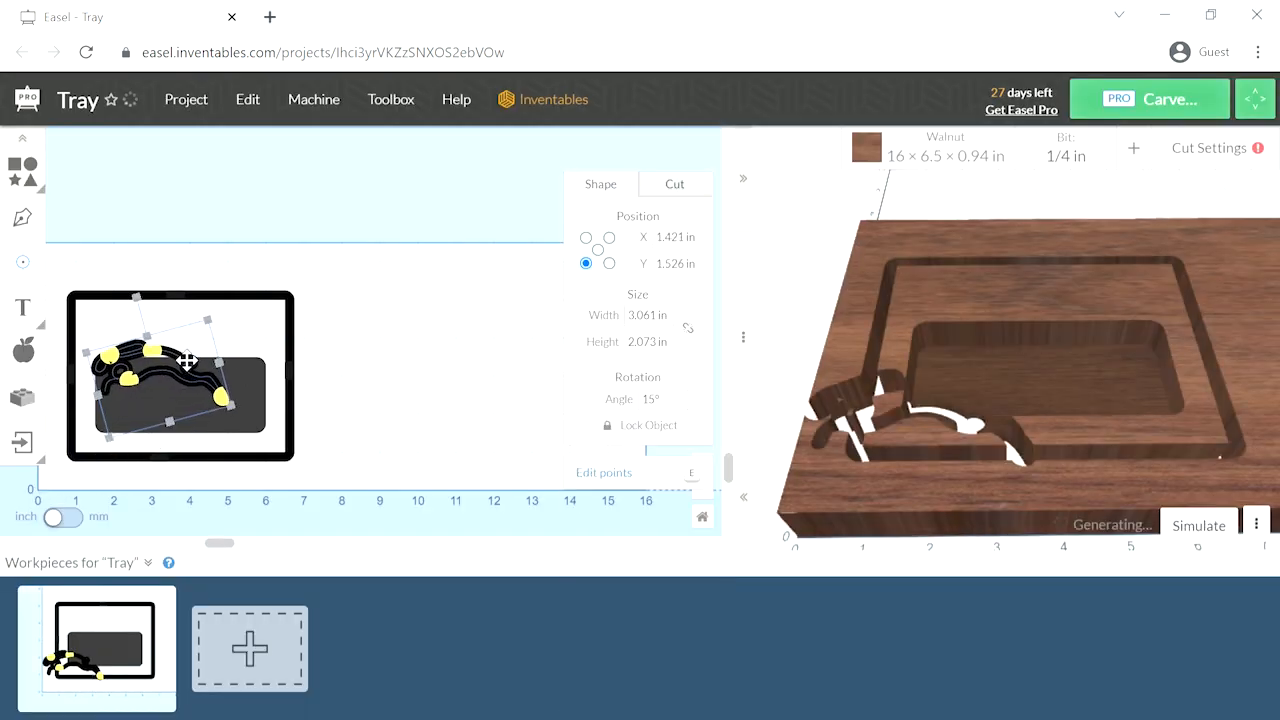
{"action": "left_click_drag", "start_coordinate": [185, 360], "coordinate": [205, 310]}
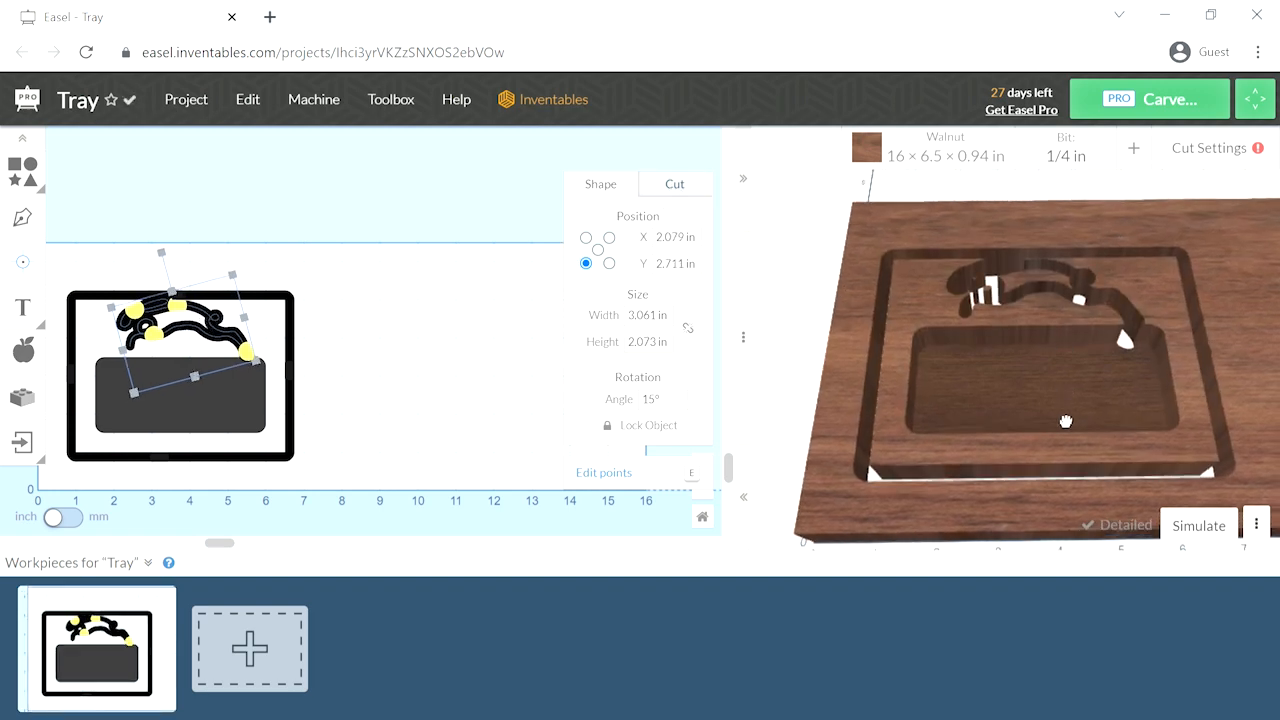
Step: Enter a shallow cut depth for the rabbit engraving in its Cut settings
{"action": "left_click", "coordinate": [674, 184]}
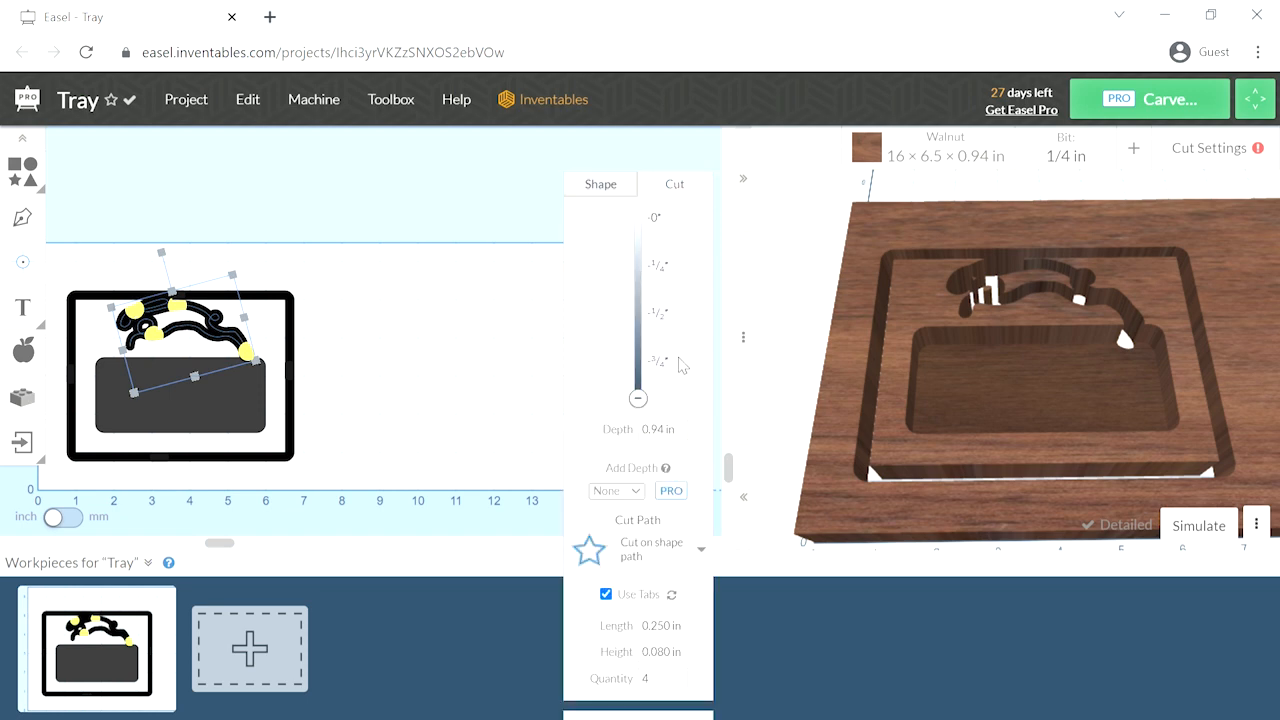
{"action": "left_click", "coordinate": [655, 429]}
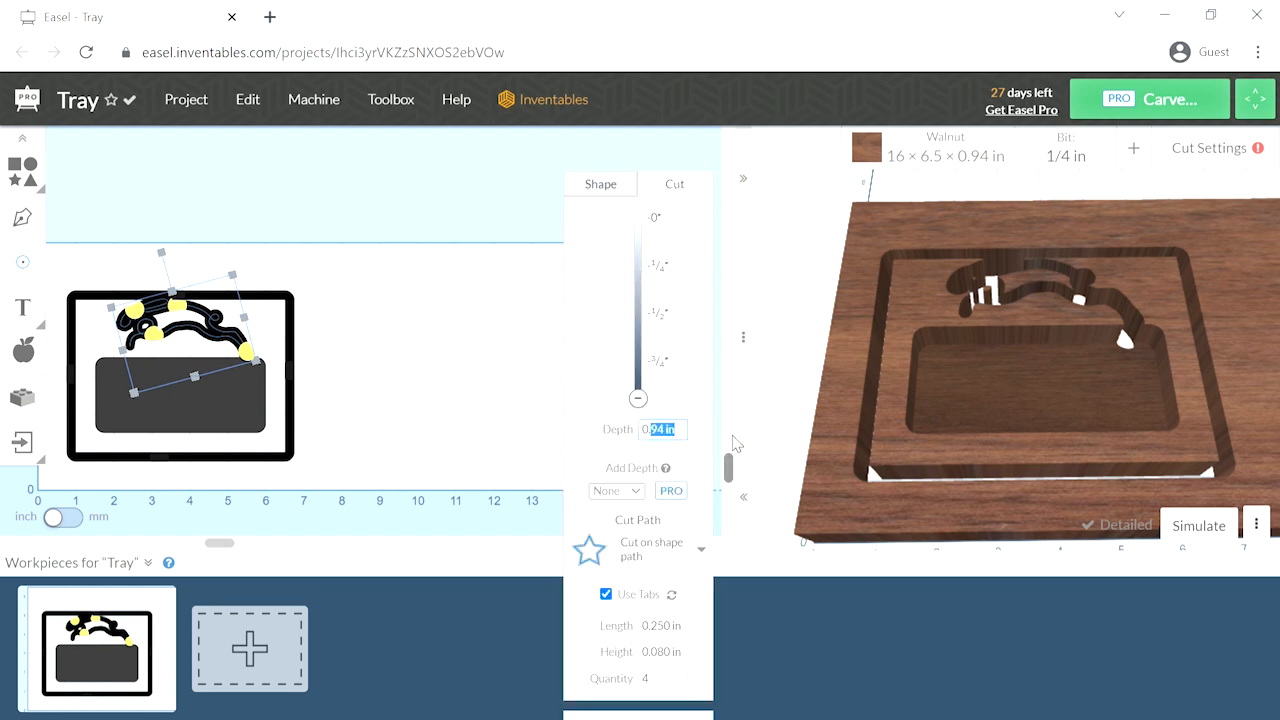
{"action": "type", "text": "0.4"}
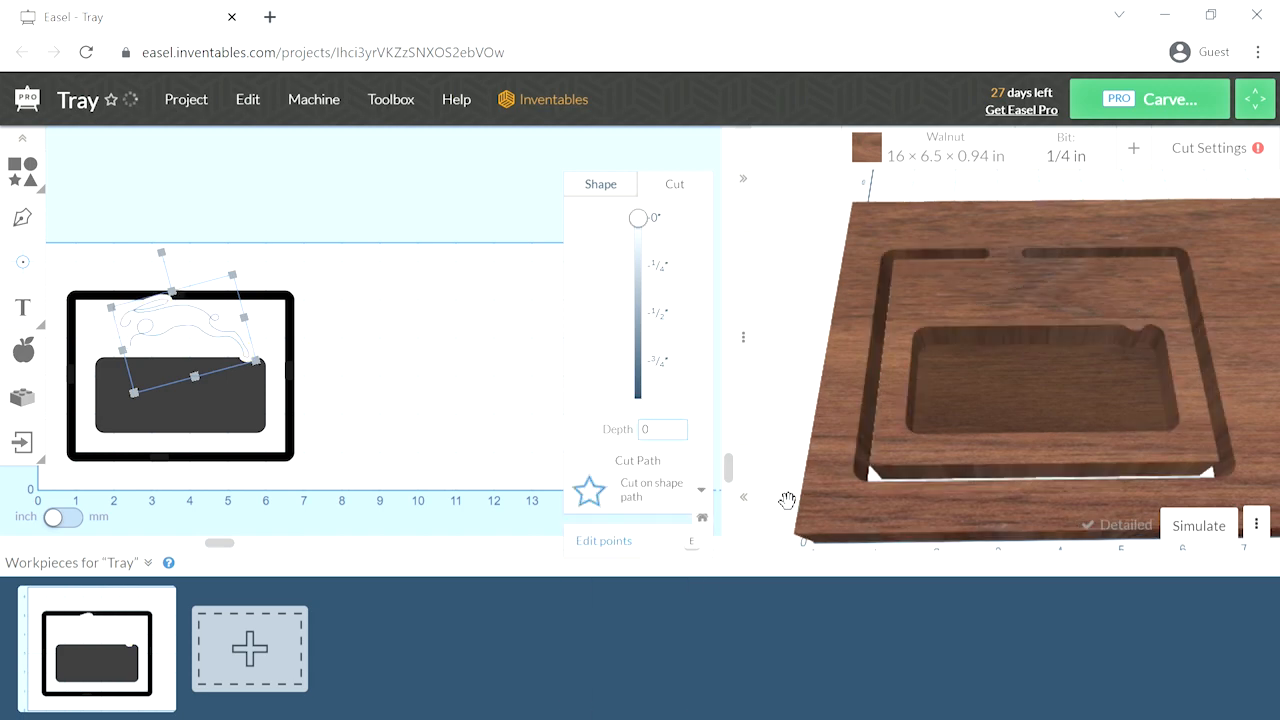
{"action": "type", "text": "."}
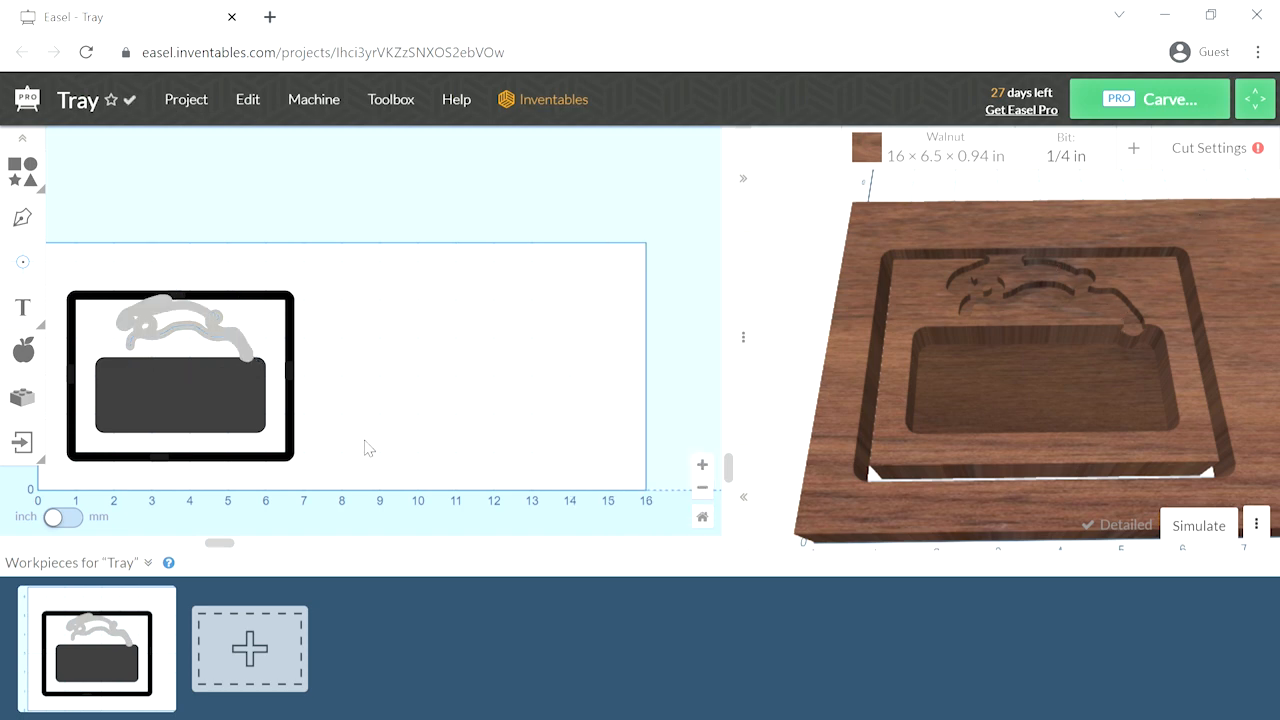
Step: Scale the rabbit proportionally to 2.25 × 1.52 in and nudge it just above the pocket
{"action": "left_click", "coordinate": [180, 320]}
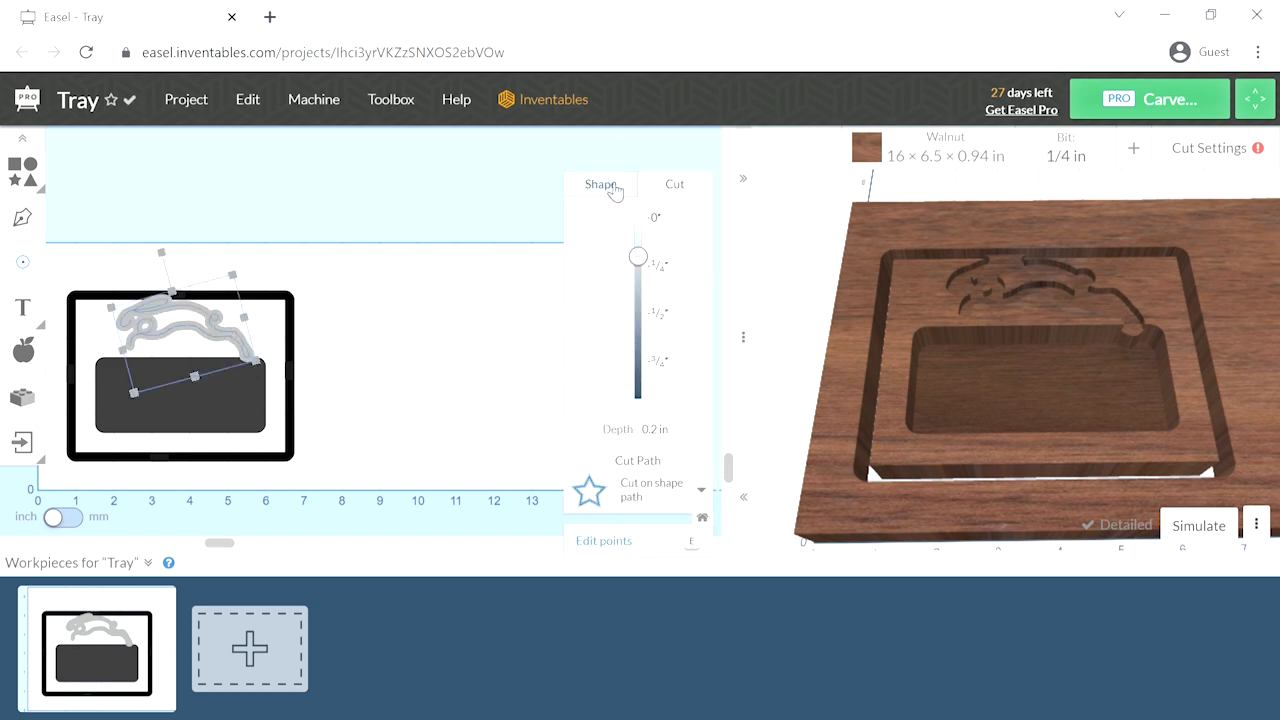
{"action": "left_click", "coordinate": [600, 184]}
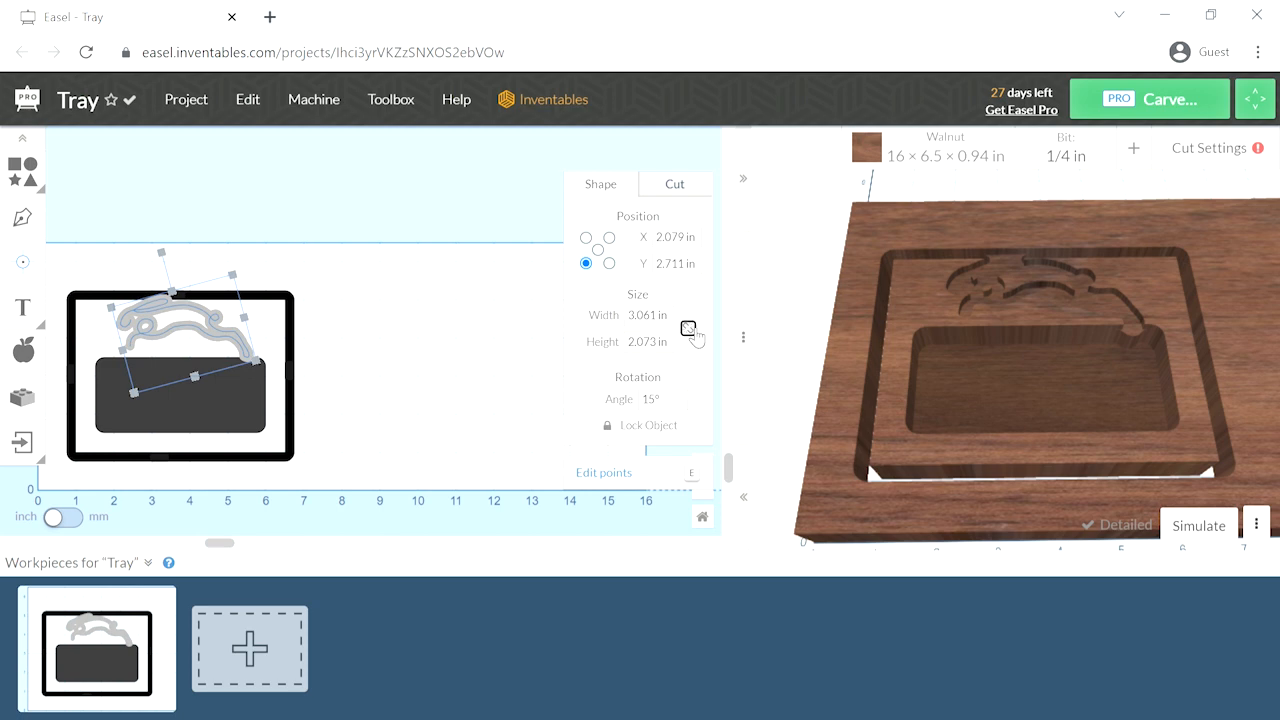
{"action": "left_click", "coordinate": [645, 315]}
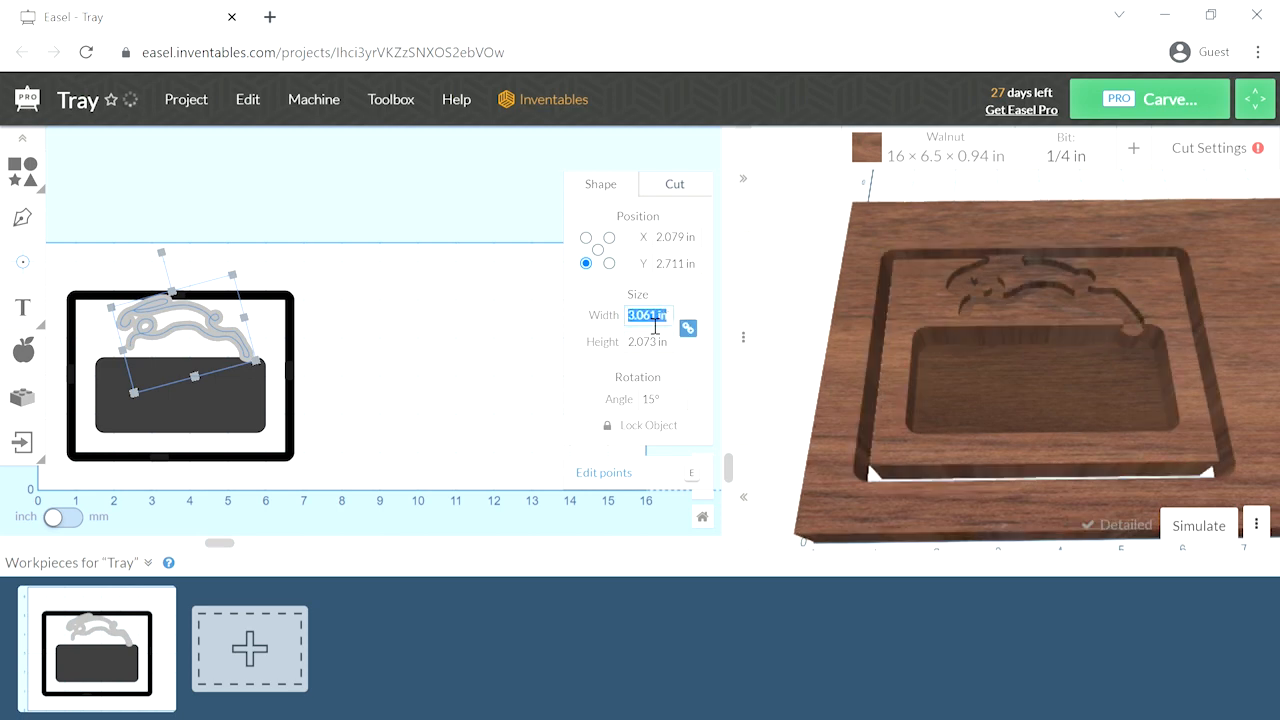
{"action": "type", "text": "2"}
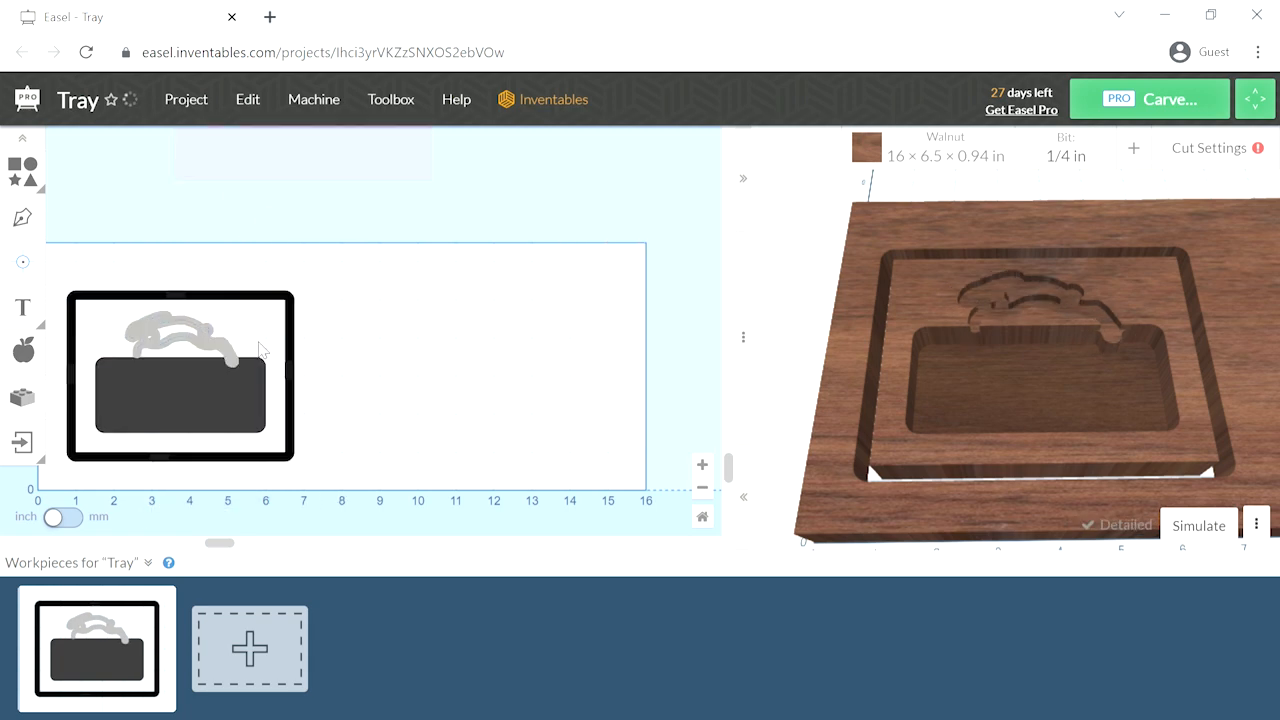
{"action": "left_click", "coordinate": [170, 340]}
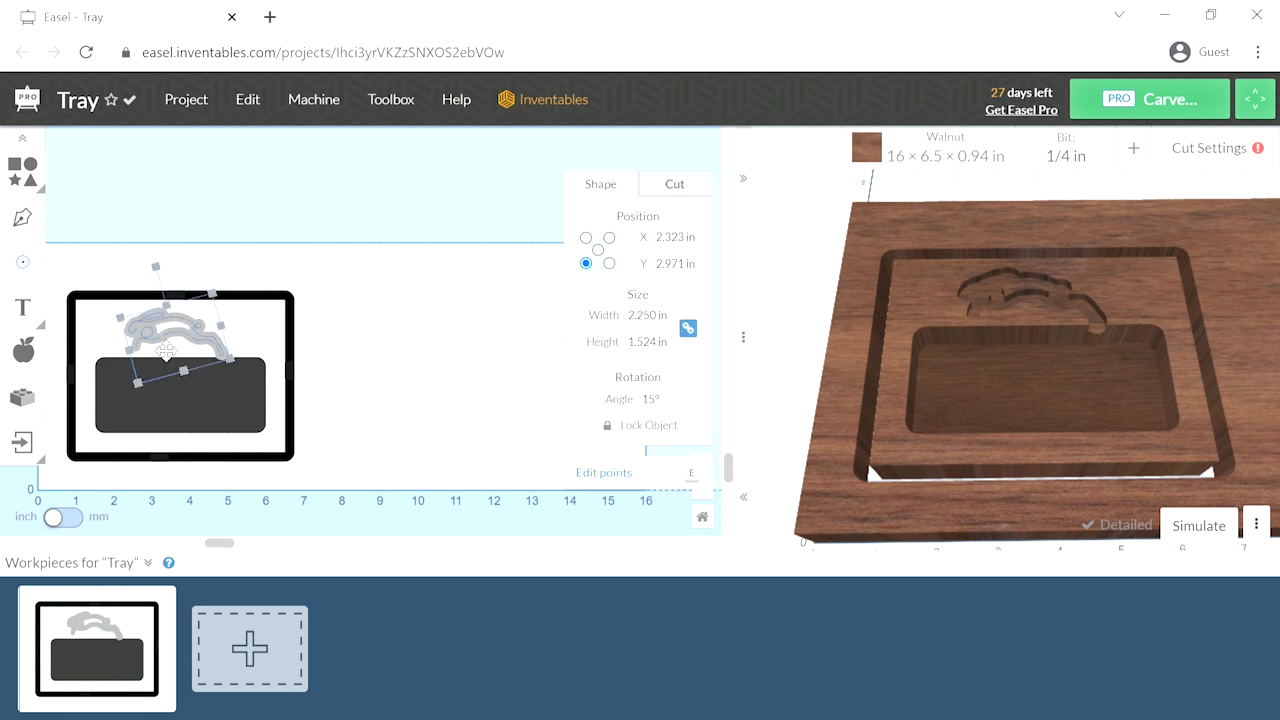
{"action": "left_click_drag", "start_coordinate": [168, 320], "coordinate": [155, 338]}
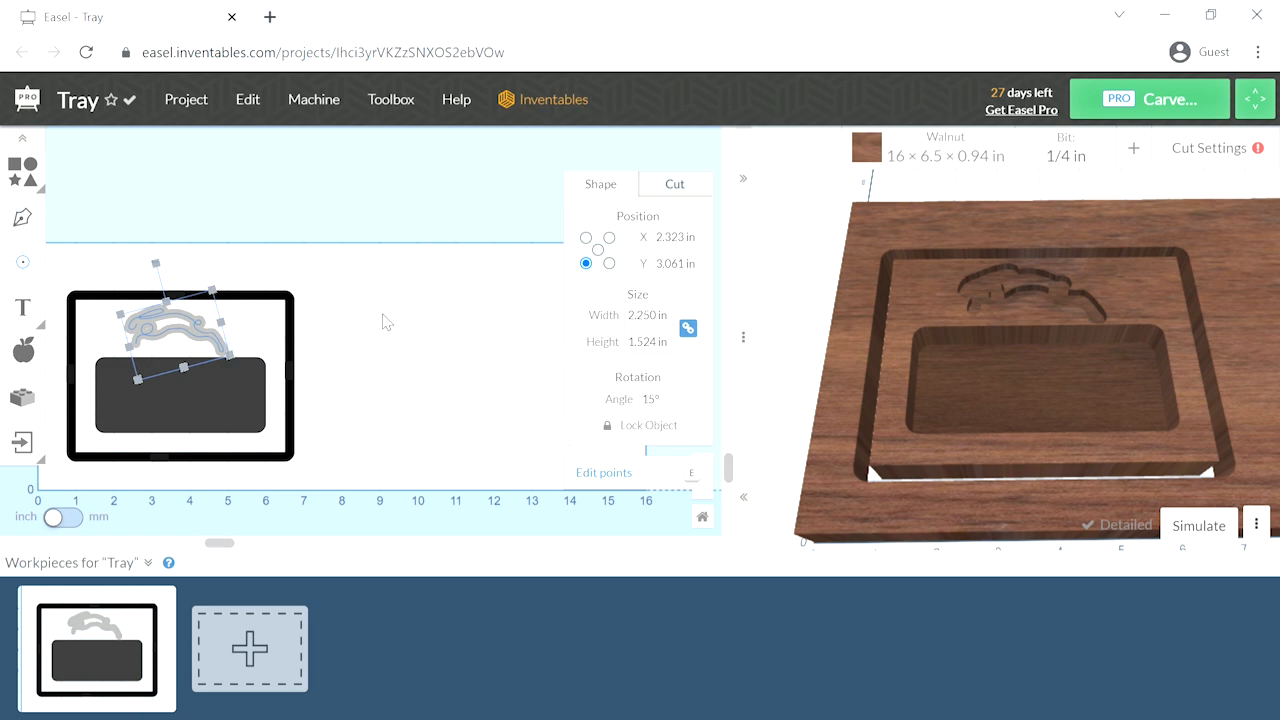
{"action": "mouse_move", "coordinate": [258, 276]}
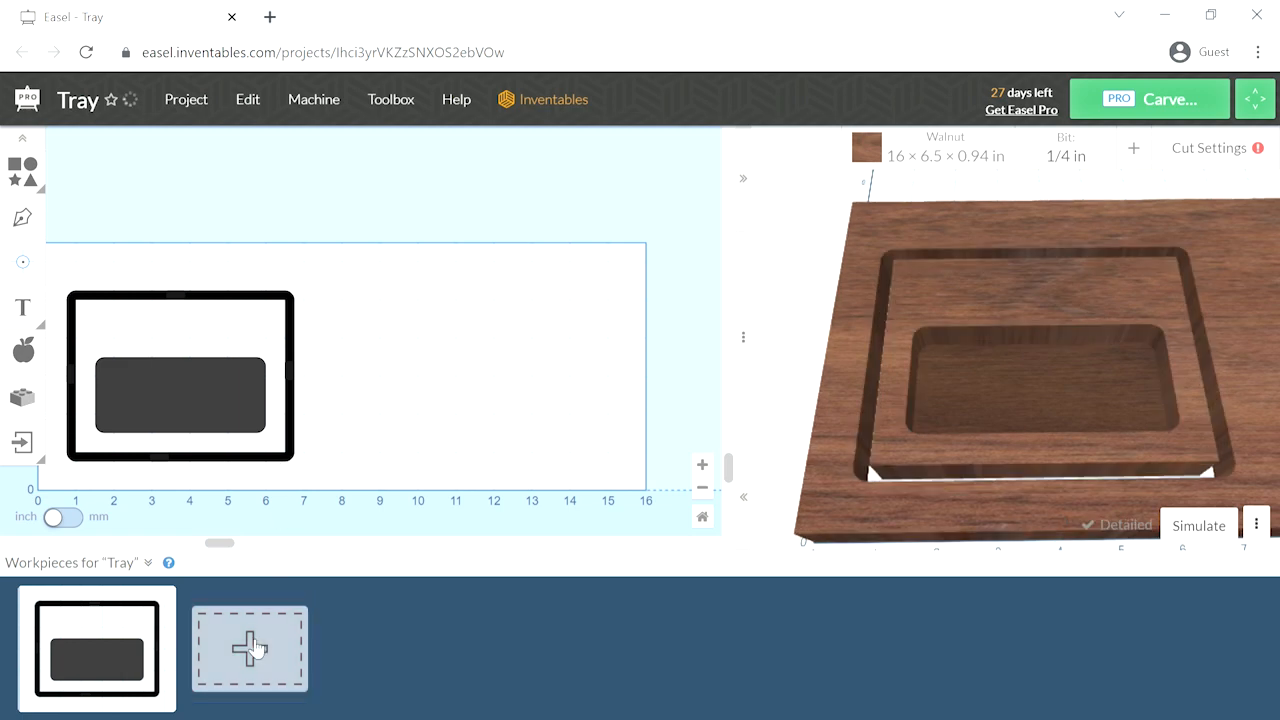
Step: Move the rabbit onto a new workpiece using a 60° V-bit and a shallower cut depth
{"action": "left_click", "coordinate": [249, 648]}
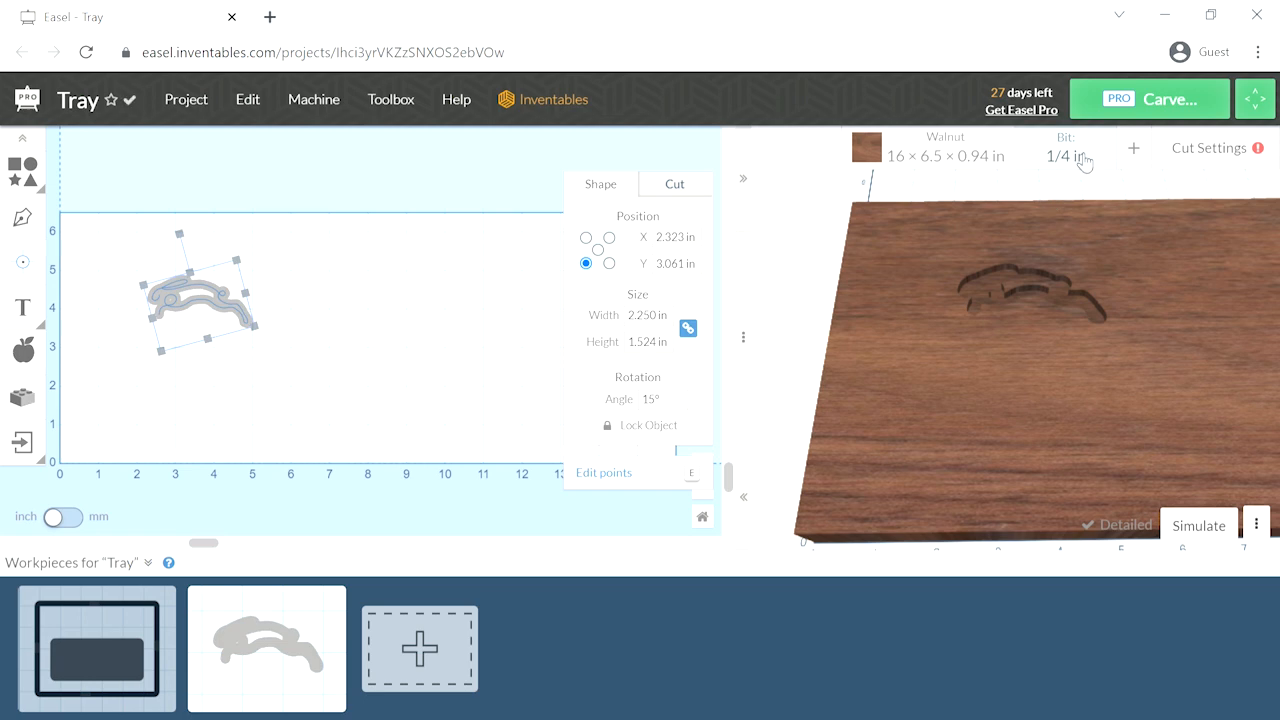
{"action": "left_click", "coordinate": [1065, 152]}
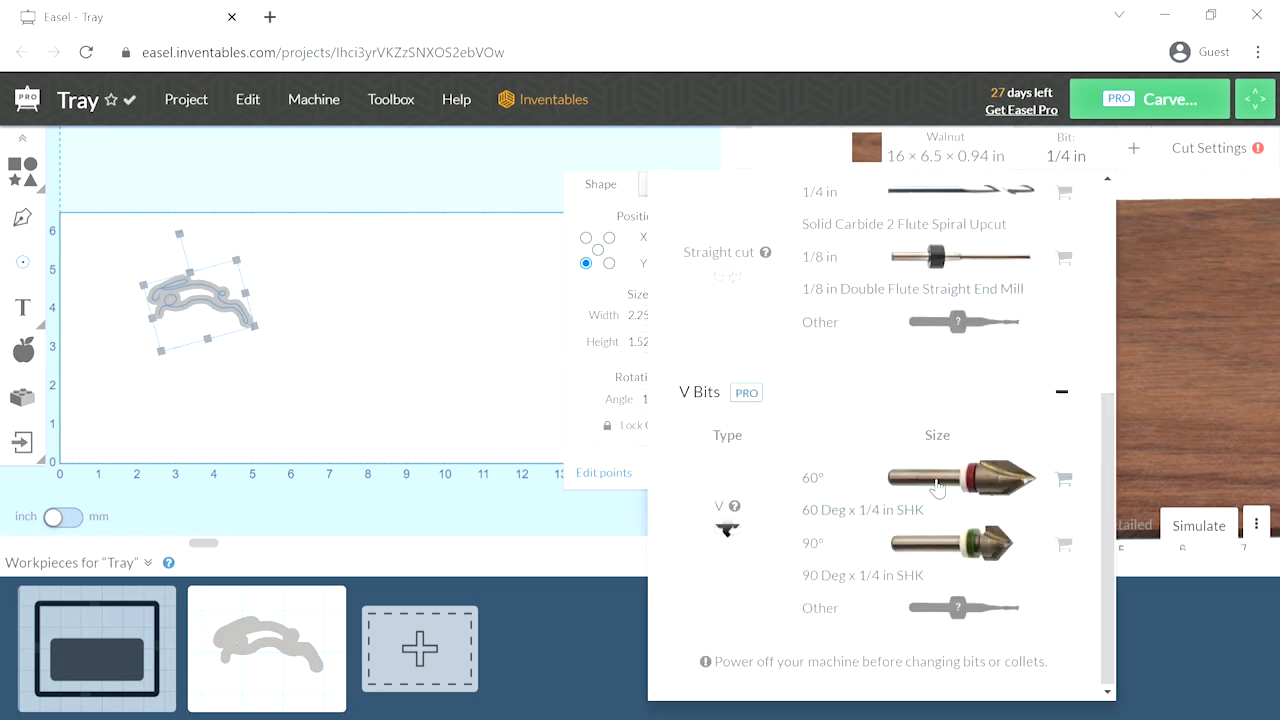
{"action": "left_click", "coordinate": [936, 485]}
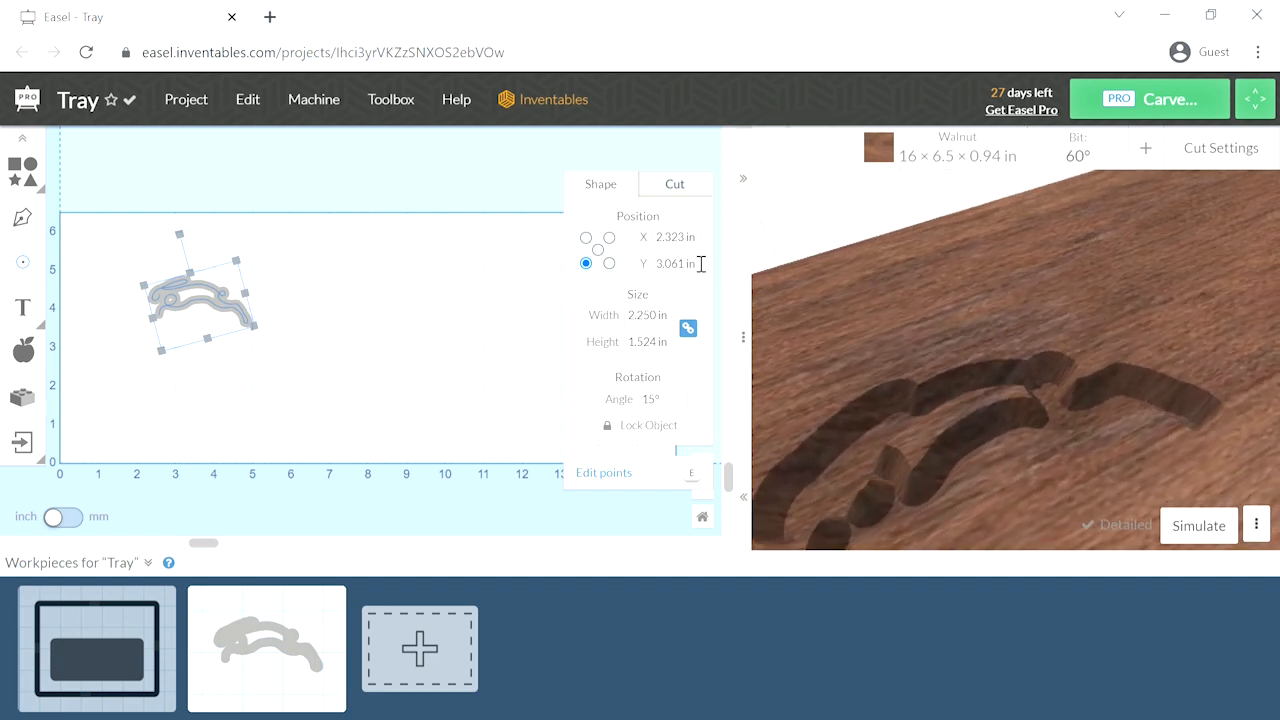
{"action": "left_click", "coordinate": [673, 183]}
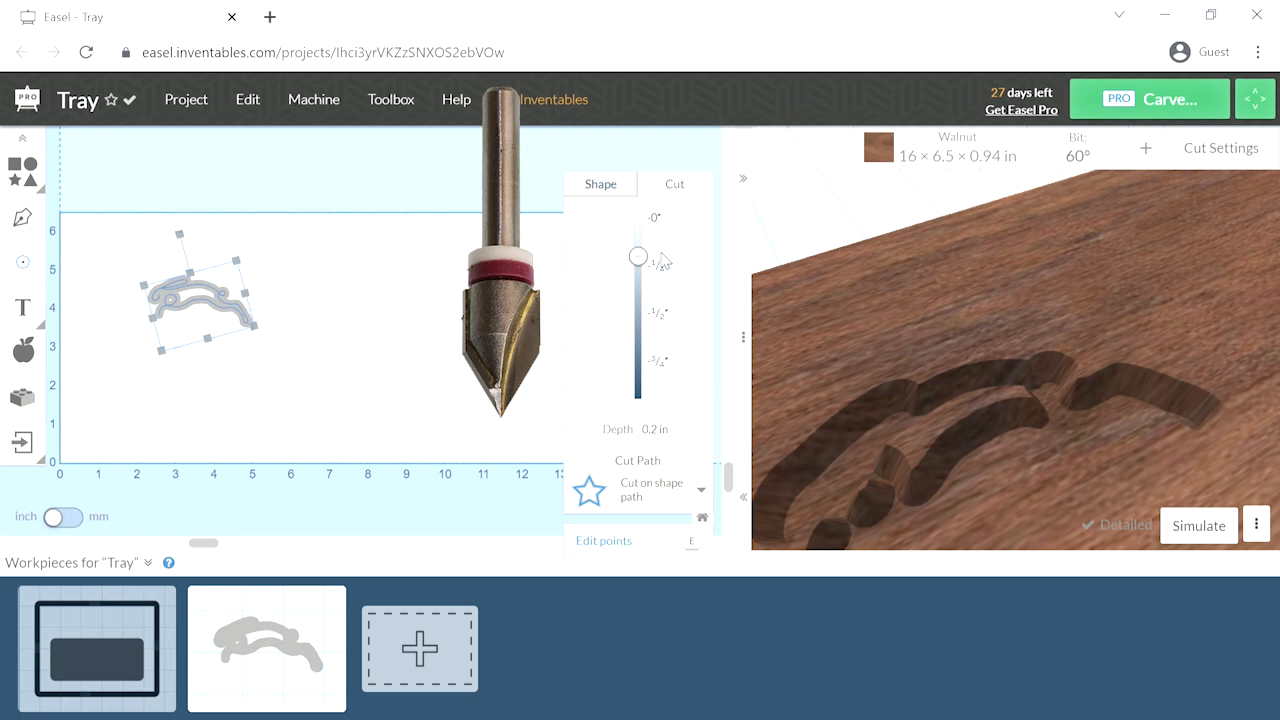
{"action": "left_click", "coordinate": [655, 429]}
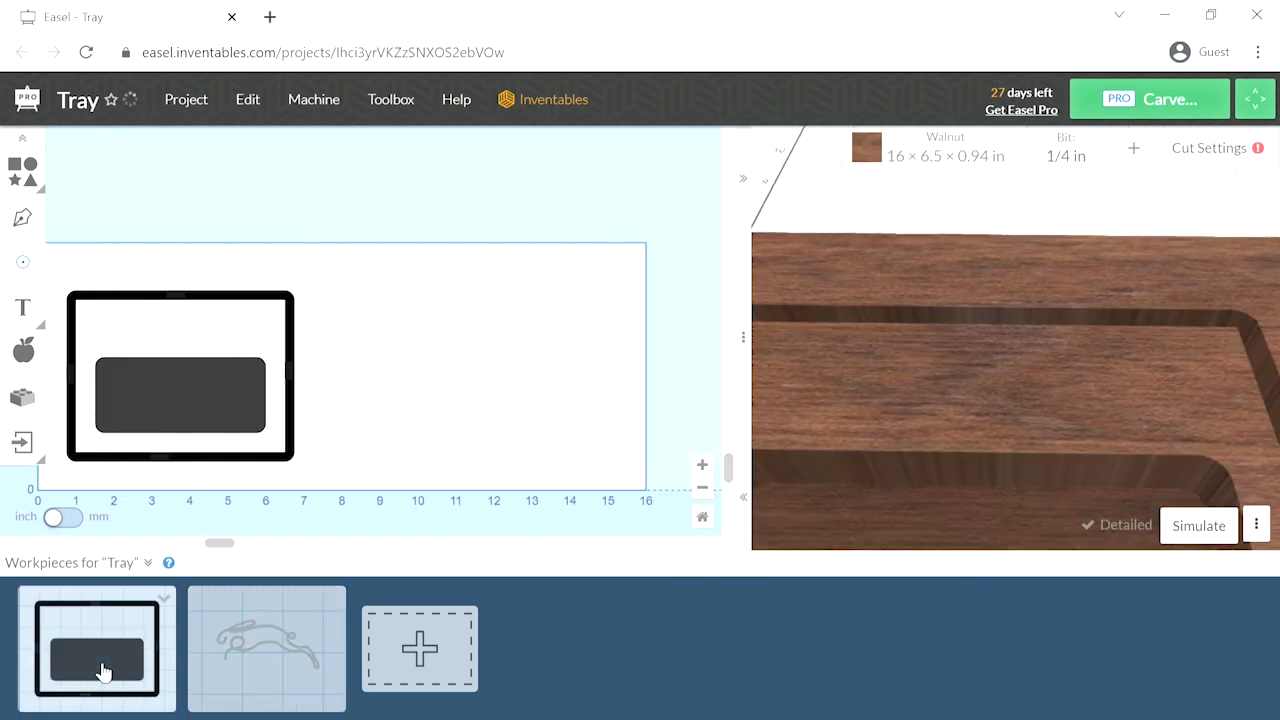
Step: Simulate the tray and rabbit workpieces, orbiting the 3D preview to inspect the toolpaths
{"action": "left_click", "coordinate": [266, 648]}
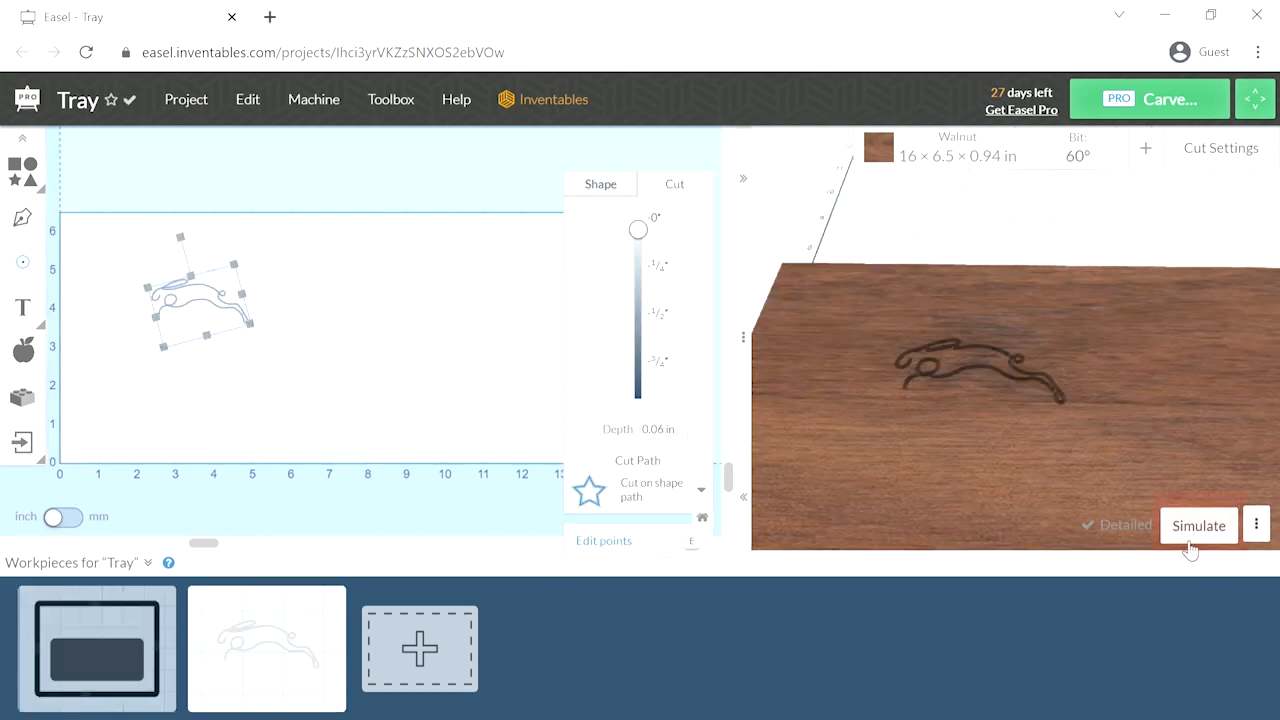
{"action": "left_click", "coordinate": [1197, 525]}
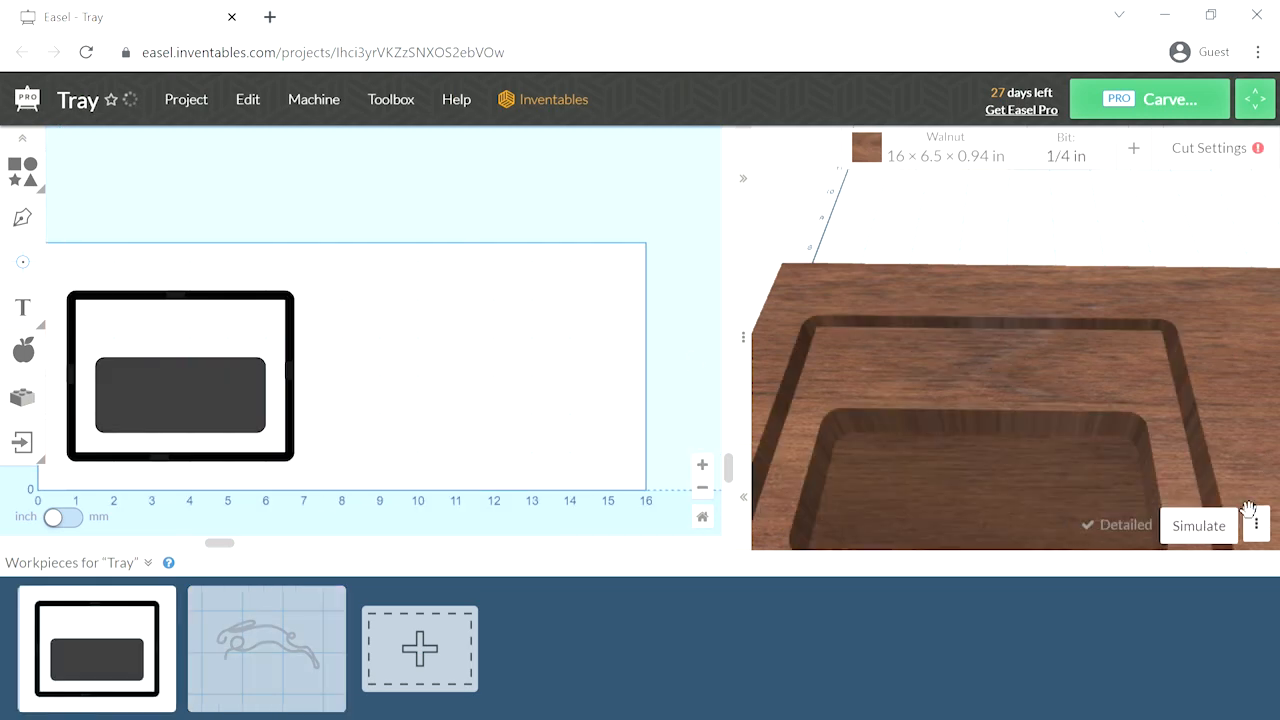
{"action": "left_click", "coordinate": [1197, 525]}
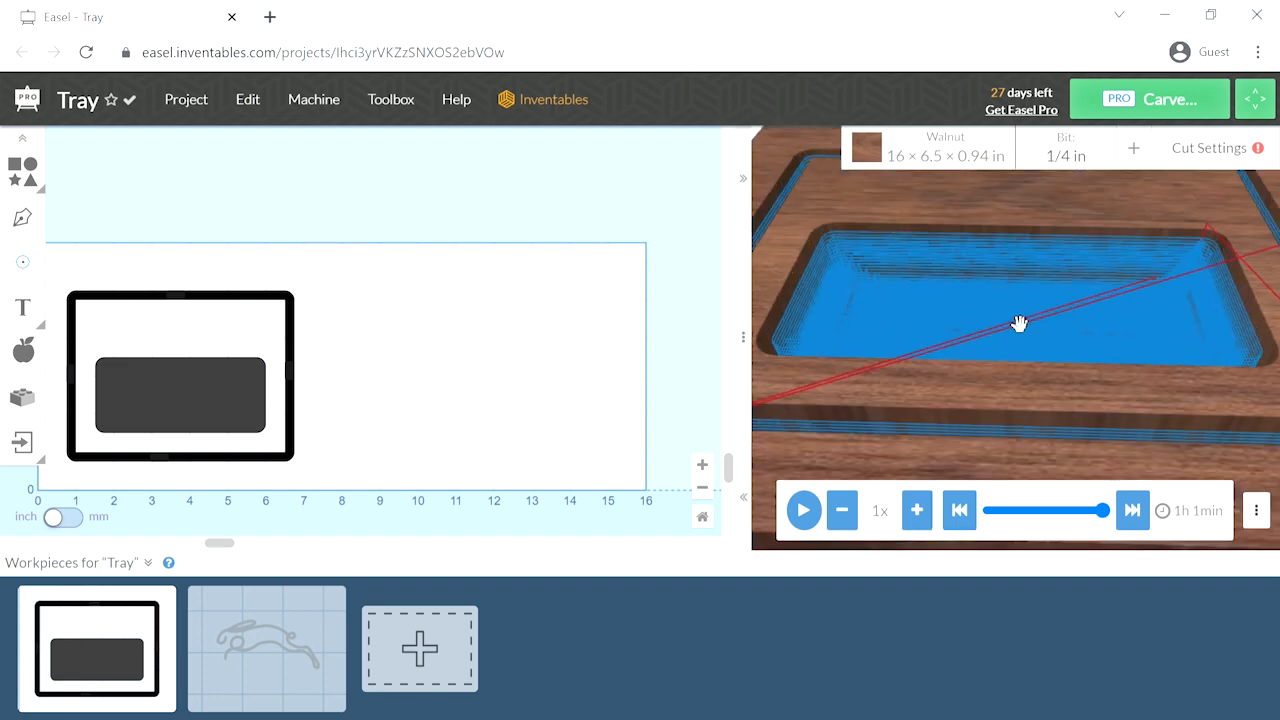
{"action": "left_click_drag", "start_coordinate": [1020, 323], "coordinate": [948, 404]}
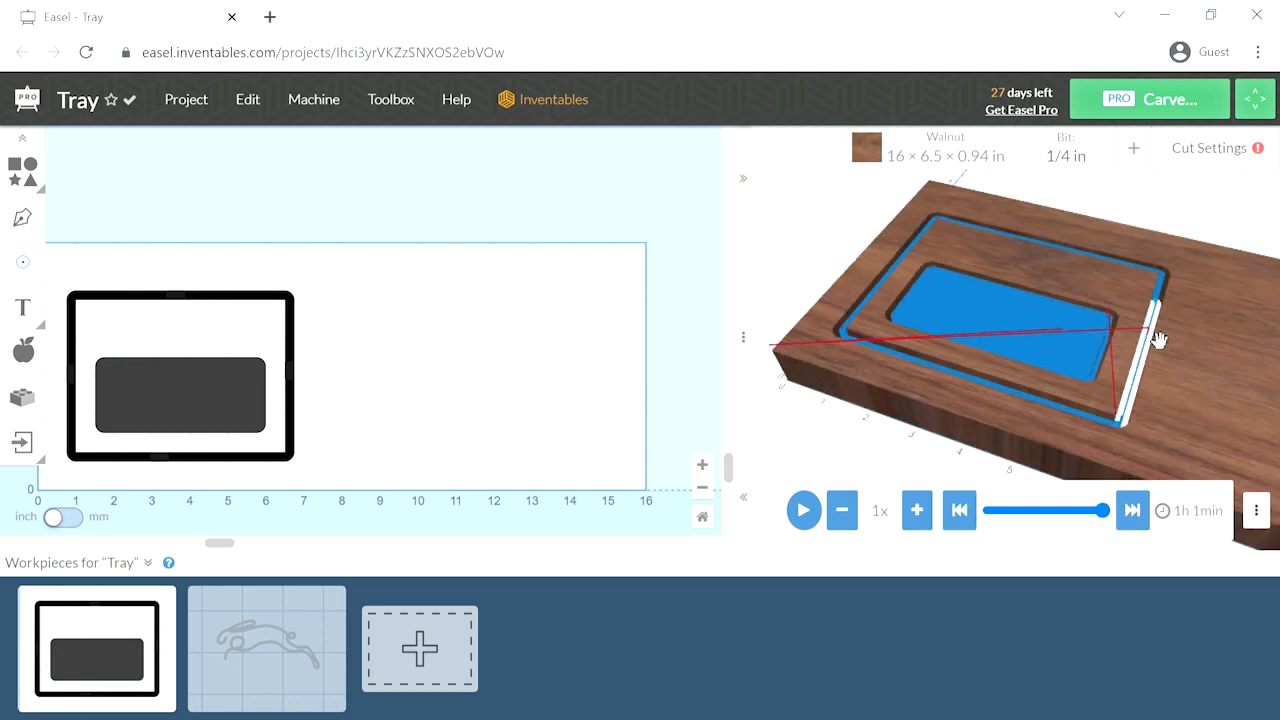
{"action": "left_click", "coordinate": [1132, 510]}
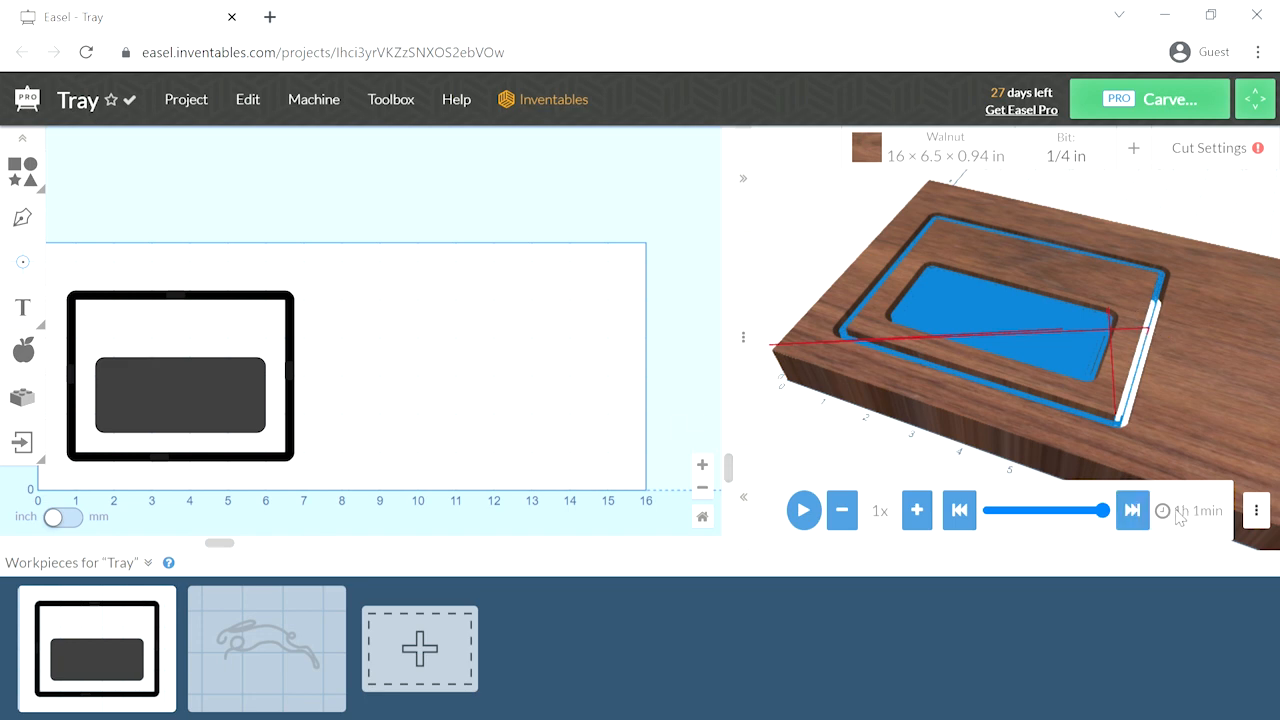
{"action": "left_click", "coordinate": [266, 648]}
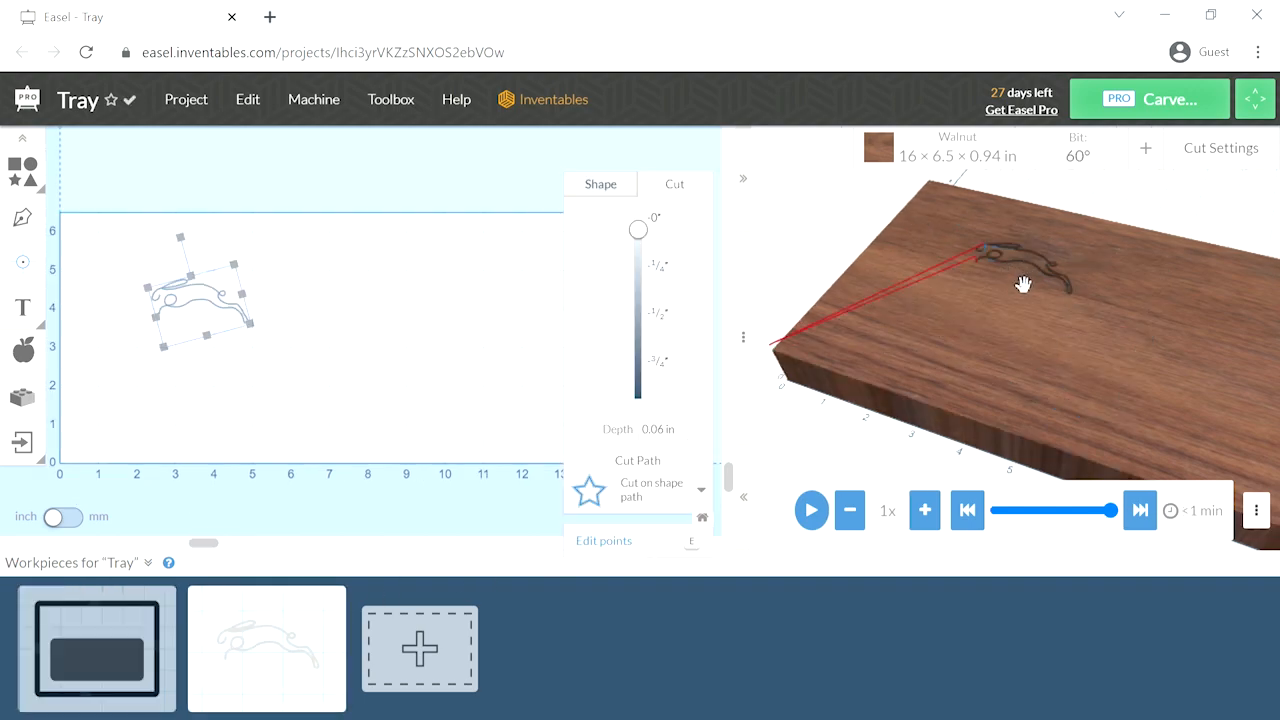
{"action": "left_click", "coordinate": [560, 11]}
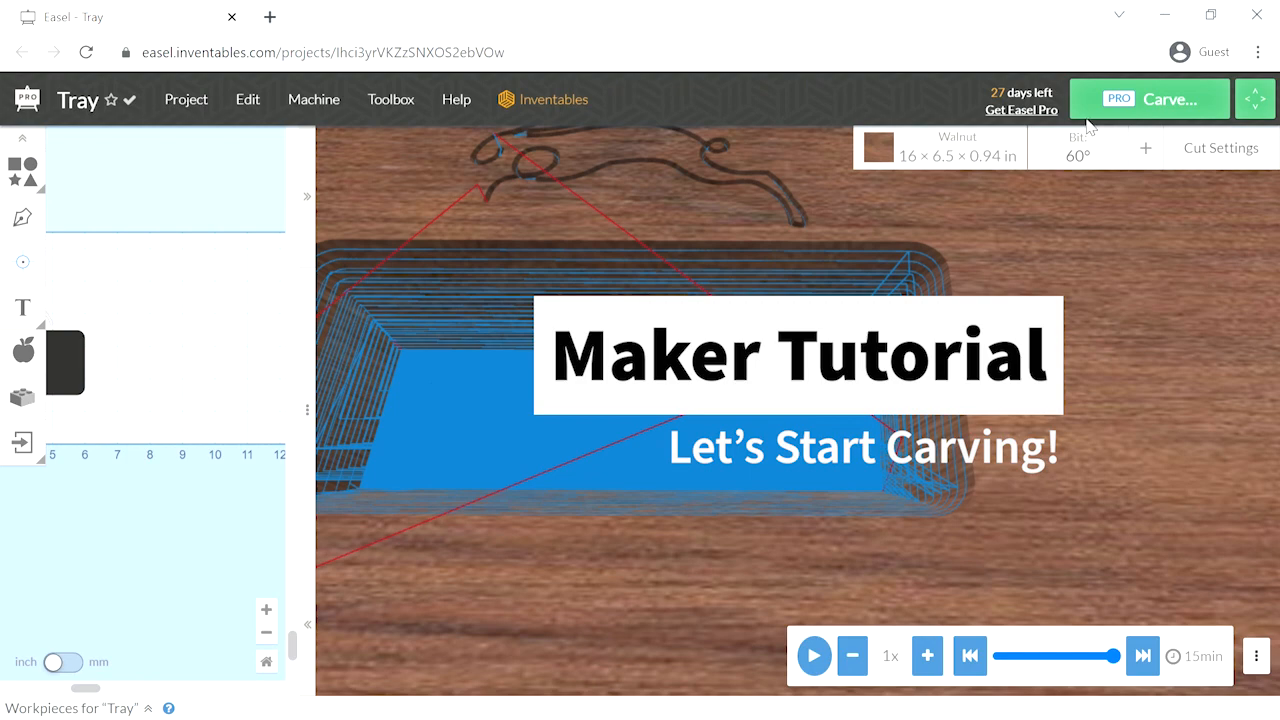
Step: Launch the Carve wizard and confirm the 0.940 in walnut material thickness
{"action": "left_click", "coordinate": [1160, 98]}
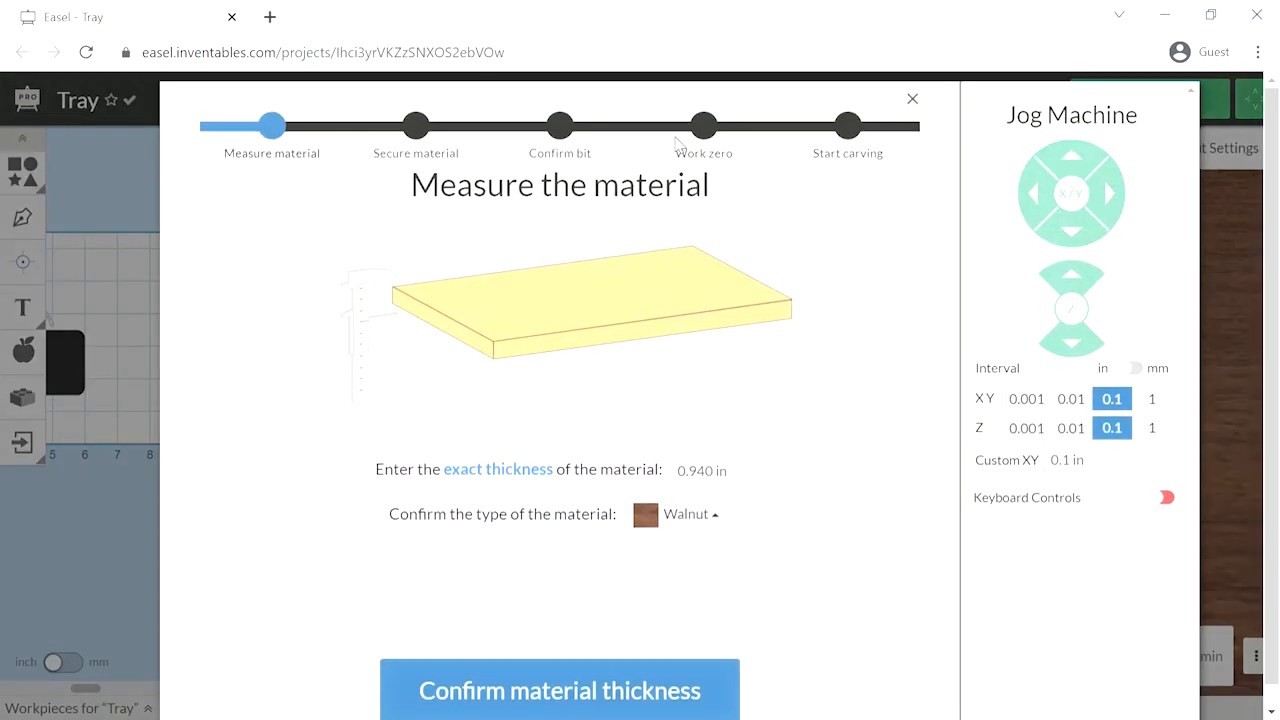
{"action": "mouse_move", "coordinate": [400, 196]}
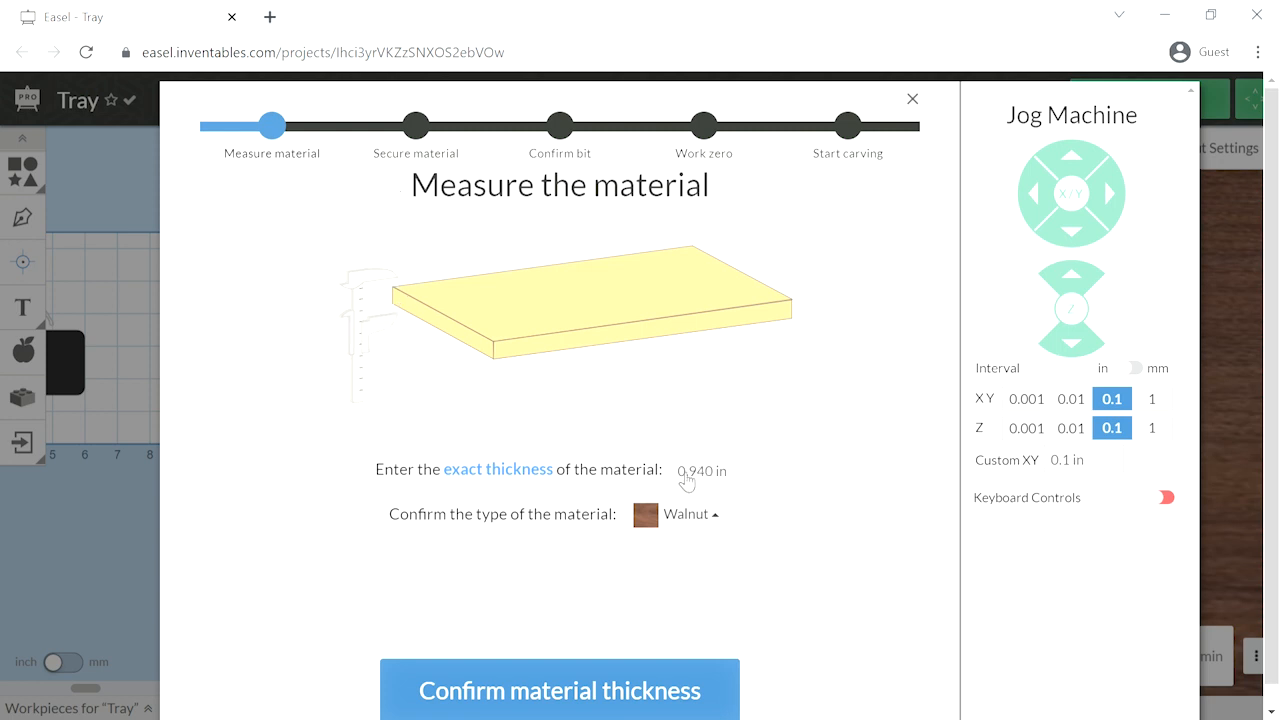
{"action": "mouse_move", "coordinate": [706, 537]}
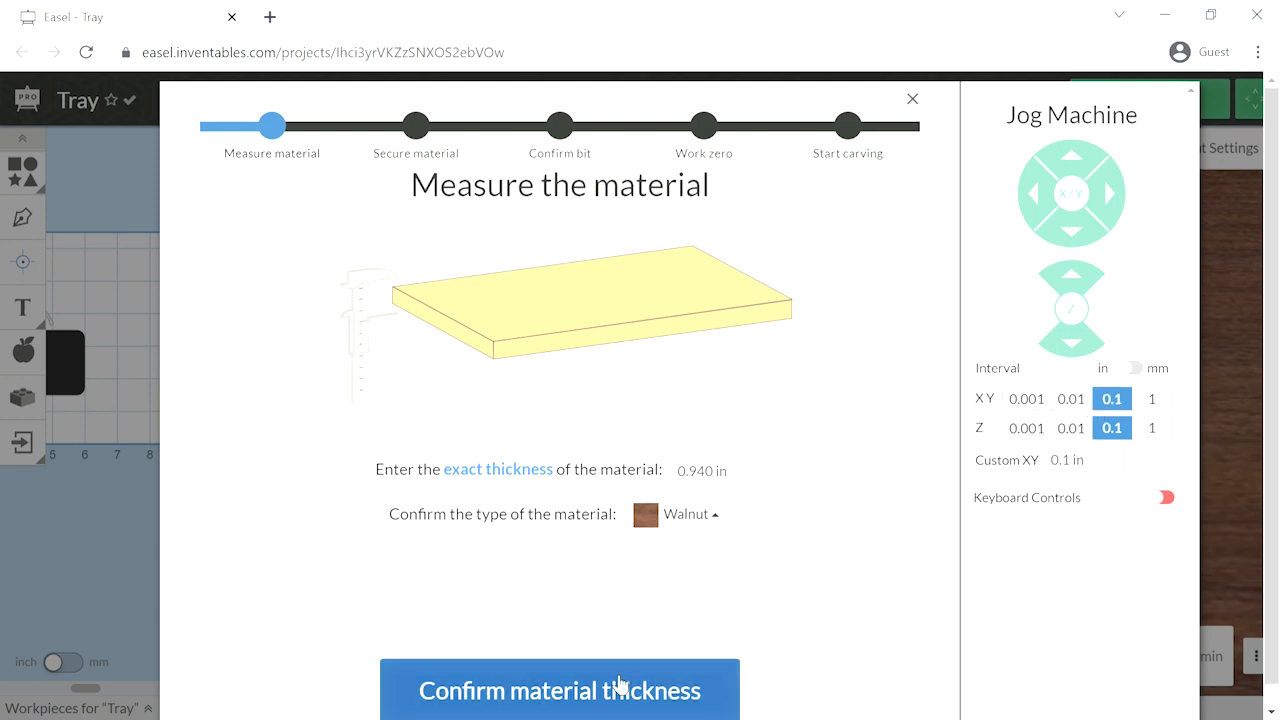
{"action": "left_click", "coordinate": [560, 690]}
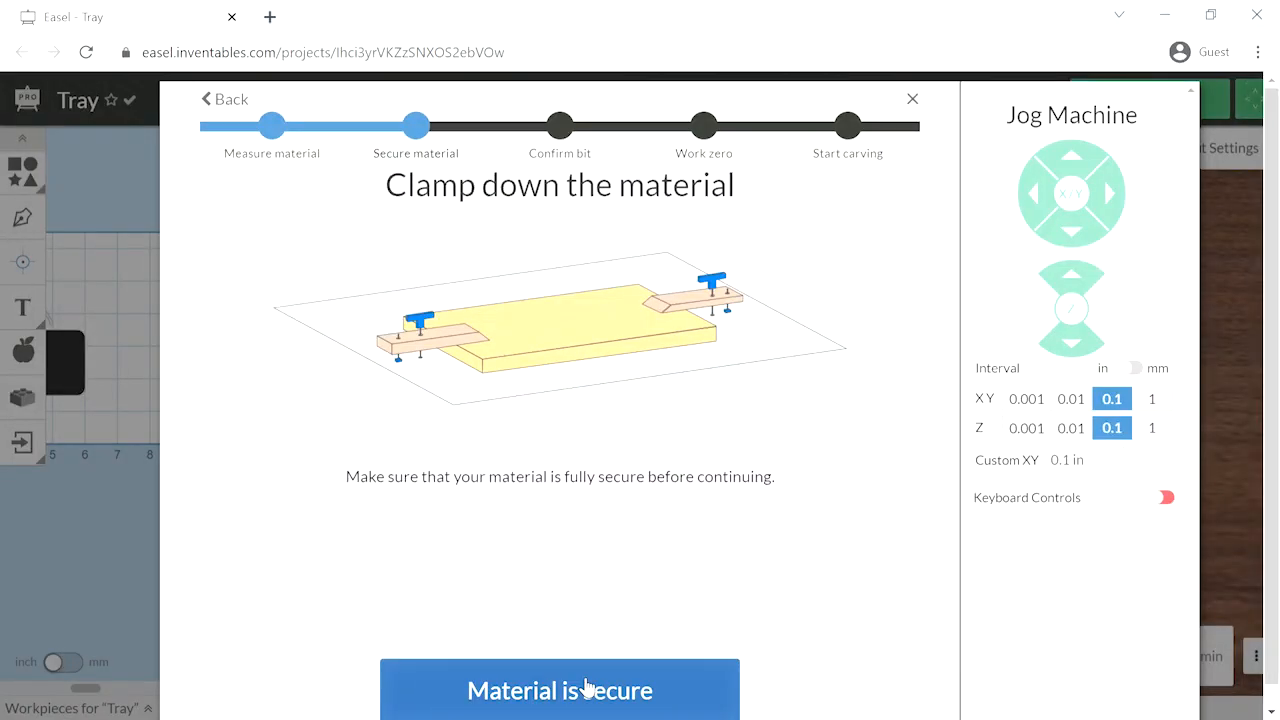
Step: Confirm the walnut is clamped down and the 60° V-bit is fitted
{"action": "left_click", "coordinate": [559, 690]}
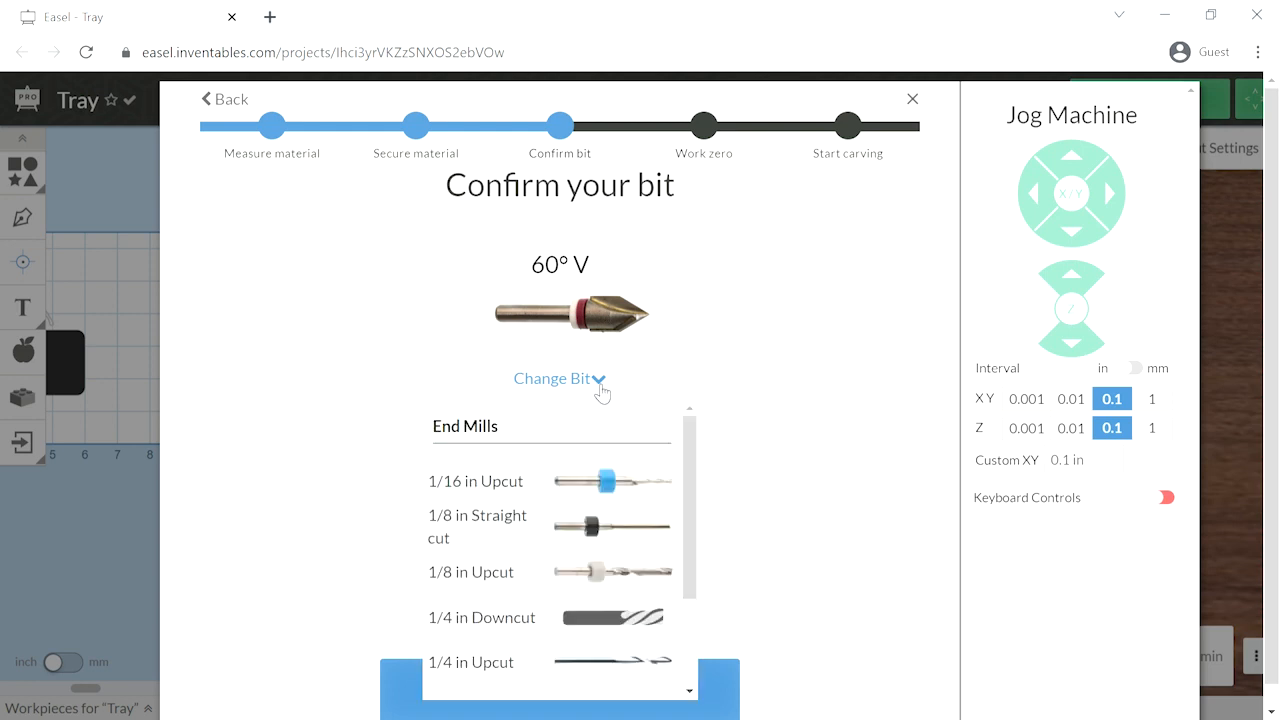
{"action": "scroll", "scroll_direction": "down", "scroll_amount": 3}
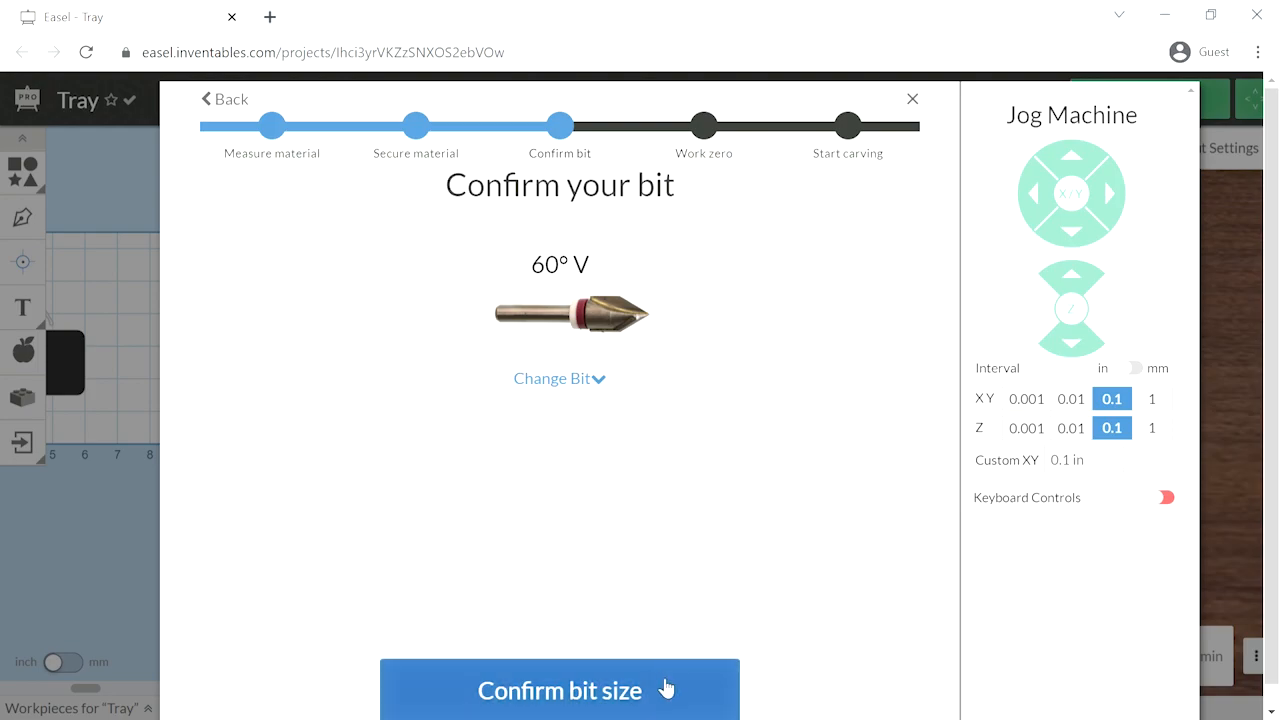
{"action": "left_click", "coordinate": [559, 690]}
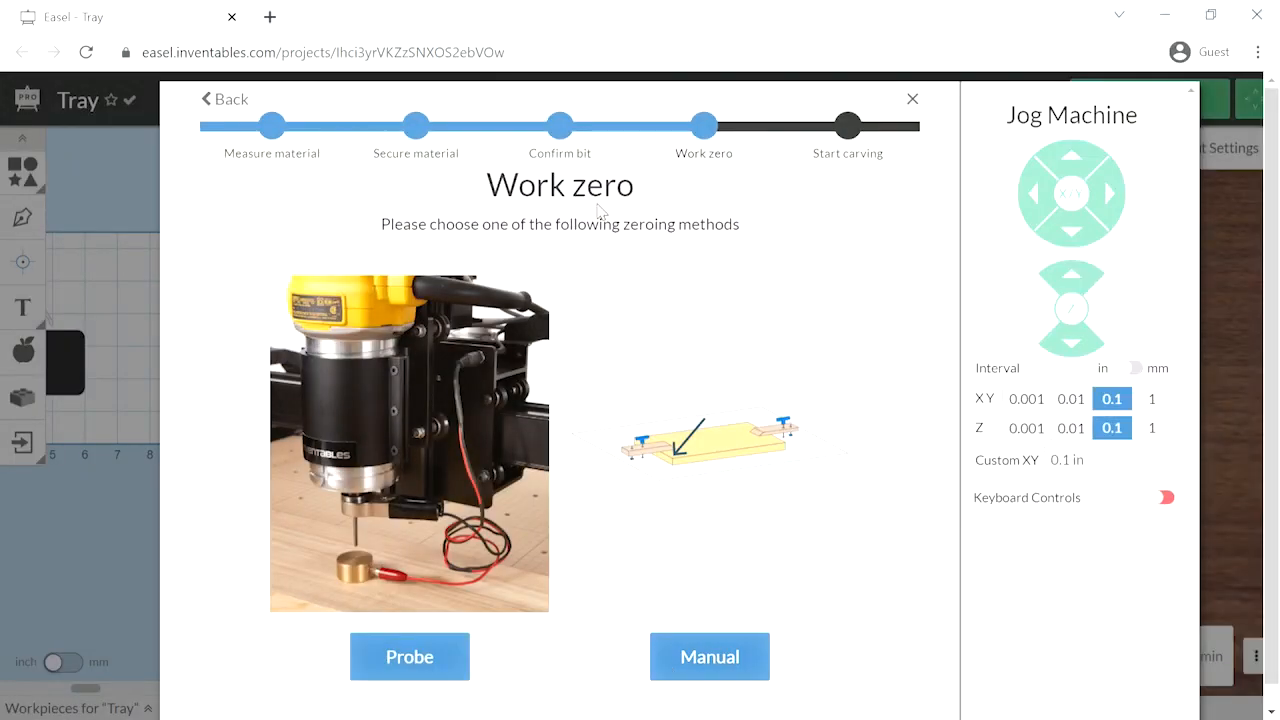
{"action": "mouse_move", "coordinate": [355, 575]}
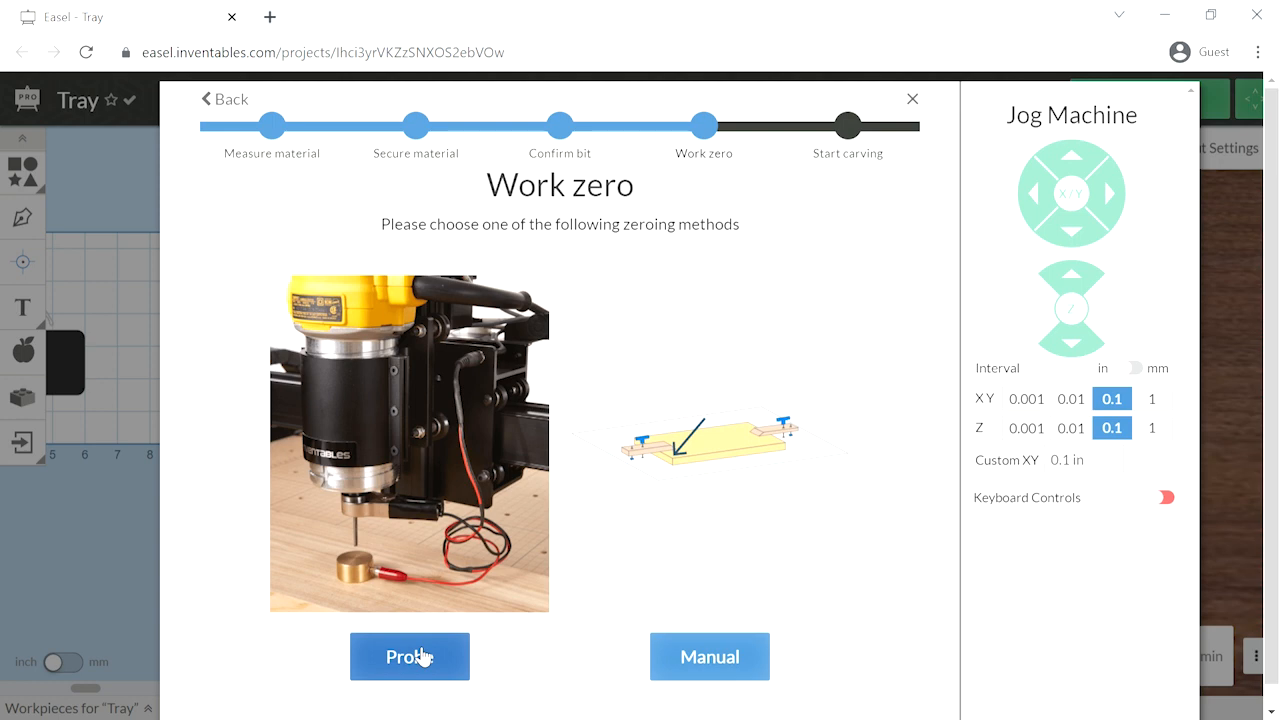
Step: Probe the Z height over the material and set the current position as XY zero
{"action": "left_click", "coordinate": [409, 657]}
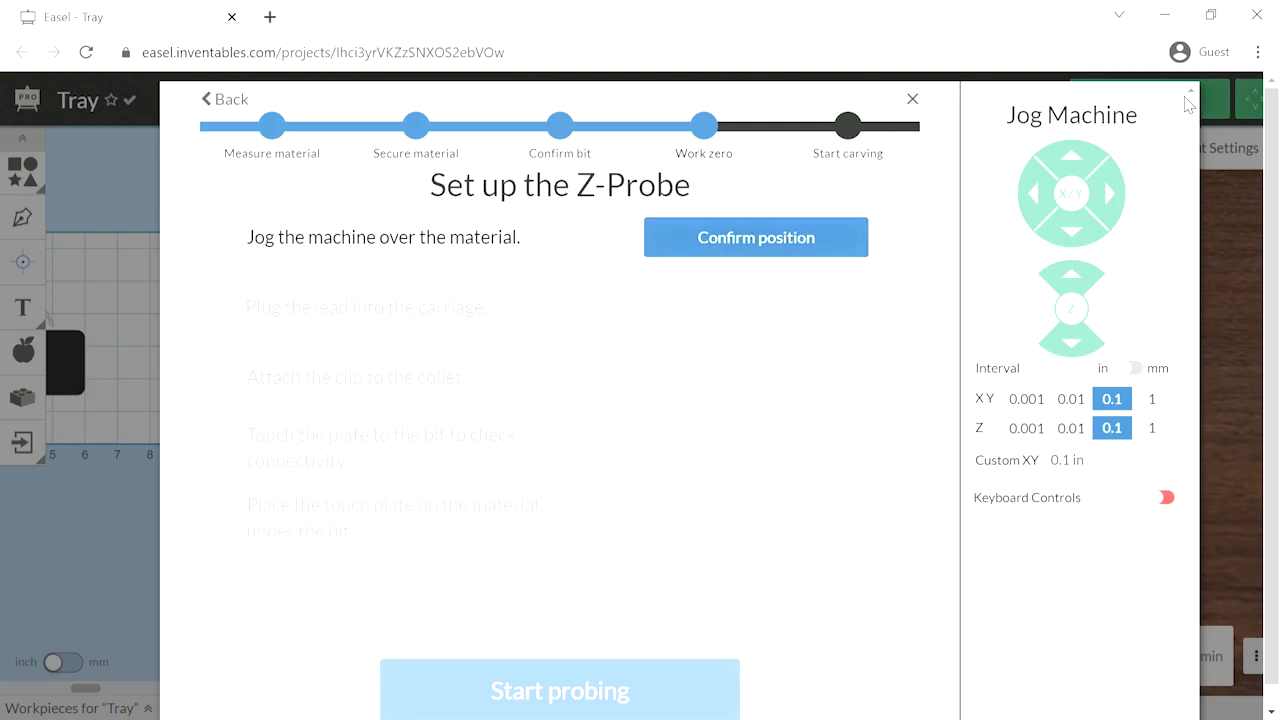
{"action": "left_click", "coordinate": [755, 237]}
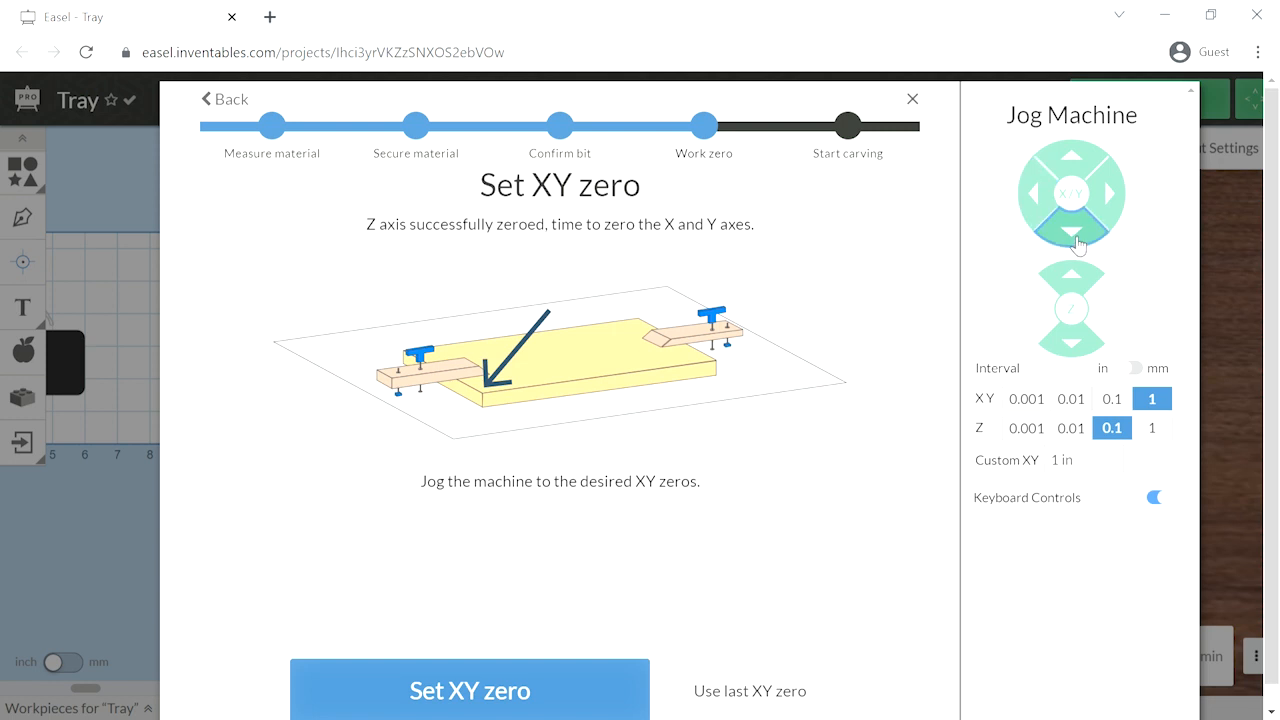
{"action": "mouse_move", "coordinate": [1072, 352]}
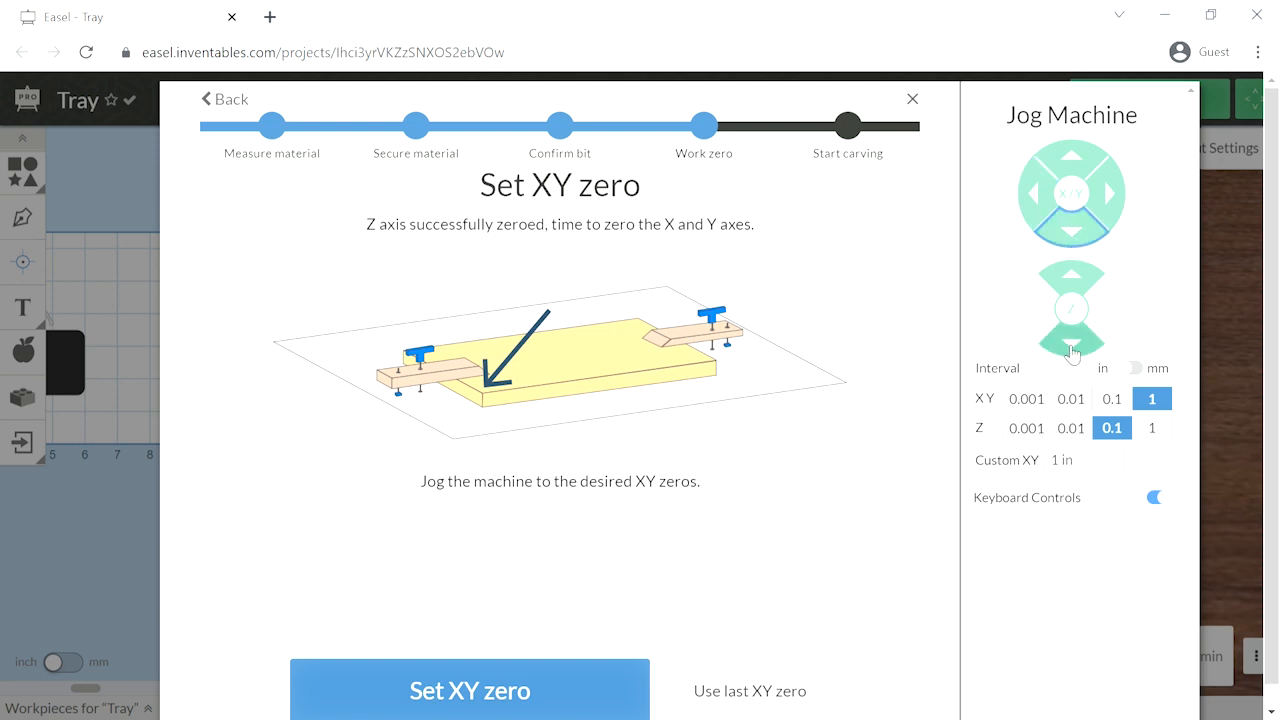
{"action": "left_click", "coordinate": [469, 690]}
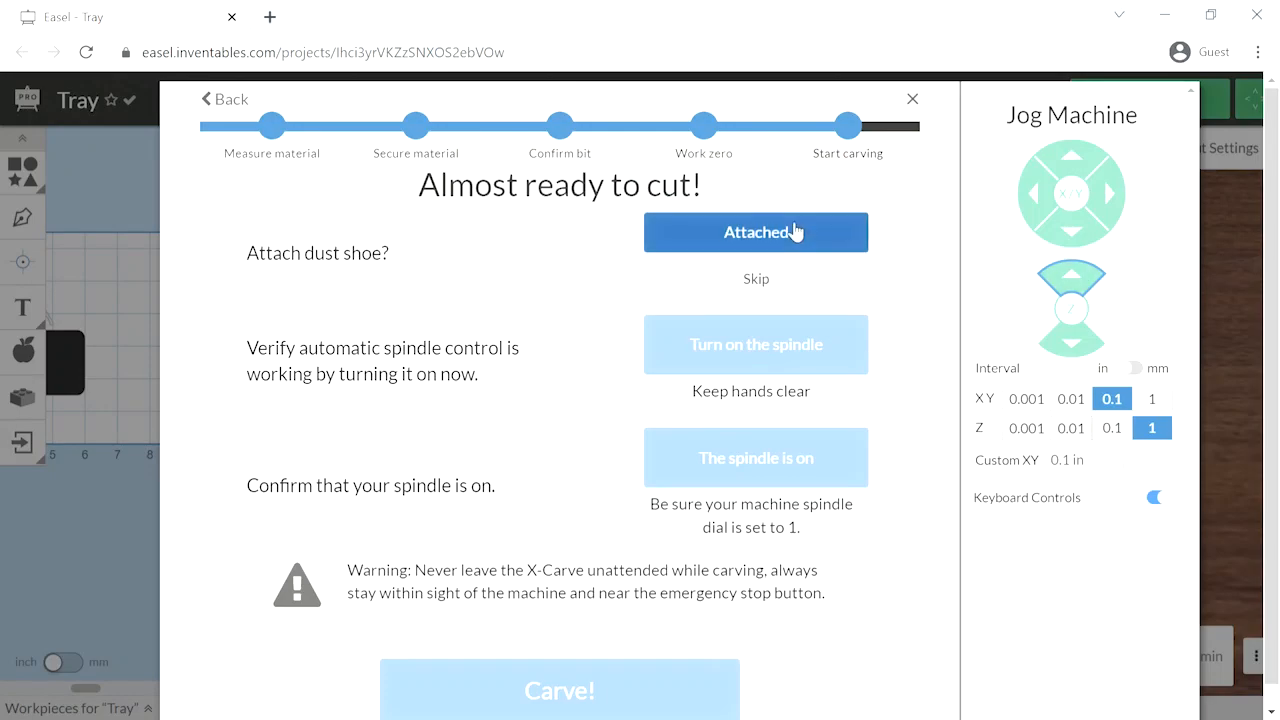
Step: Mark the dust shoe attached, turn on the spindle, and confirm it is running
{"action": "left_click", "coordinate": [756, 232]}
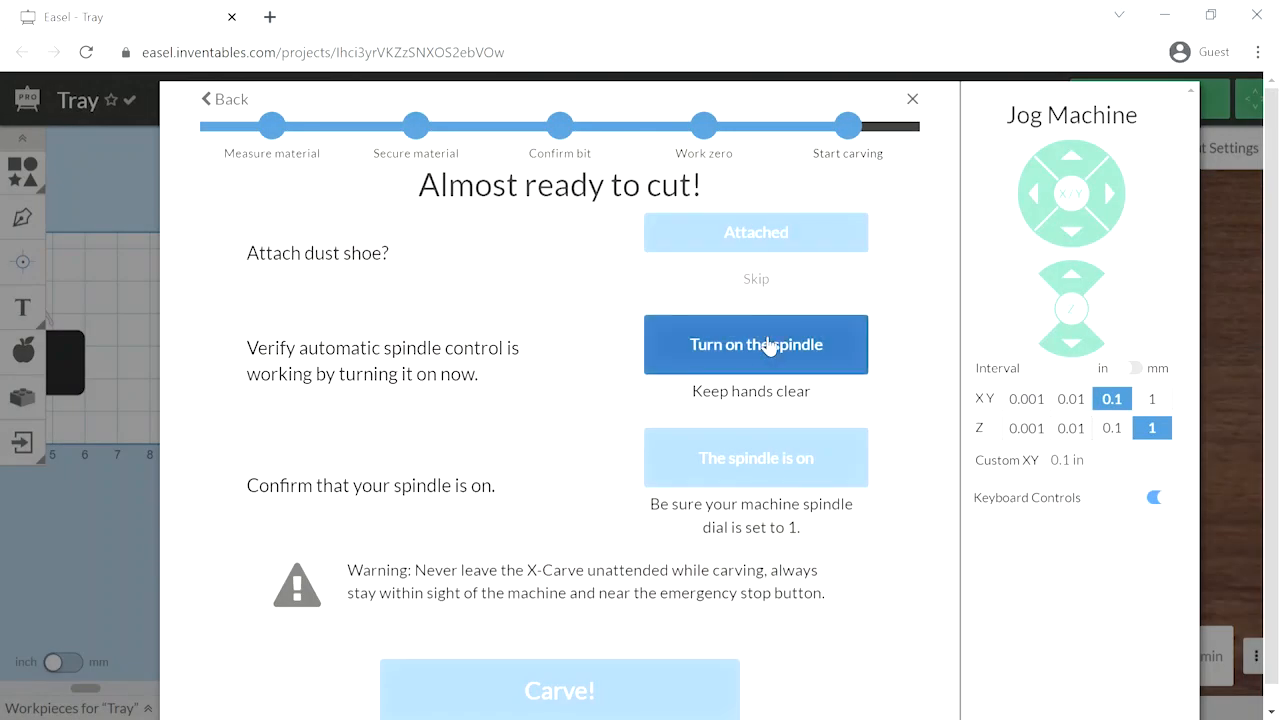
{"action": "left_click", "coordinate": [756, 344]}
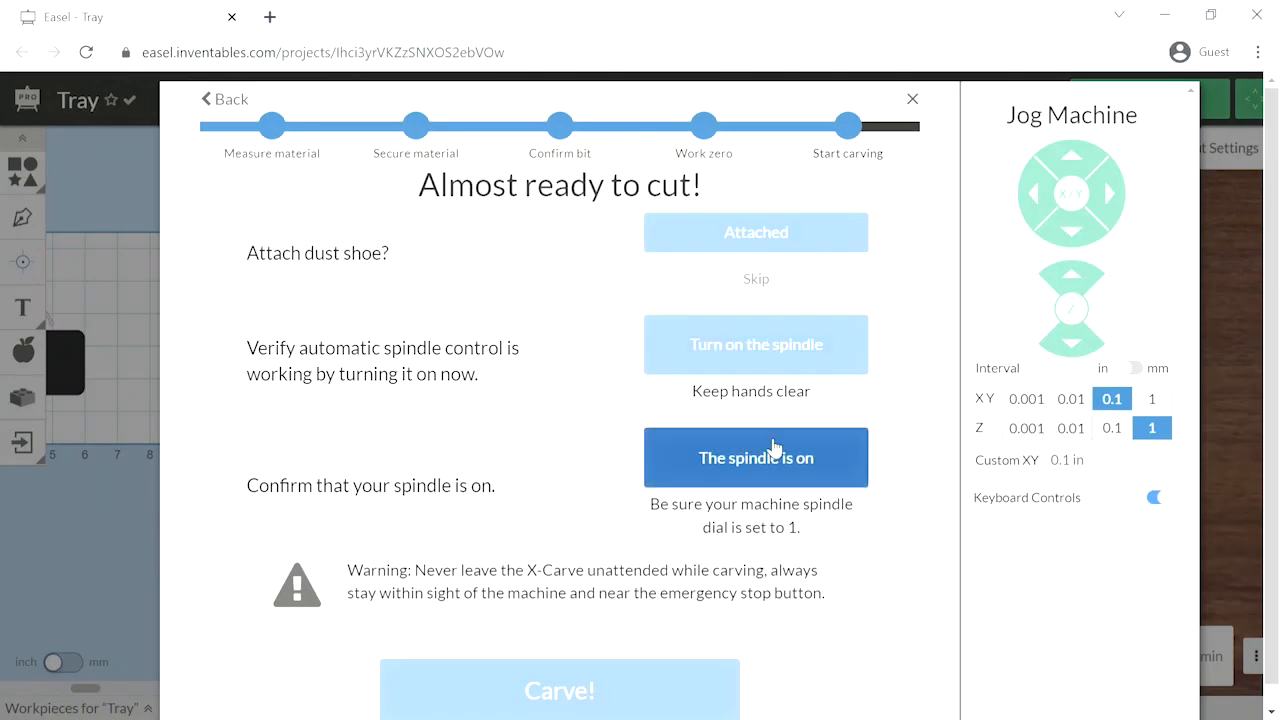
{"action": "left_click", "coordinate": [756, 457]}
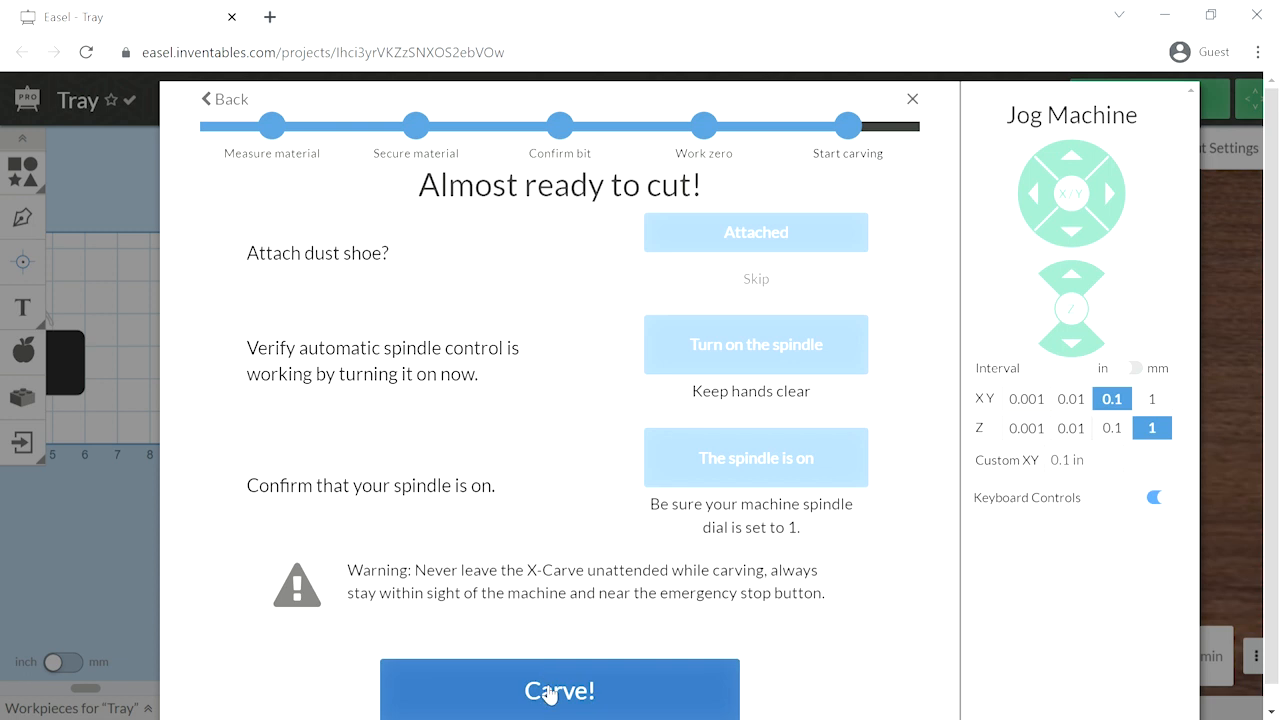